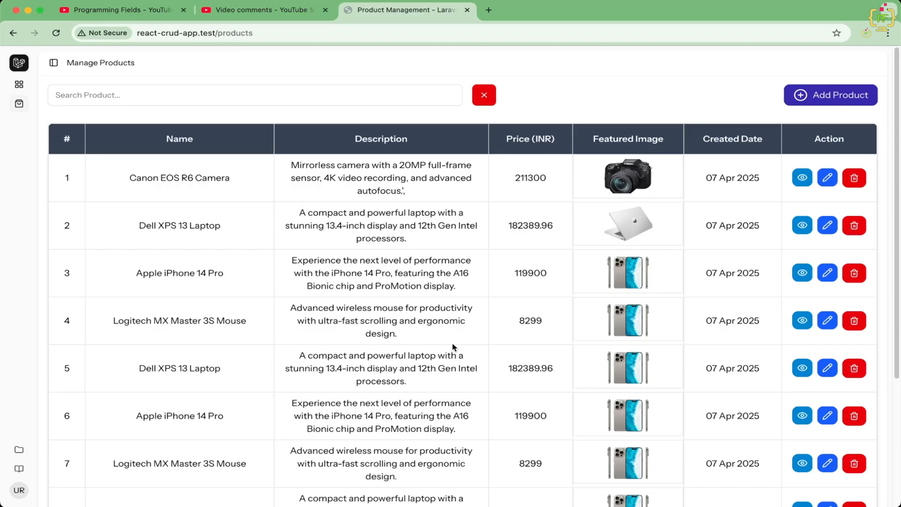
{"action": "mouse_move", "coordinate": [600, 191]}
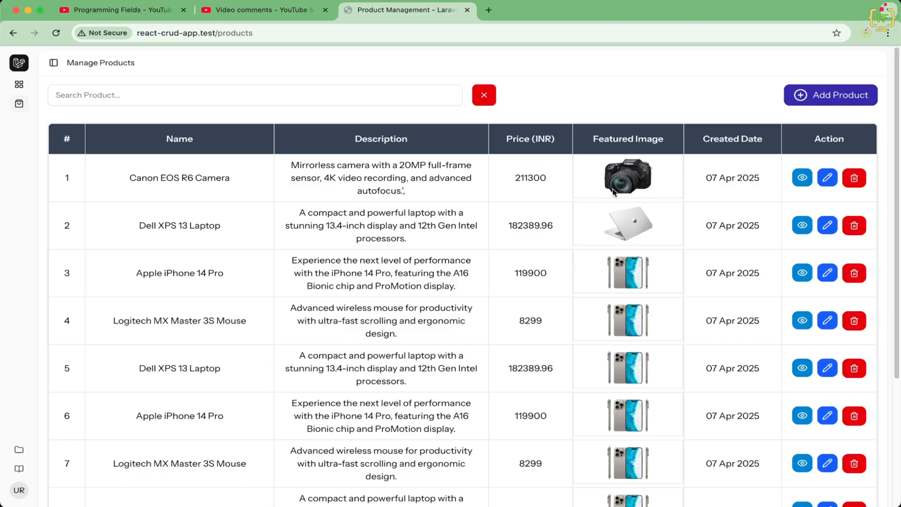
{"action": "mouse_move", "coordinate": [637, 192]}
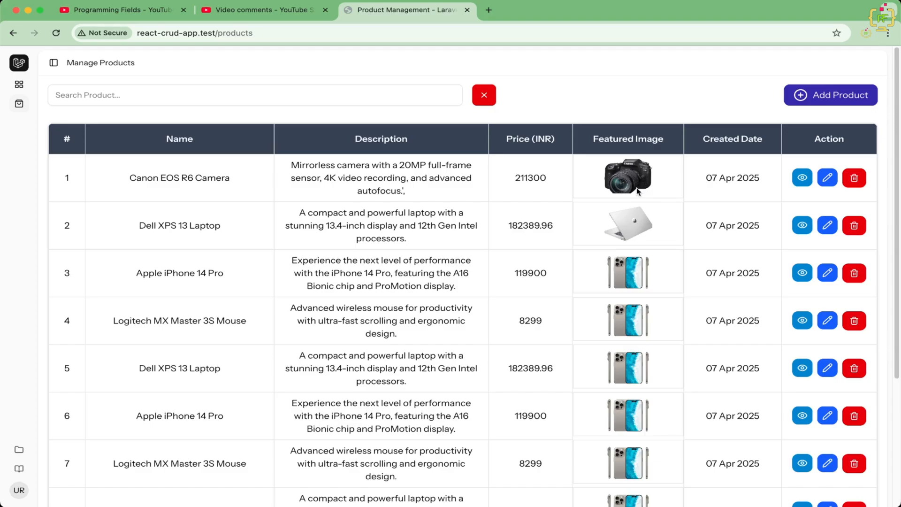
{"action": "mouse_move", "coordinate": [625, 189]}
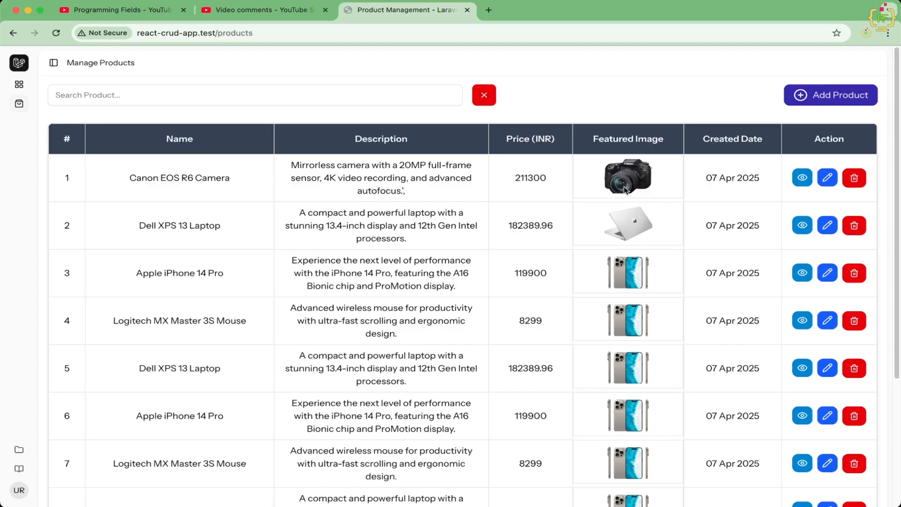
{"action": "mouse_move", "coordinate": [671, 200]}
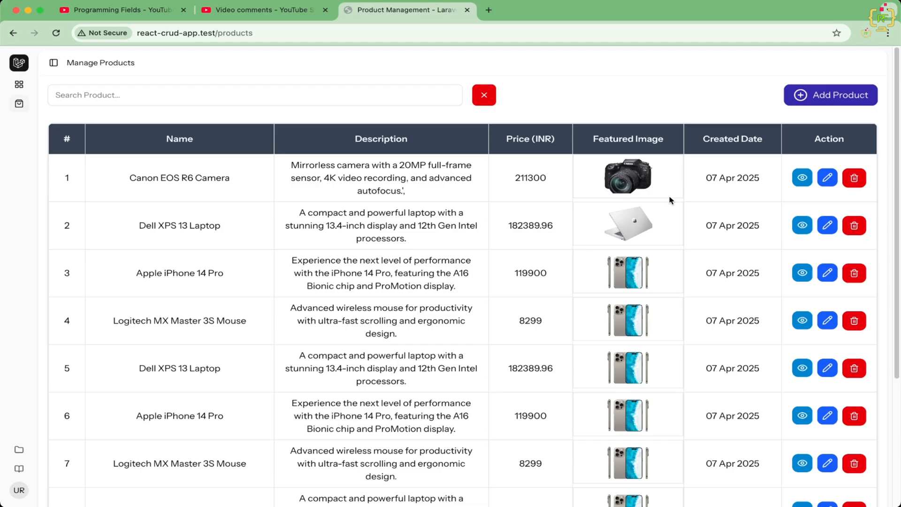
{"action": "mouse_move", "coordinate": [738, 177]}
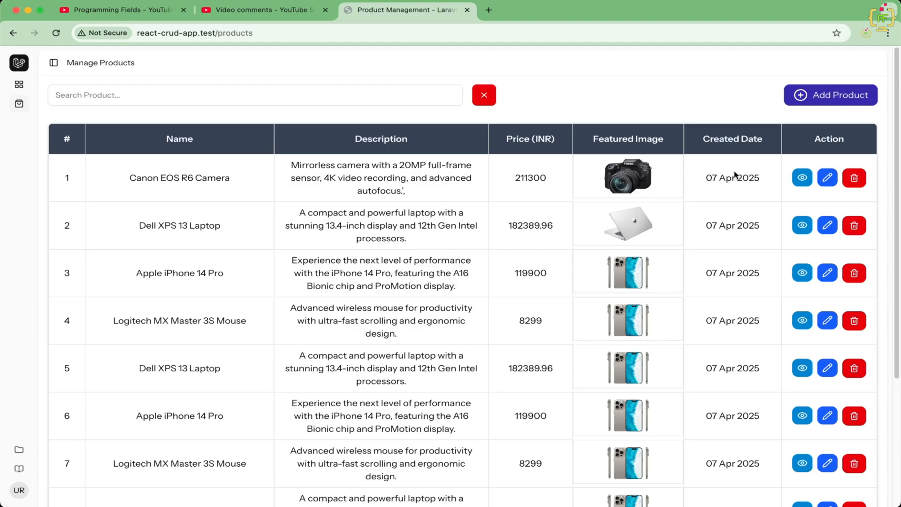
{"action": "mouse_move", "coordinate": [584, 303]}
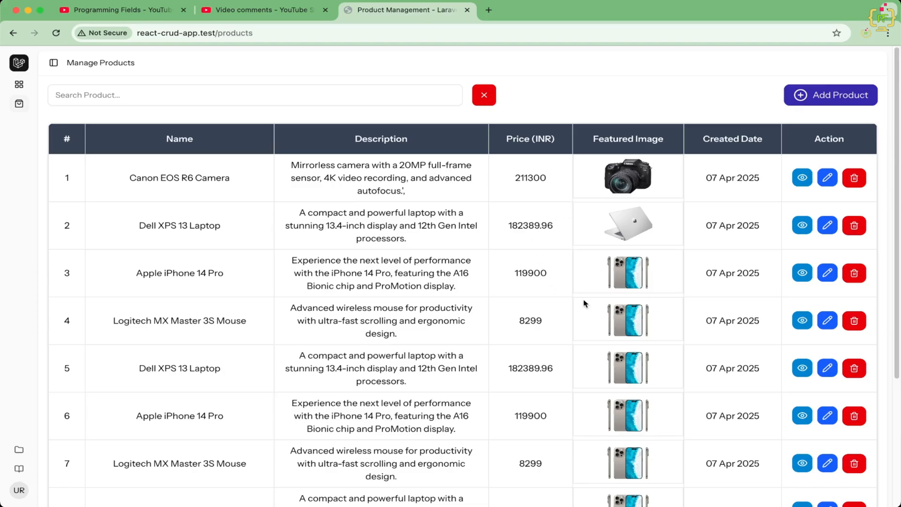
{"action": "mouse_move", "coordinate": [564, 242]}
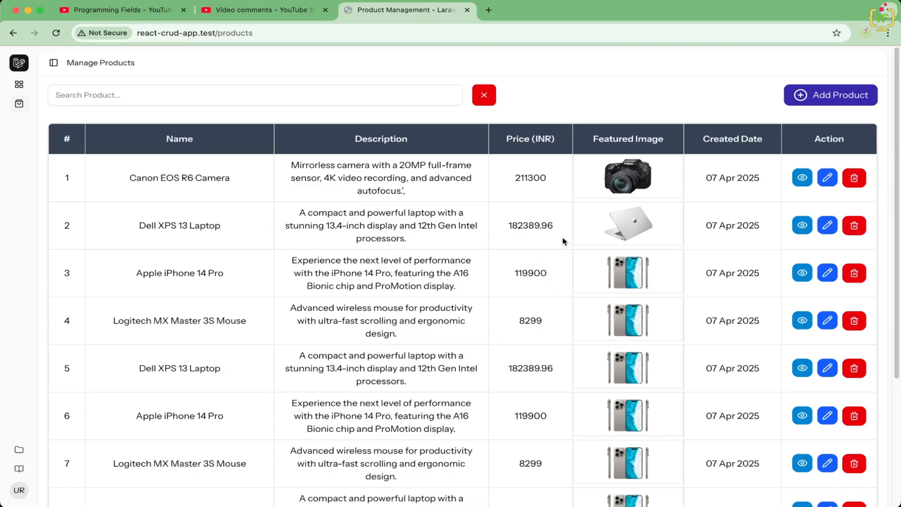
{"action": "mouse_move", "coordinate": [474, 273]}
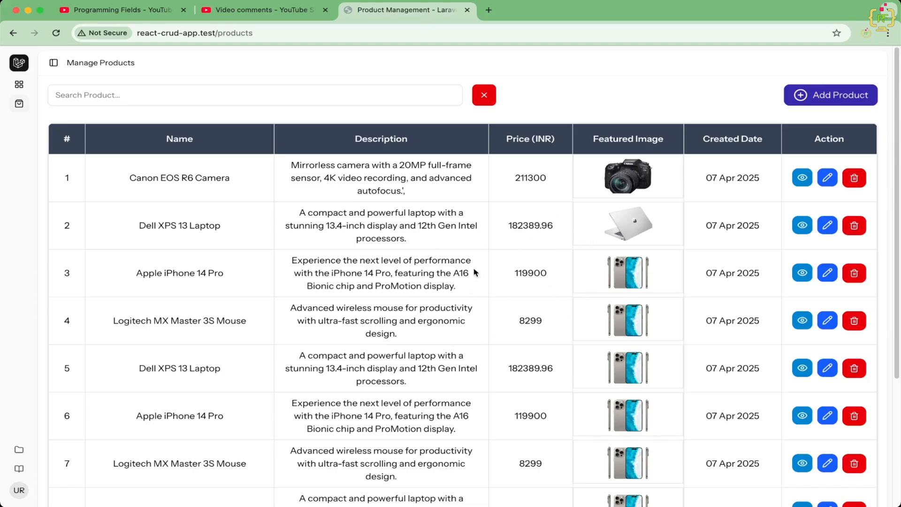
{"action": "mouse_move", "coordinate": [541, 282]}
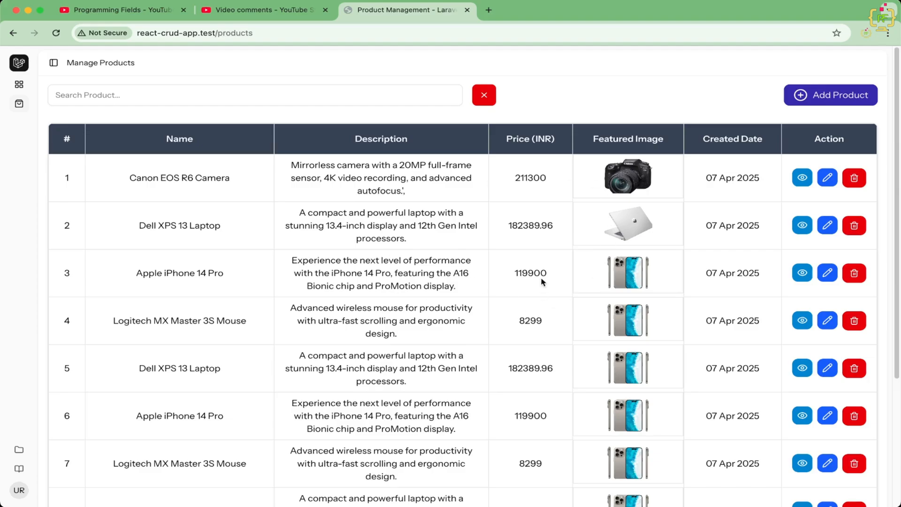
{"action": "mouse_move", "coordinate": [469, 264]}
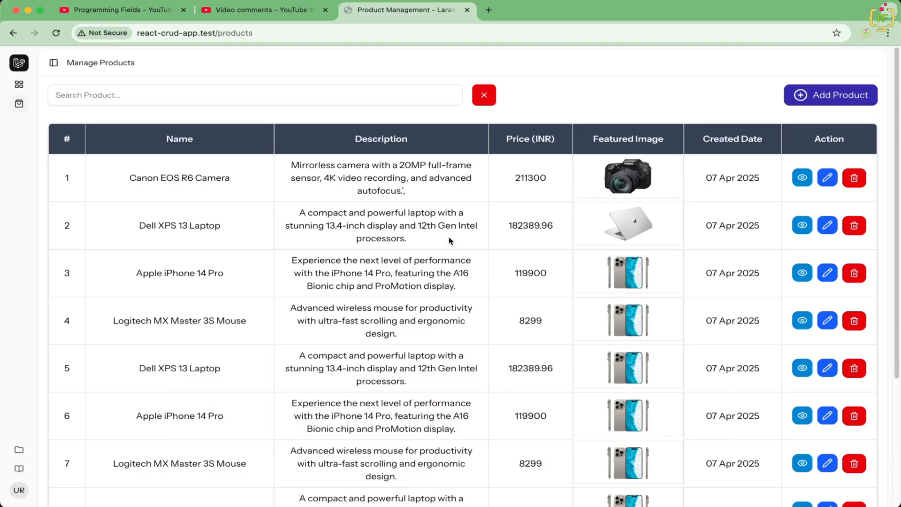
{"action": "mouse_move", "coordinate": [711, 177]}
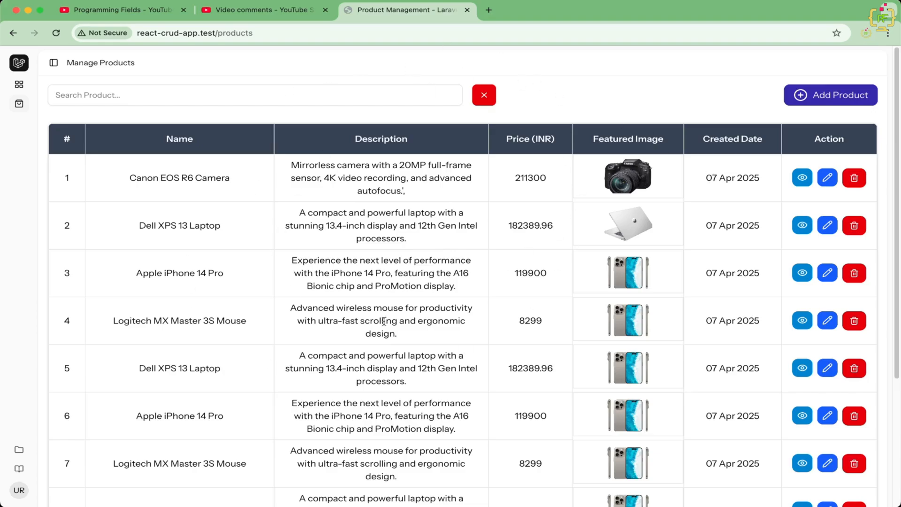
{"action": "mouse_move", "coordinate": [415, 194]}
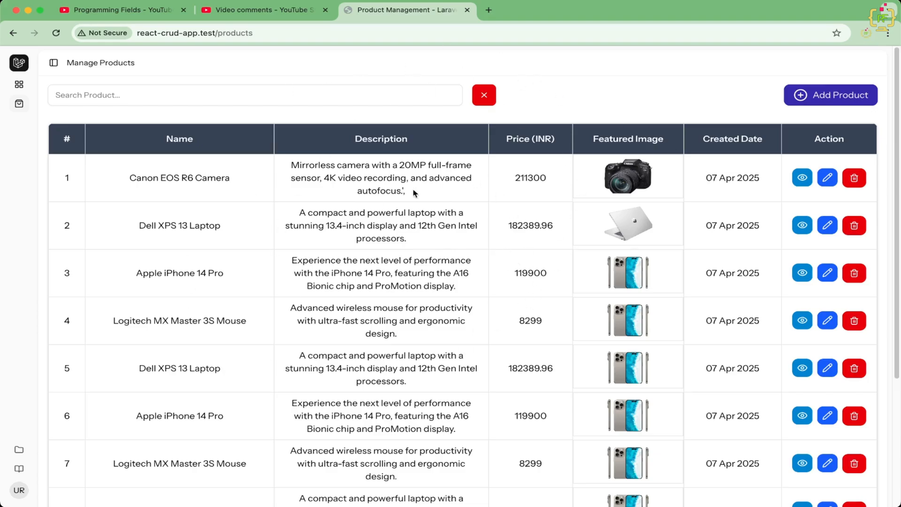
{"action": "mouse_move", "coordinate": [470, 225]}
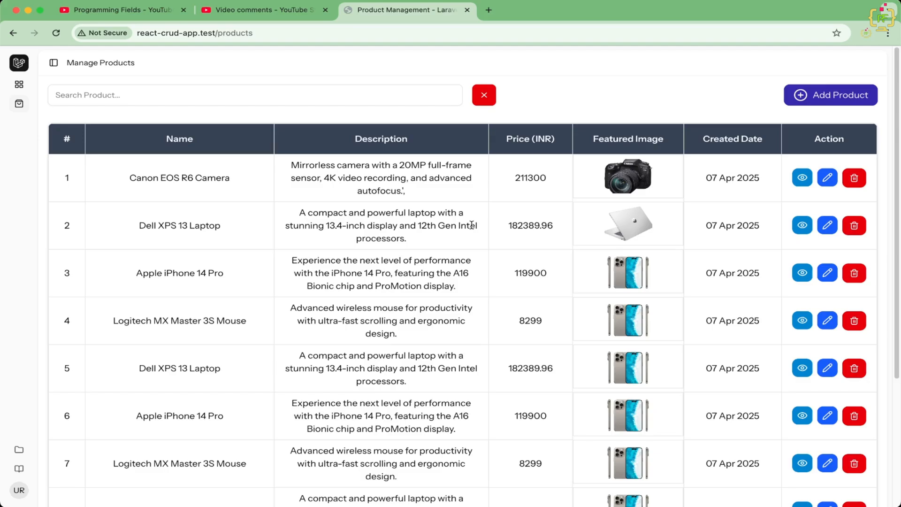
{"action": "mouse_move", "coordinate": [821, 161]}
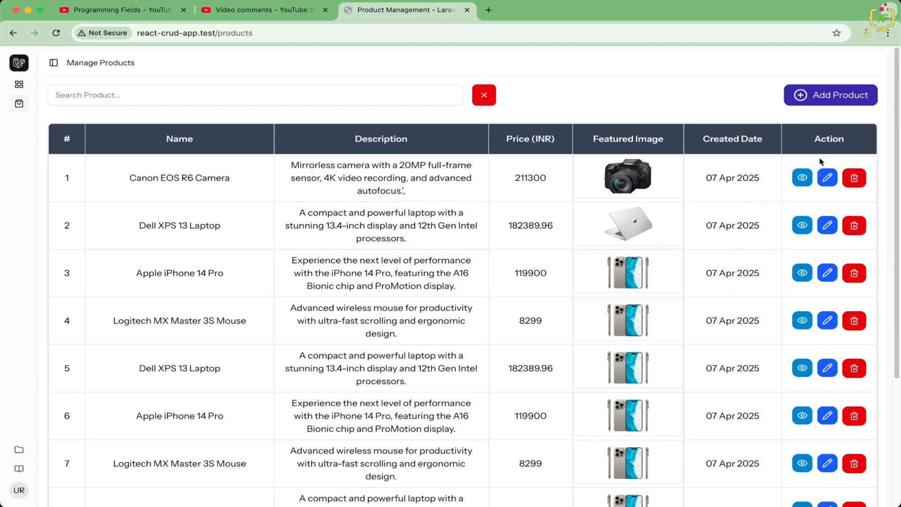
{"action": "mouse_move", "coordinate": [713, 119]}
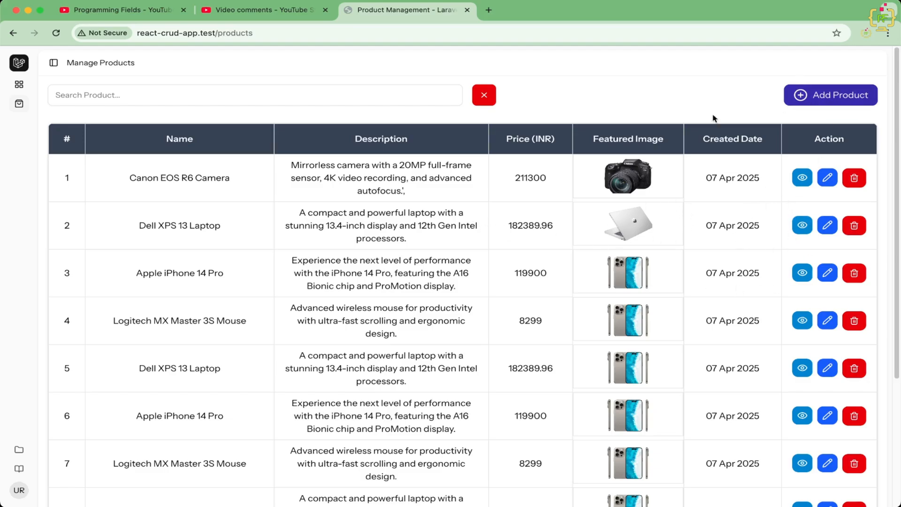
{"action": "mouse_move", "coordinate": [821, 196]}
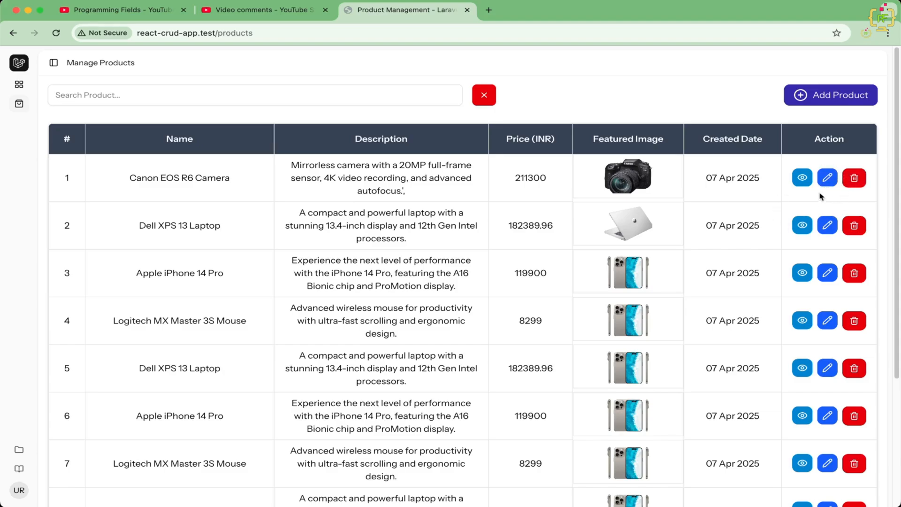
{"action": "mouse_move", "coordinate": [871, 201]}
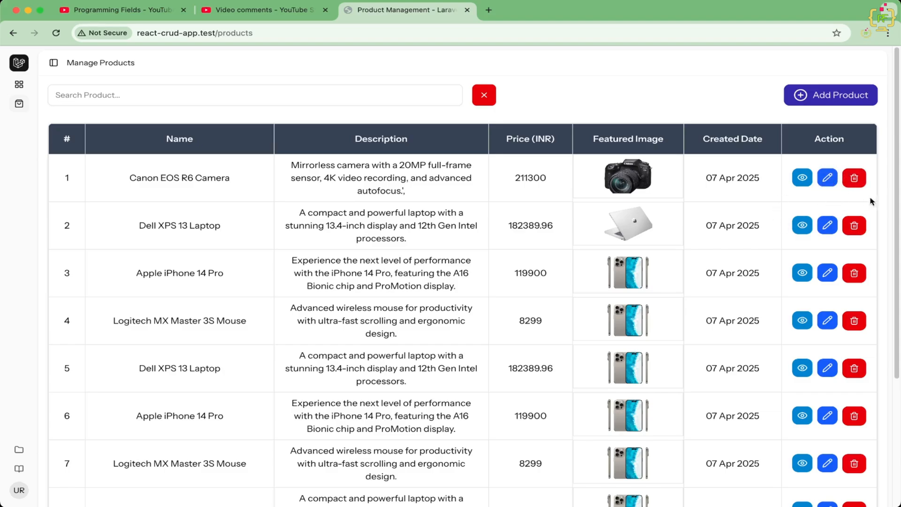
Choose a new featured image file for the Canon EOS R6 Camera and submit the update
{"action": "left_click", "coordinate": [826, 177]}
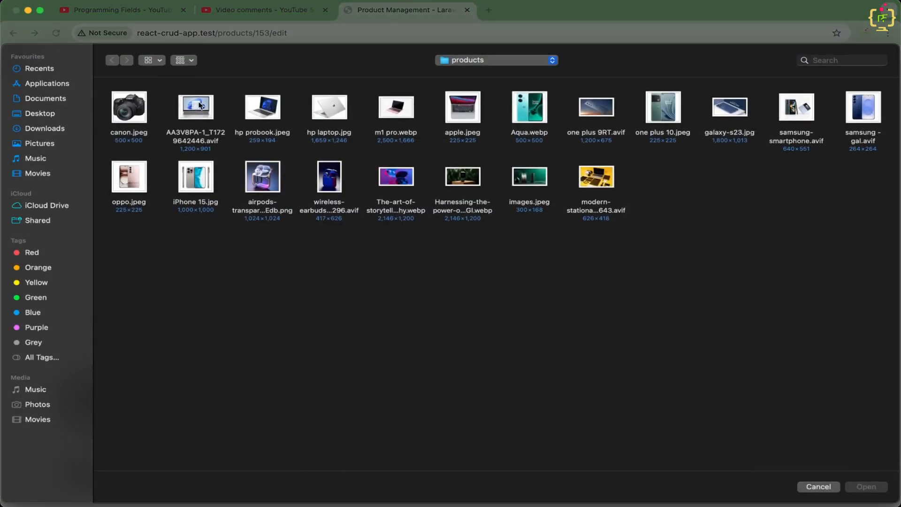
{"action": "left_click", "coordinate": [817, 487]}
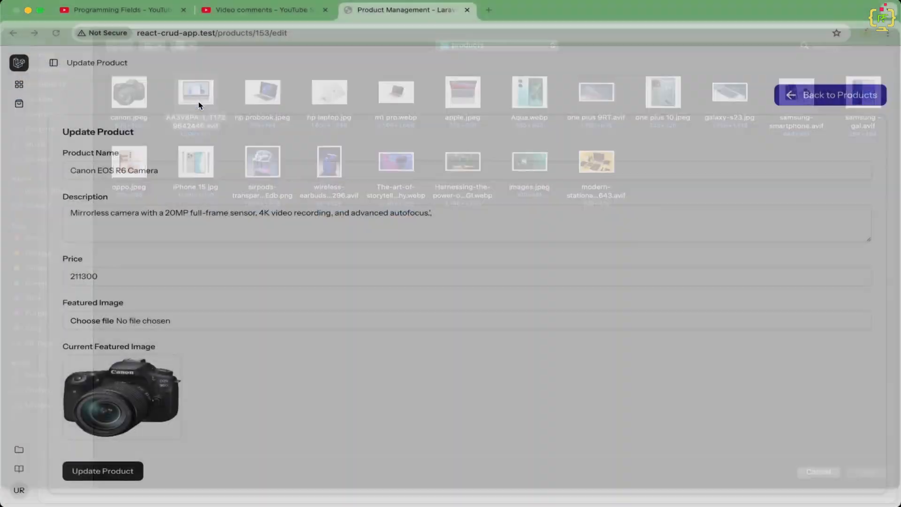
{"action": "left_click", "coordinate": [195, 92]}
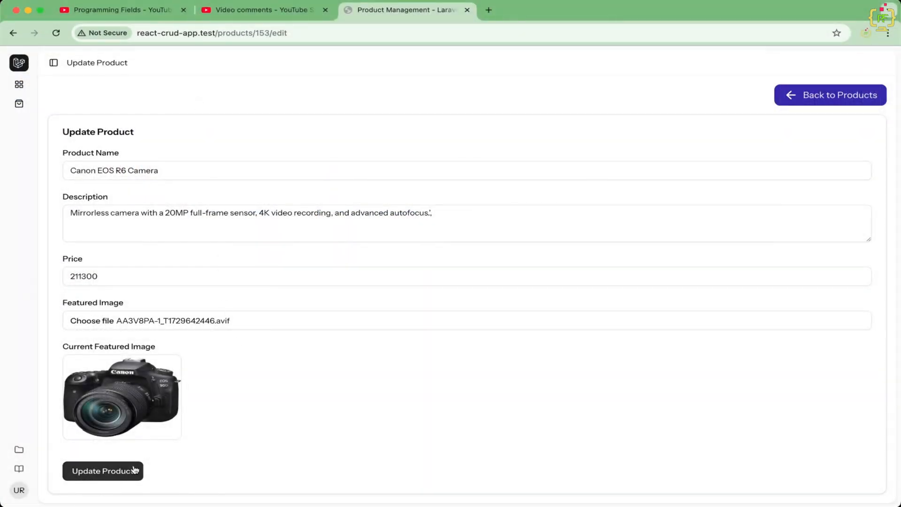
{"action": "left_click", "coordinate": [103, 470]}
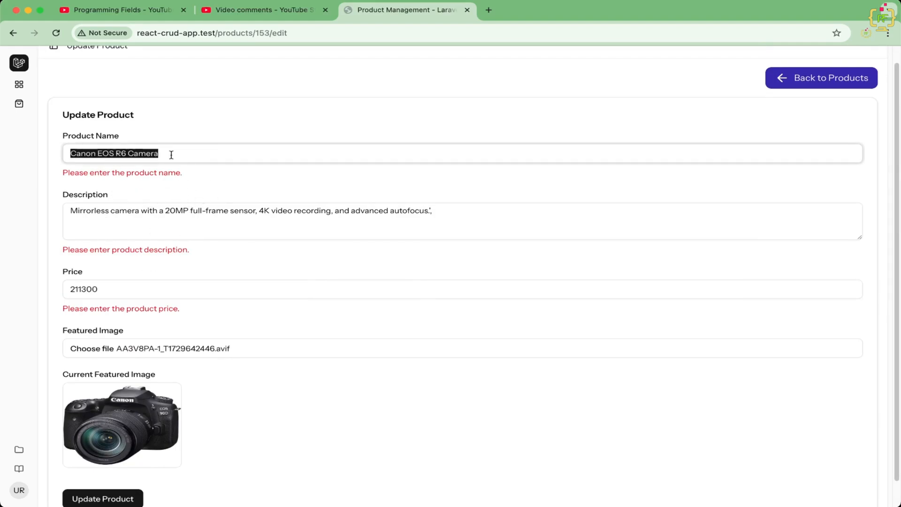
{"action": "mouse_move", "coordinate": [125, 388]}
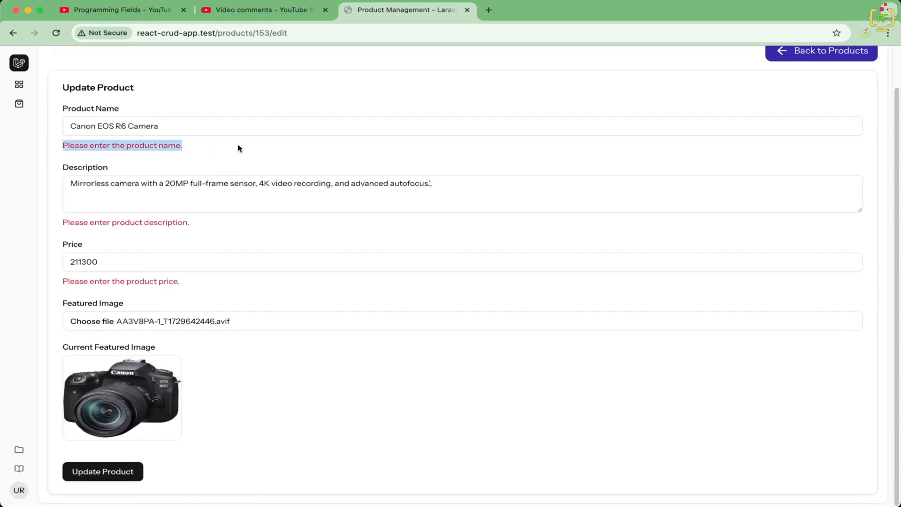
{"action": "mouse_move", "coordinate": [34, 61]}
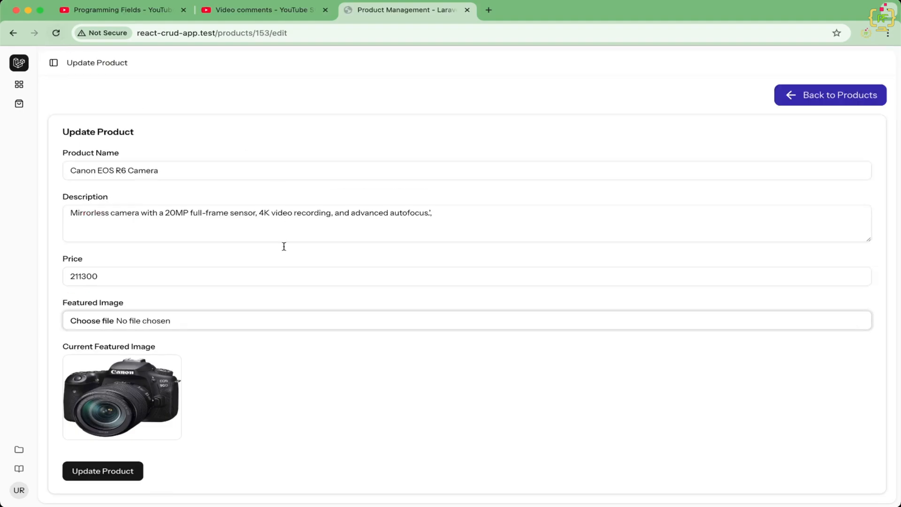
{"action": "mouse_move", "coordinate": [196, 346]}
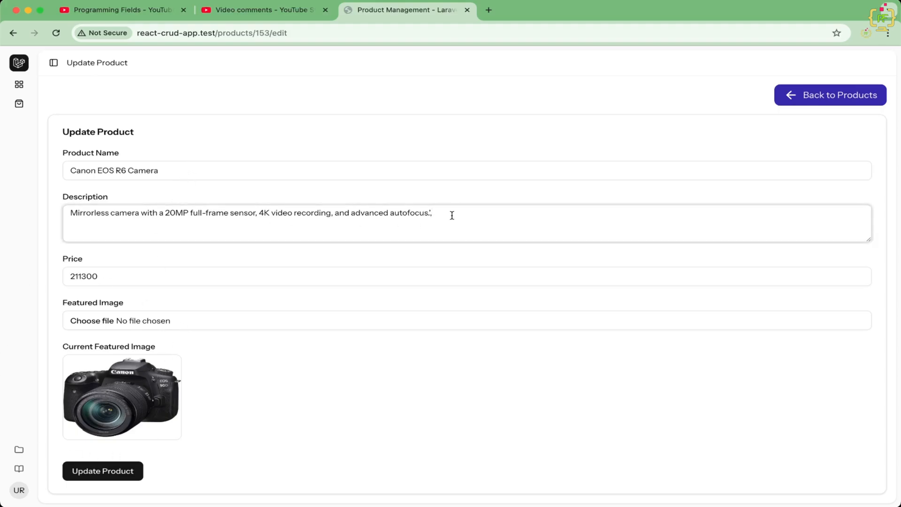
Fill in the description and rename to 'Canon EOS R6 Camera - Update', then submit the update
{"action": "type", "text": "...."}
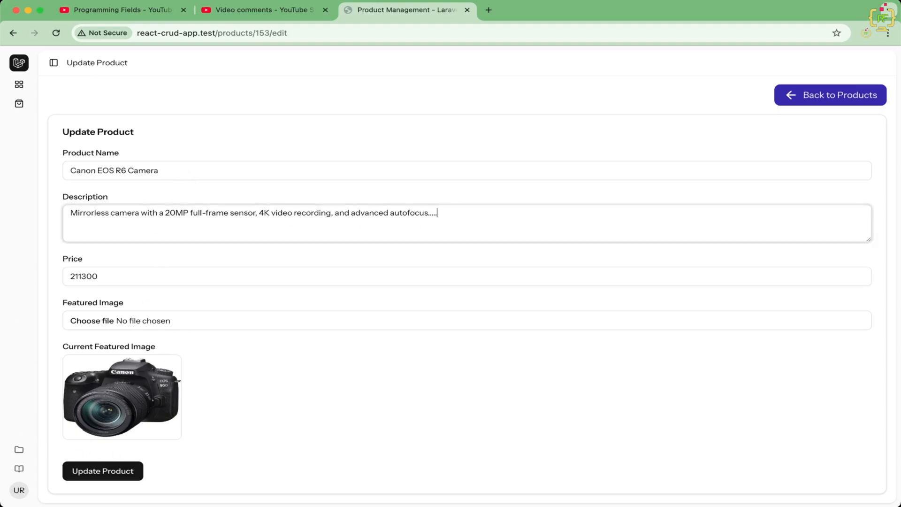
{"action": "type", "text": "description"}
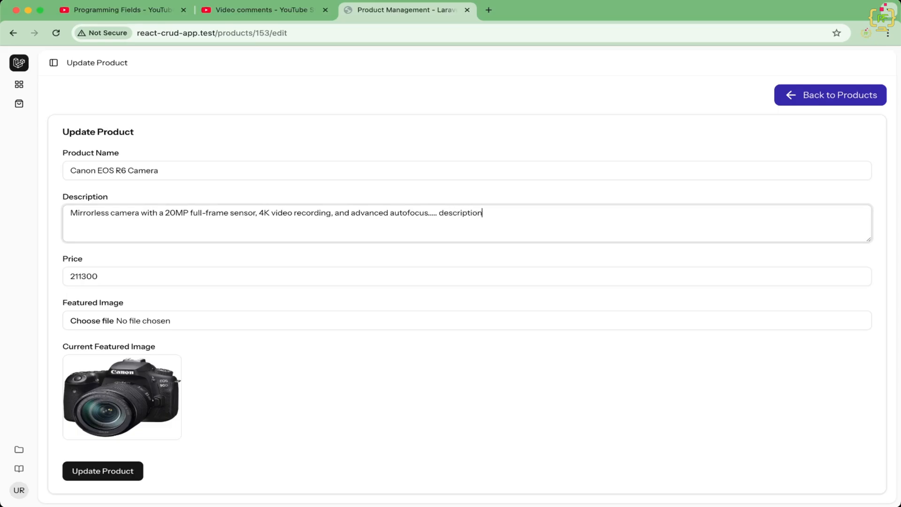
{"action": "type", "text": "- U"}
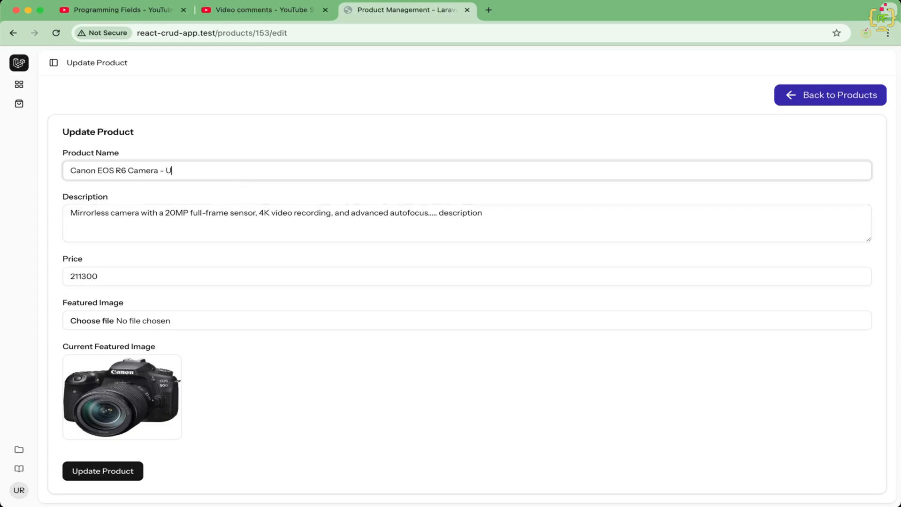
{"action": "left_click", "coordinate": [102, 470]}
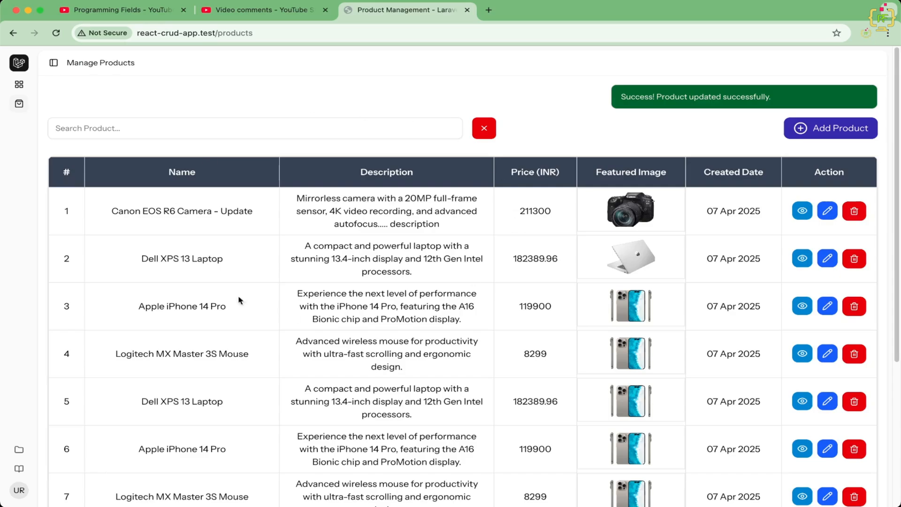
{"action": "mouse_move", "coordinate": [834, 224]}
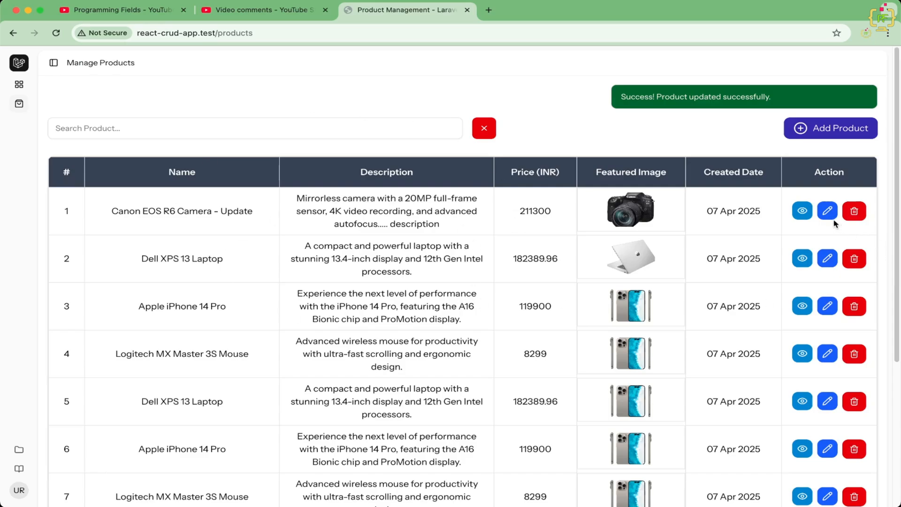
Reopen the Canon camera edit form, choose canon.jpeg and submit to reveal the required-field errors
{"action": "left_click", "coordinate": [828, 210]}
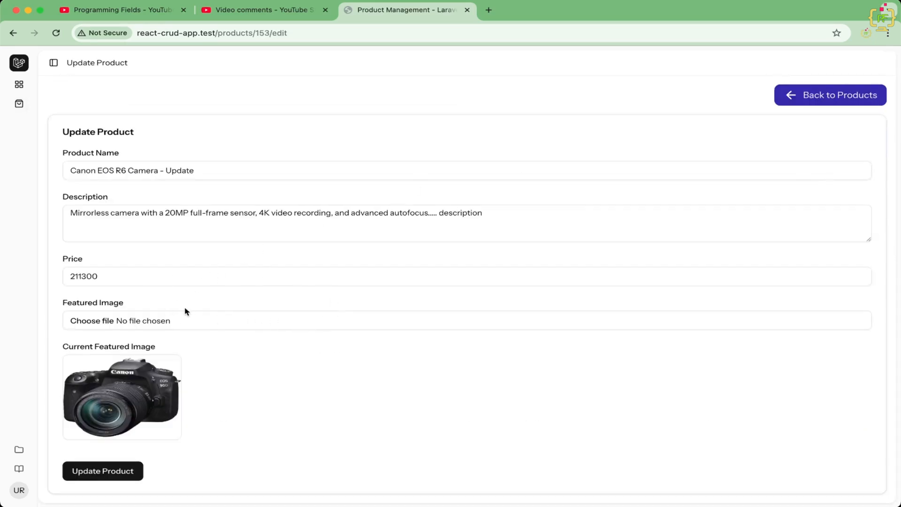
{"action": "left_click", "coordinate": [92, 321]}
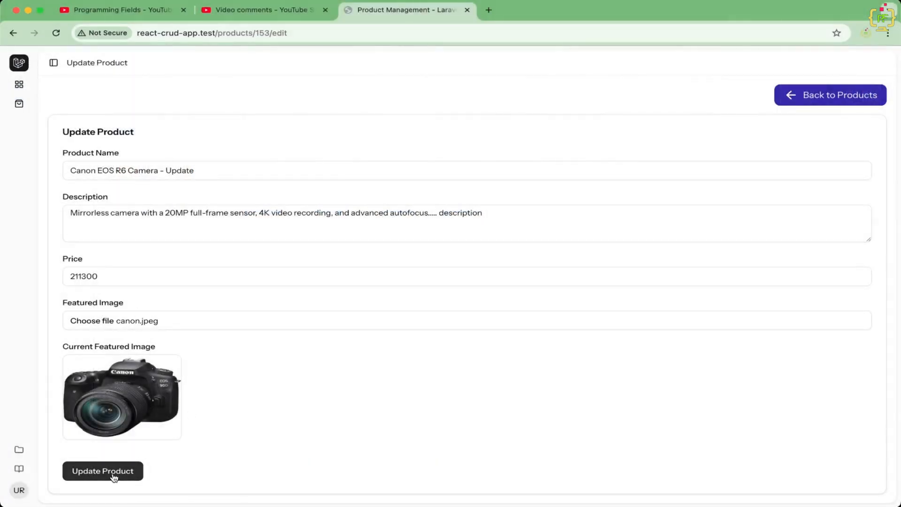
{"action": "left_click", "coordinate": [102, 471]}
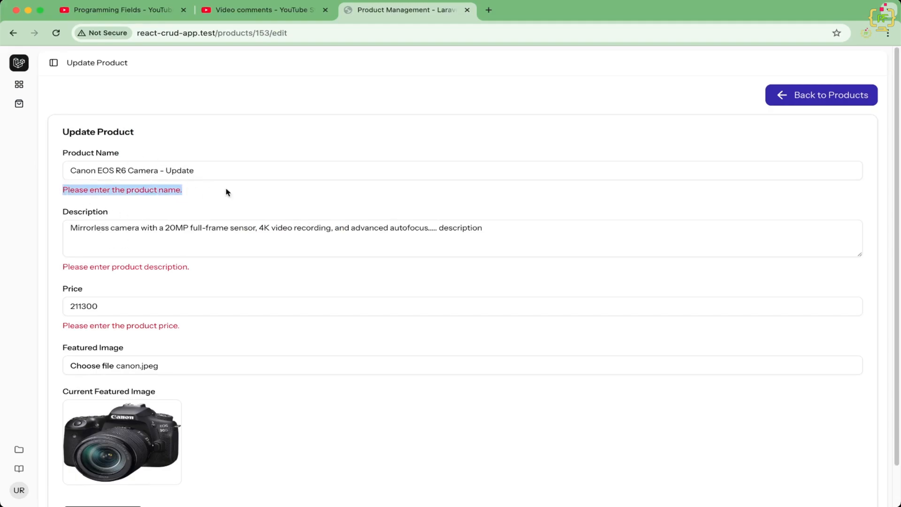
{"action": "mouse_move", "coordinate": [157, 391]}
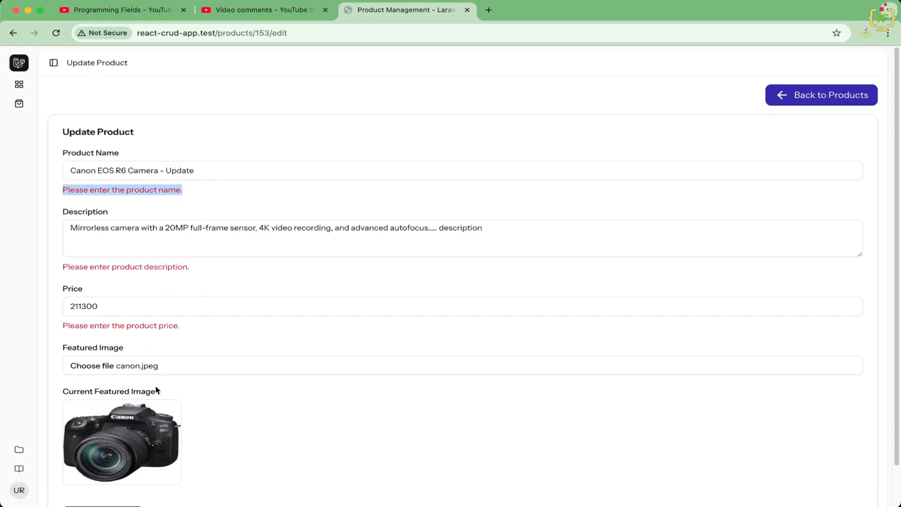
{"action": "mouse_move", "coordinate": [226, 108]}
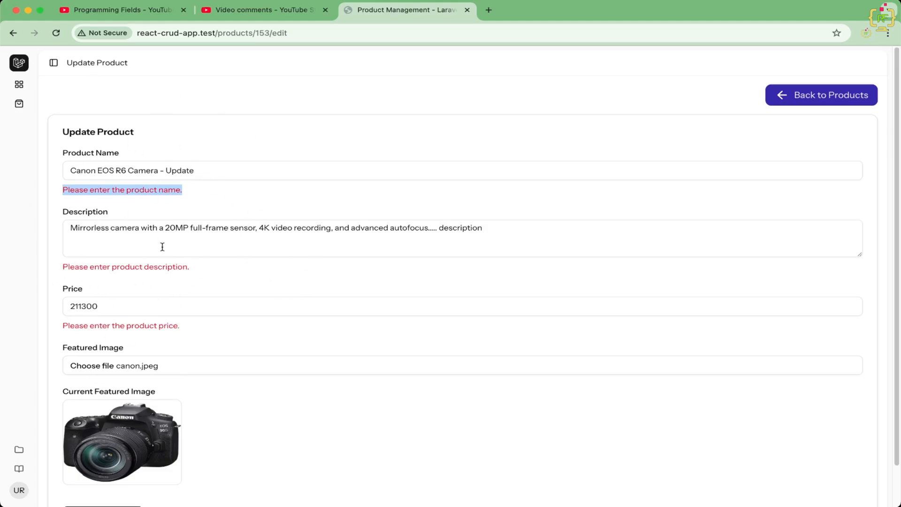
{"action": "mouse_move", "coordinate": [261, 100]}
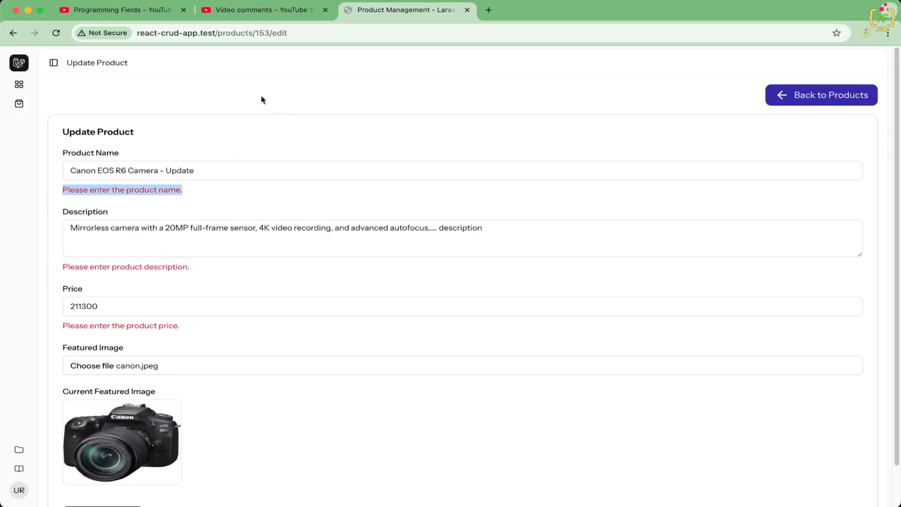
{"action": "mouse_move", "coordinate": [254, 221]}
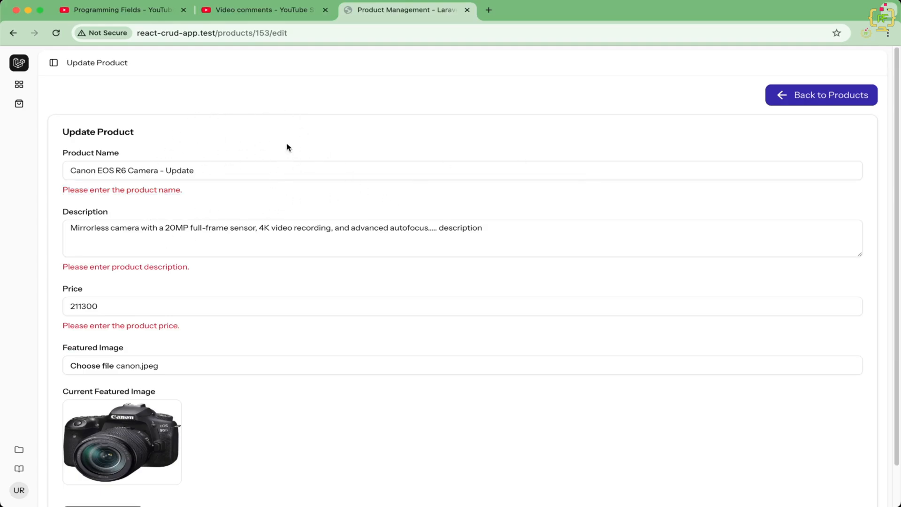
{"action": "mouse_move", "coordinate": [310, 311]}
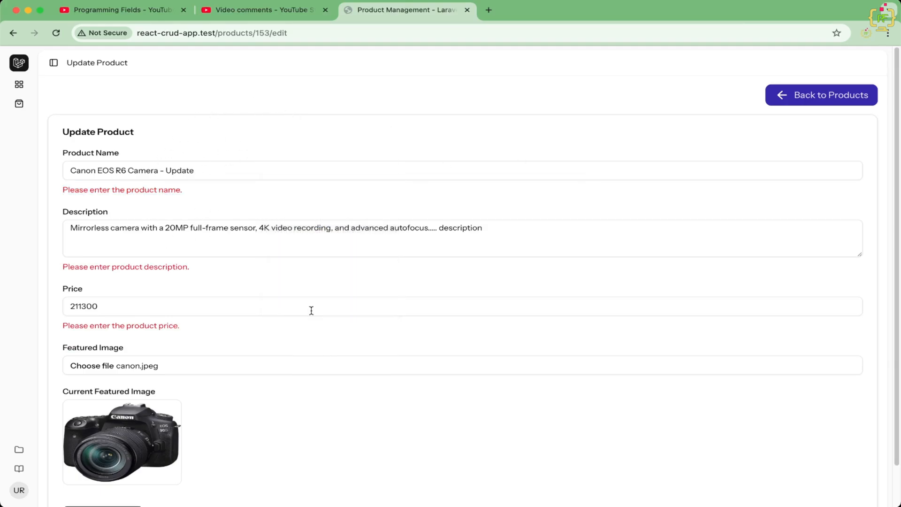
Record the update in DevTools and inspect the products/153 PUT request's headers and preview
{"action": "key", "text": "F12"}
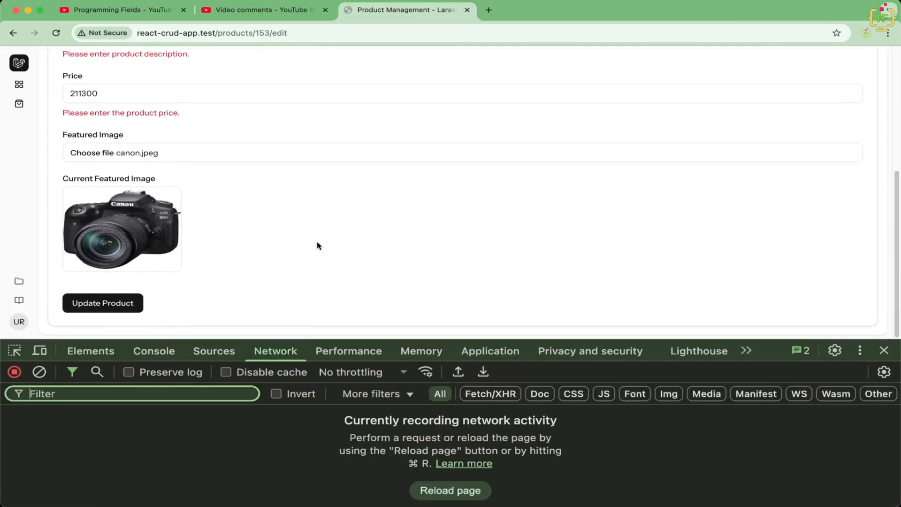
{"action": "mouse_move", "coordinate": [150, 289]}
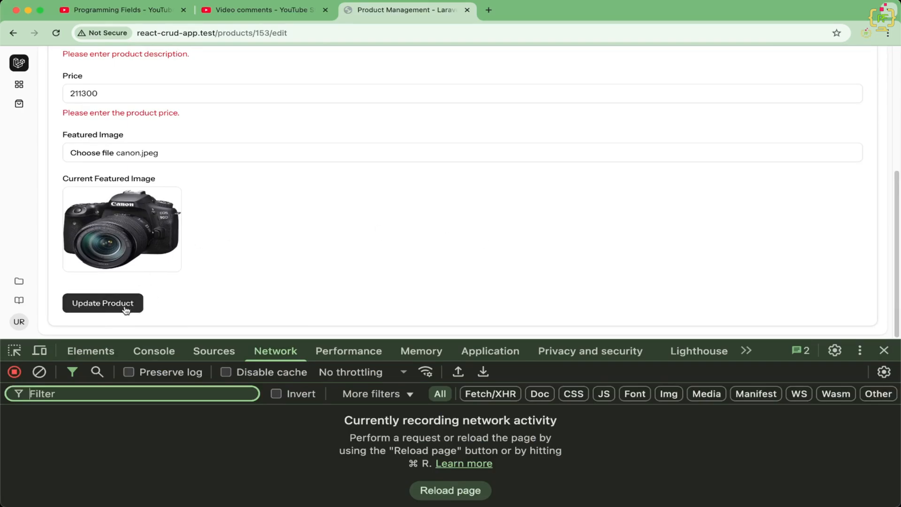
{"action": "left_click", "coordinate": [102, 303]}
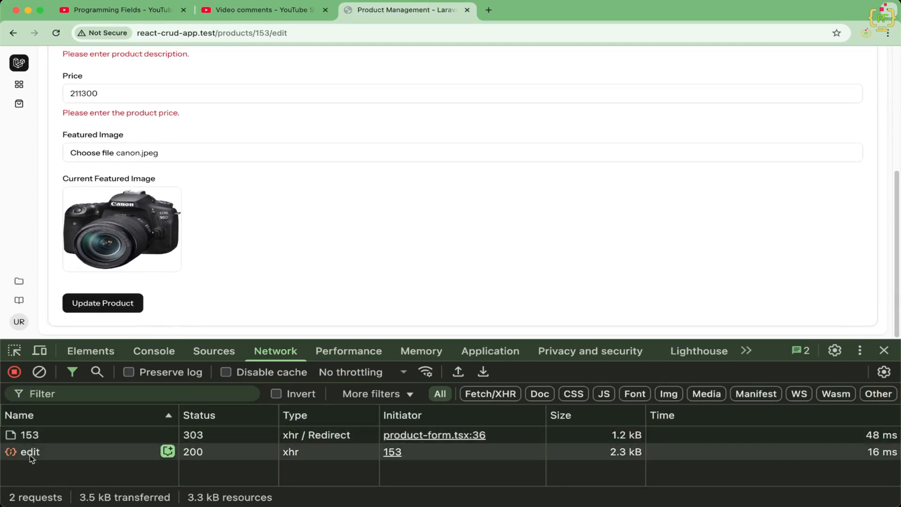
{"action": "left_click", "coordinate": [29, 435]}
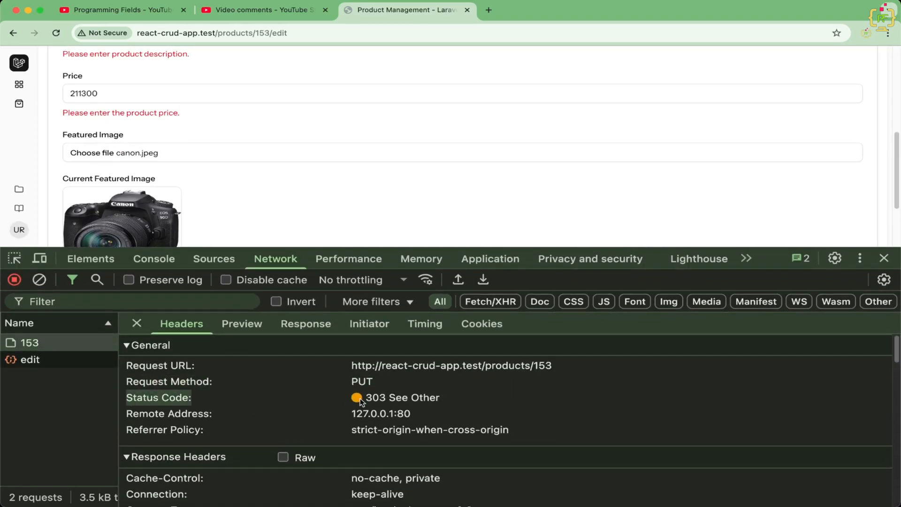
{"action": "mouse_move", "coordinate": [315, 395]}
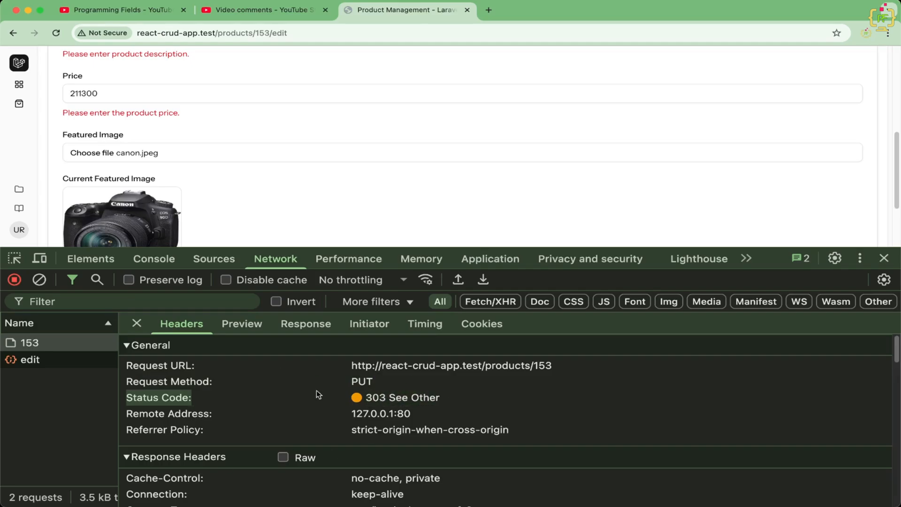
{"action": "mouse_move", "coordinate": [241, 324]}
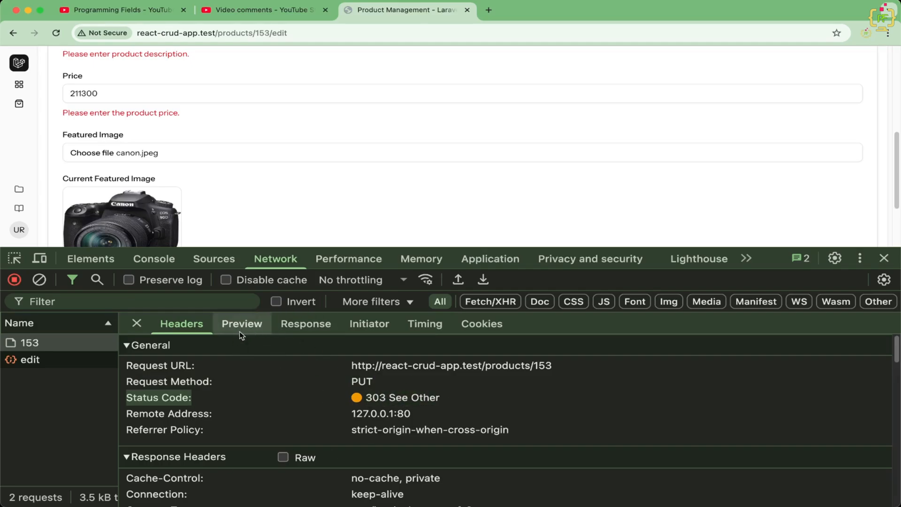
{"action": "left_click", "coordinate": [241, 322]}
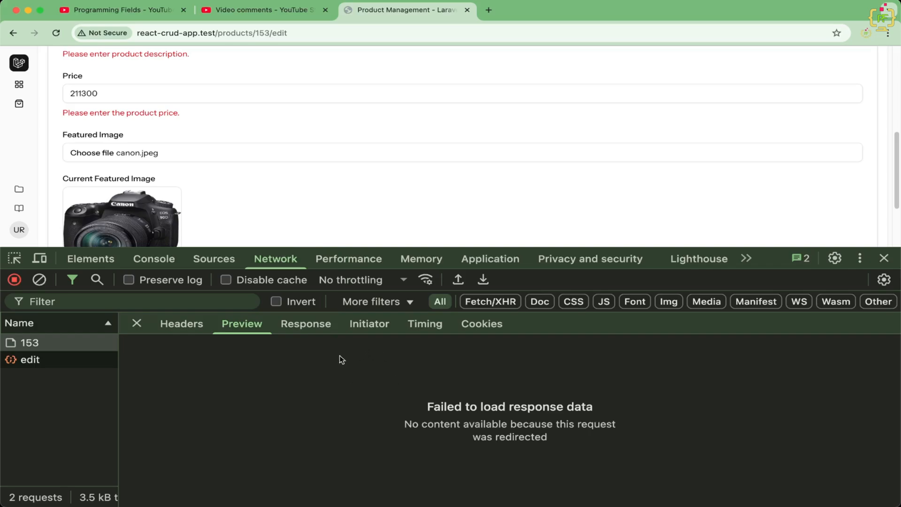
{"action": "scroll", "scroll_direction": "up", "scroll_amount": 3}
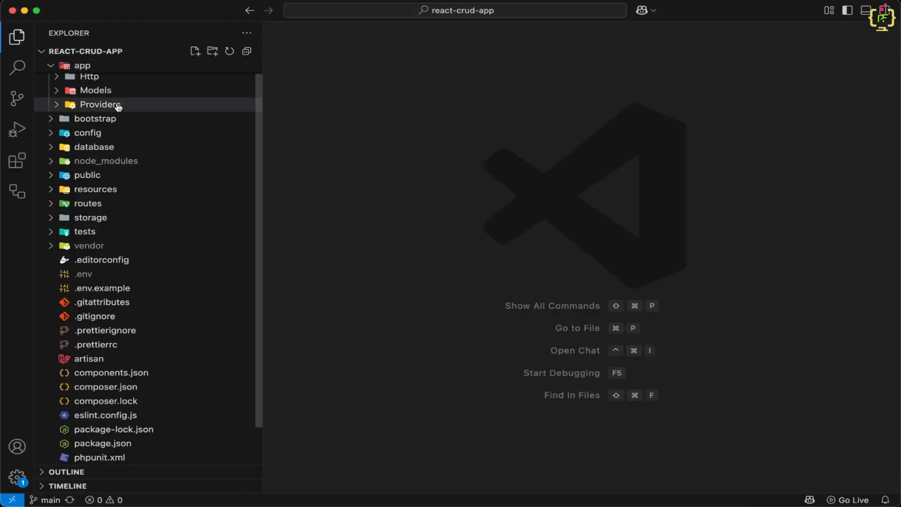
In ProductController's update, swap ProductFormRequest for Request and add dd($request->all(), $product)
{"action": "left_click", "coordinate": [89, 76]}
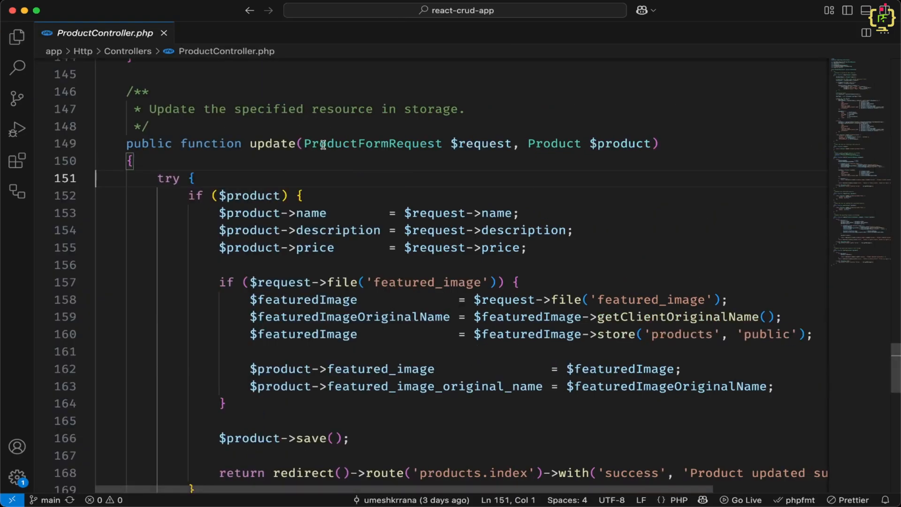
{"action": "double_click", "coordinate": [372, 144]}
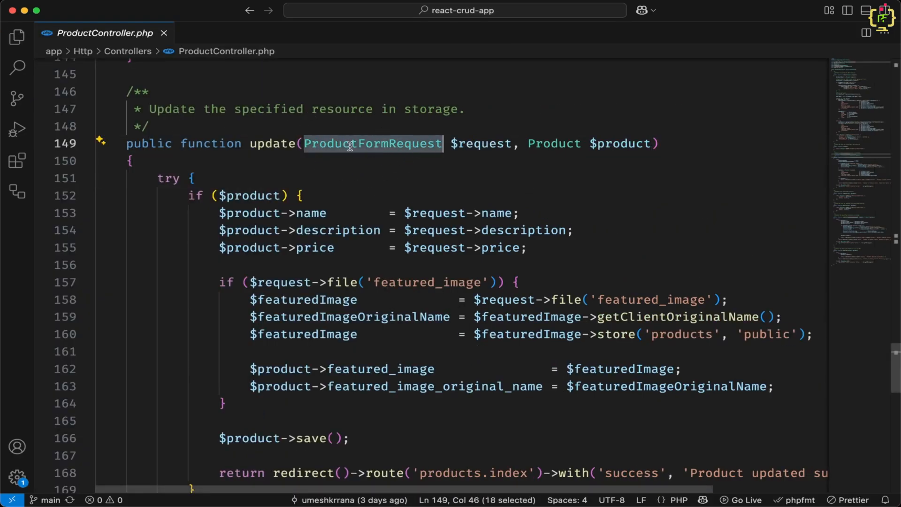
{"action": "mouse_move", "coordinate": [395, 155]}
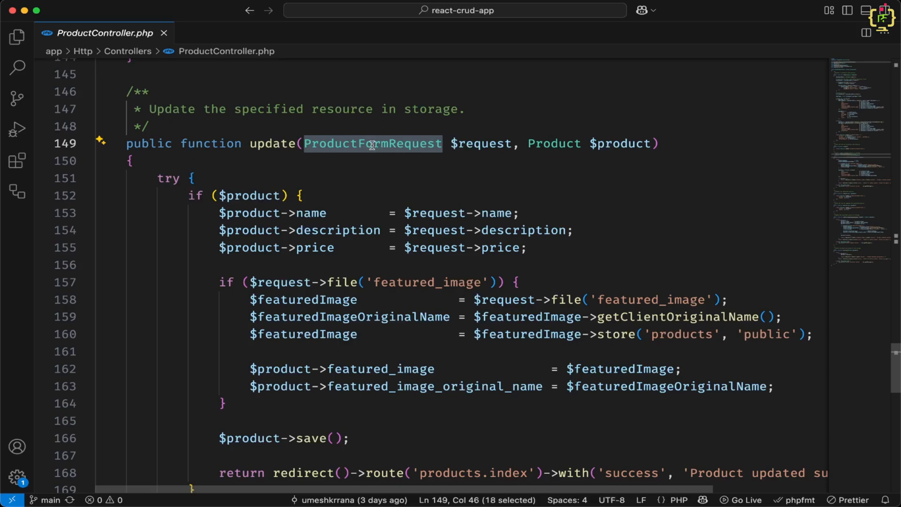
{"action": "type", "text": "Req"}
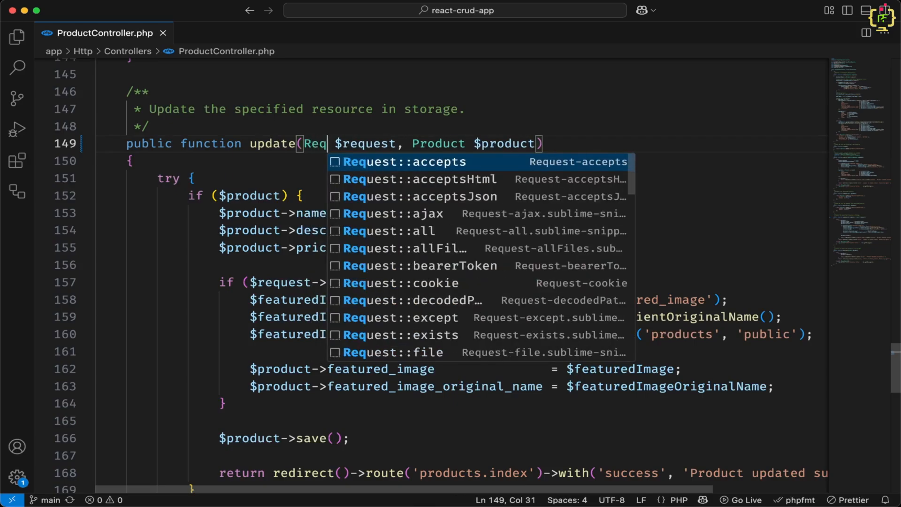
{"action": "type", "text": "uest"}
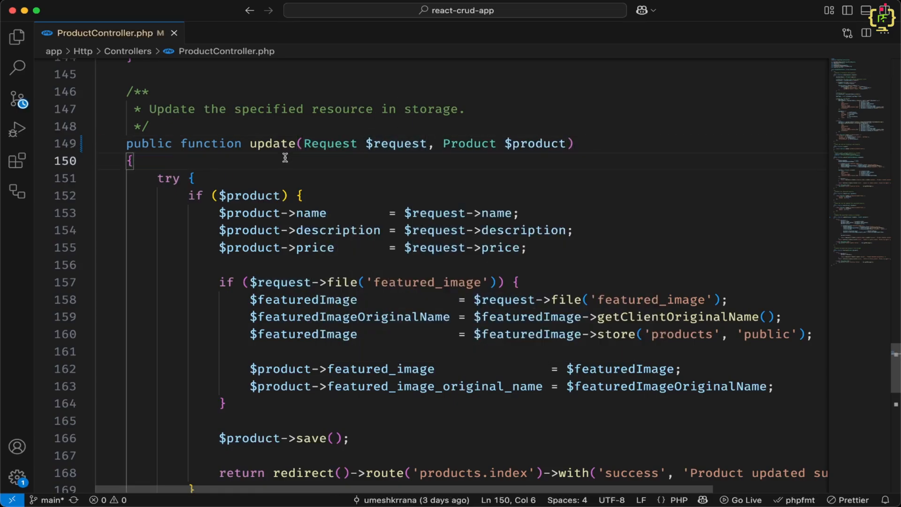
{"action": "type", "text": "dd($request->all());"}
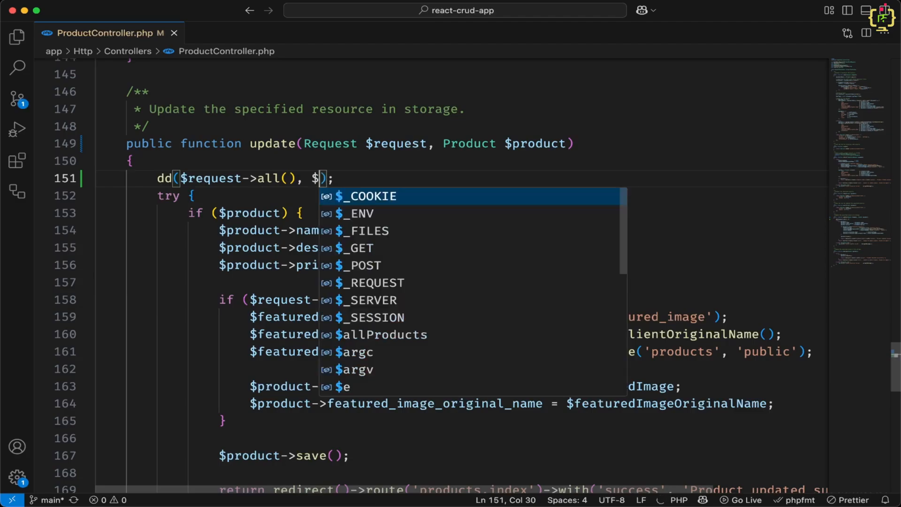
{"action": "type", "text": "product"}
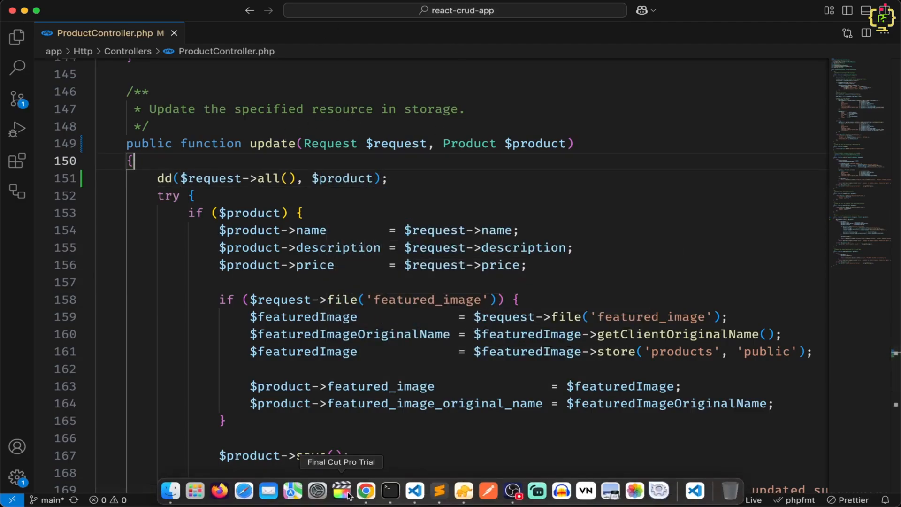
Clear the Network log and resubmit the update to see the dumped request data and product
{"action": "left_click", "coordinate": [366, 491]}
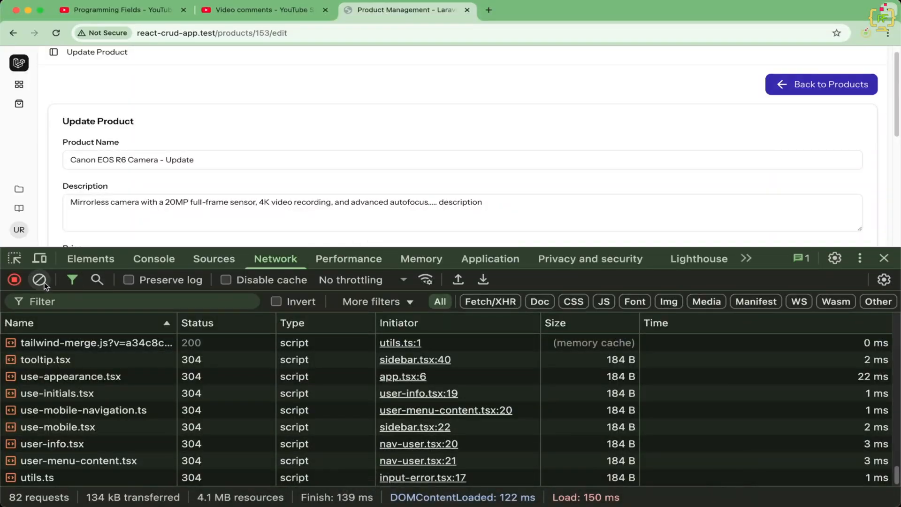
{"action": "left_click", "coordinate": [39, 280]}
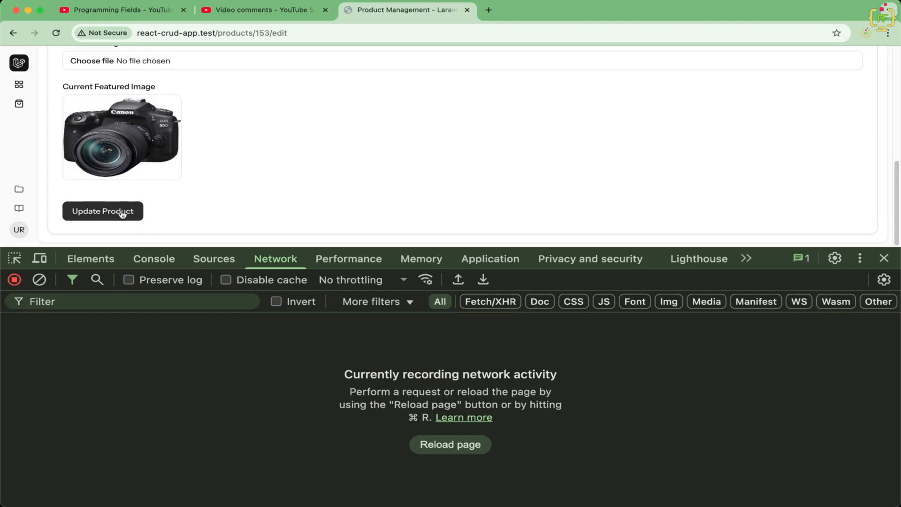
{"action": "left_click", "coordinate": [103, 210]}
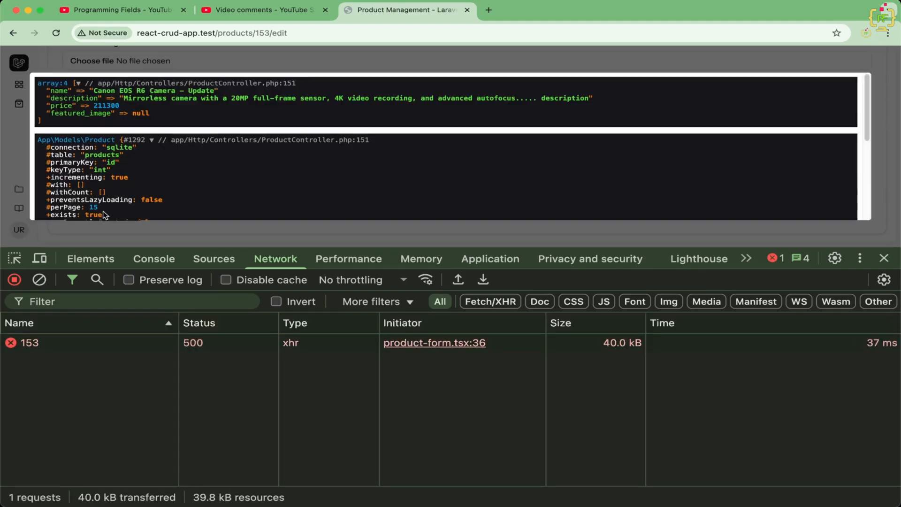
{"action": "mouse_move", "coordinate": [227, 152]}
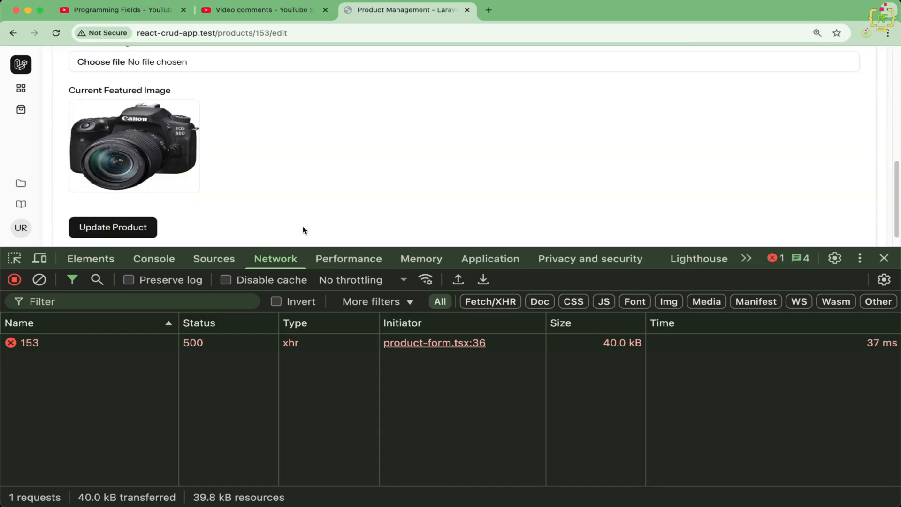
Resubmit the update and inspect the pending products/153 request's payload with binary featured_image
{"action": "scroll", "scroll_direction": "up", "scroll_amount": 3}
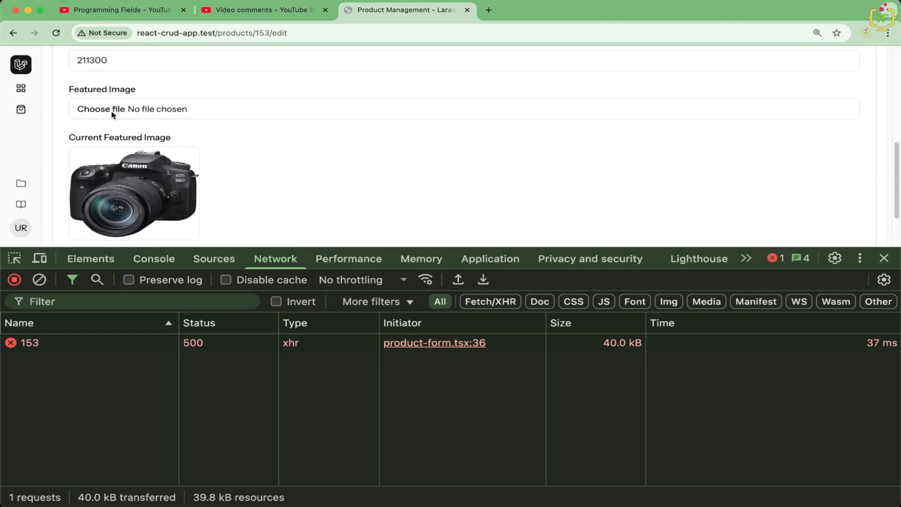
{"action": "scroll", "scroll_direction": "down", "scroll_amount": 3}
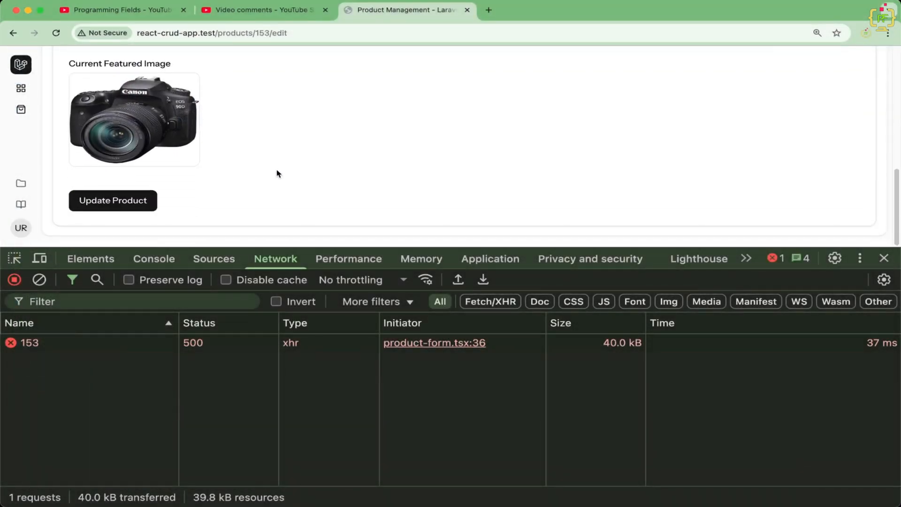
{"action": "left_click", "coordinate": [112, 200]}
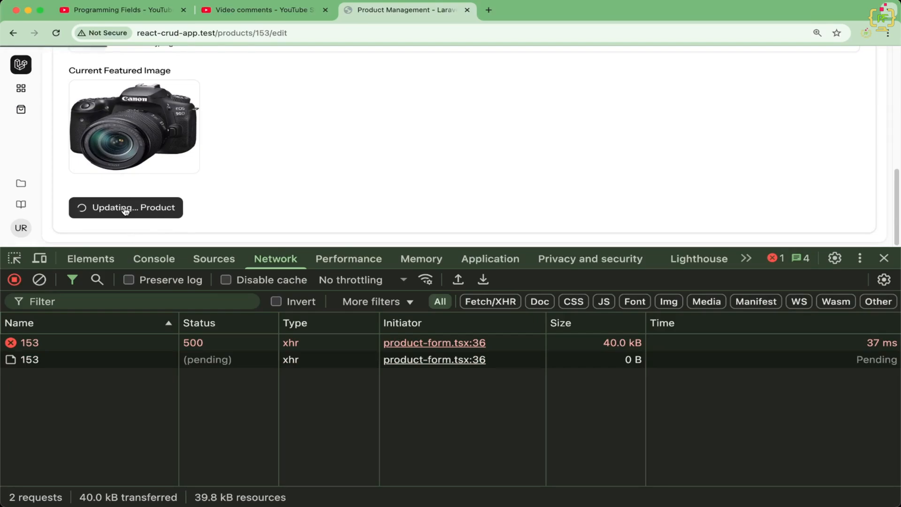
{"action": "mouse_move", "coordinate": [169, 140]}
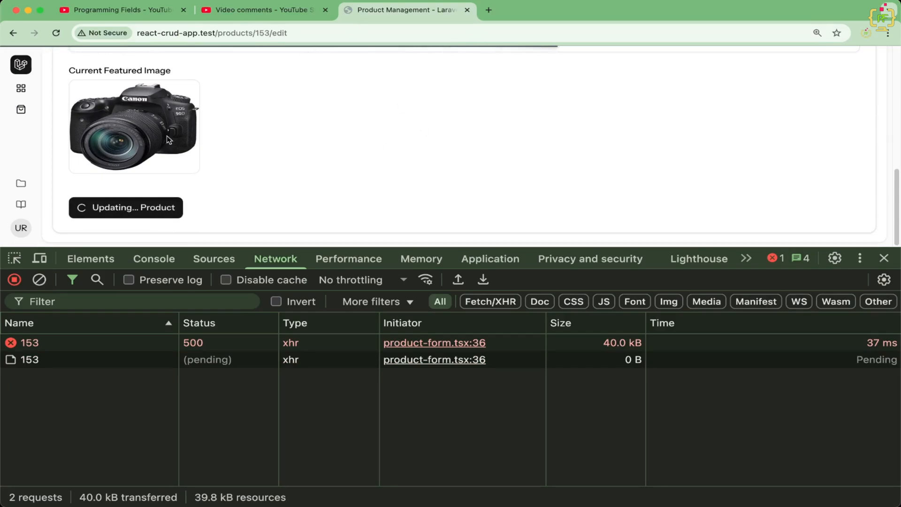
{"action": "mouse_move", "coordinate": [143, 159]}
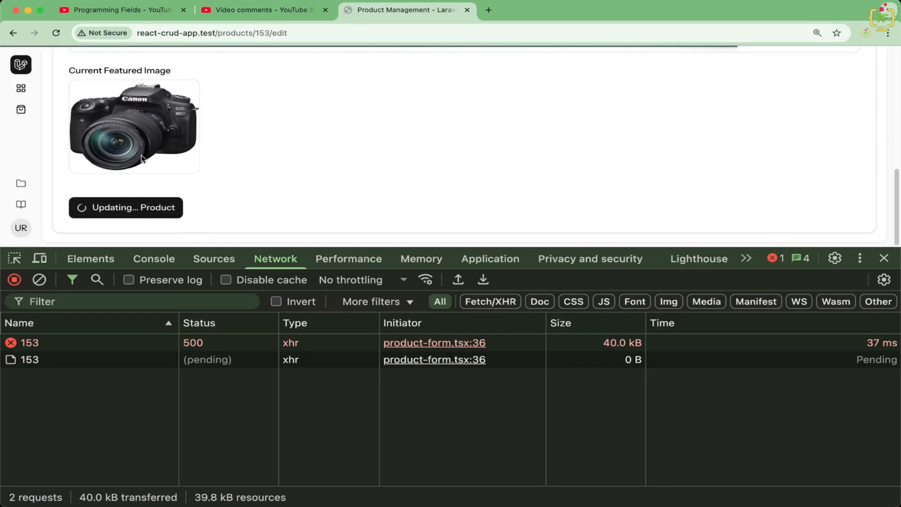
{"action": "mouse_move", "coordinate": [239, 145]}
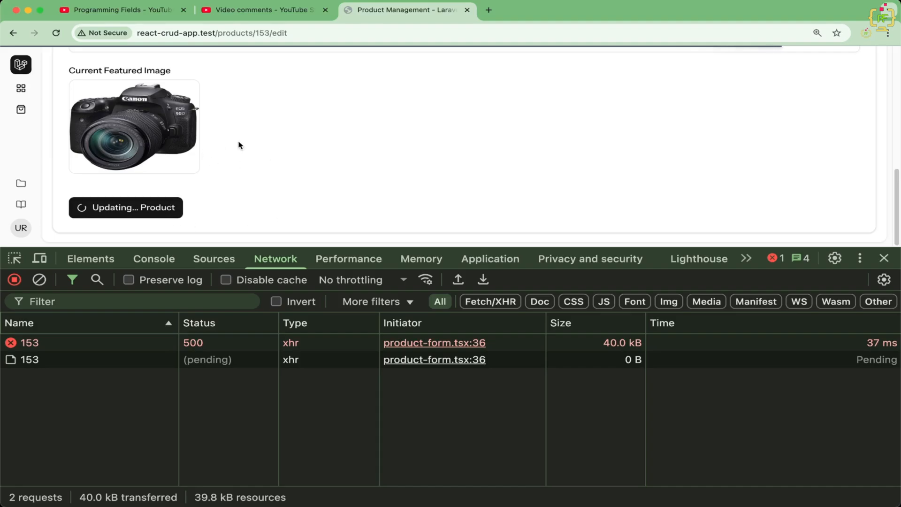
{"action": "left_click", "coordinate": [28, 342]}
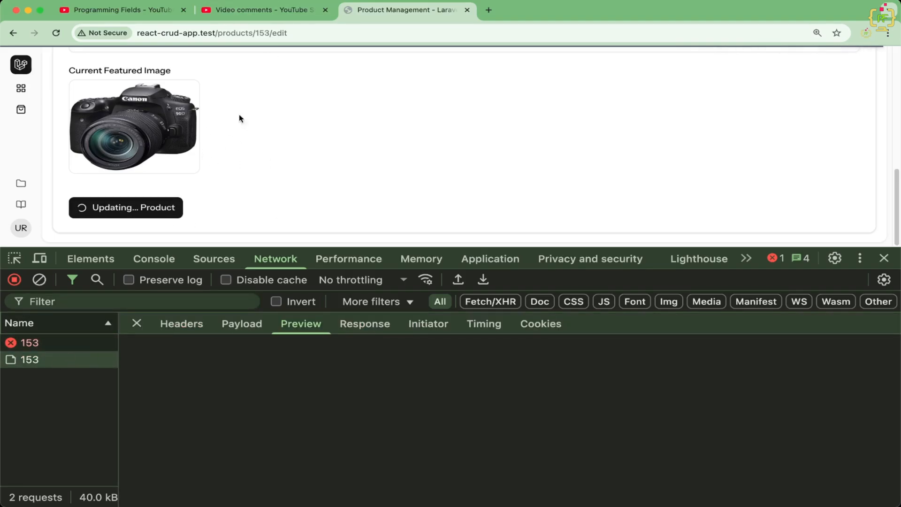
{"action": "mouse_move", "coordinate": [24, 385]}
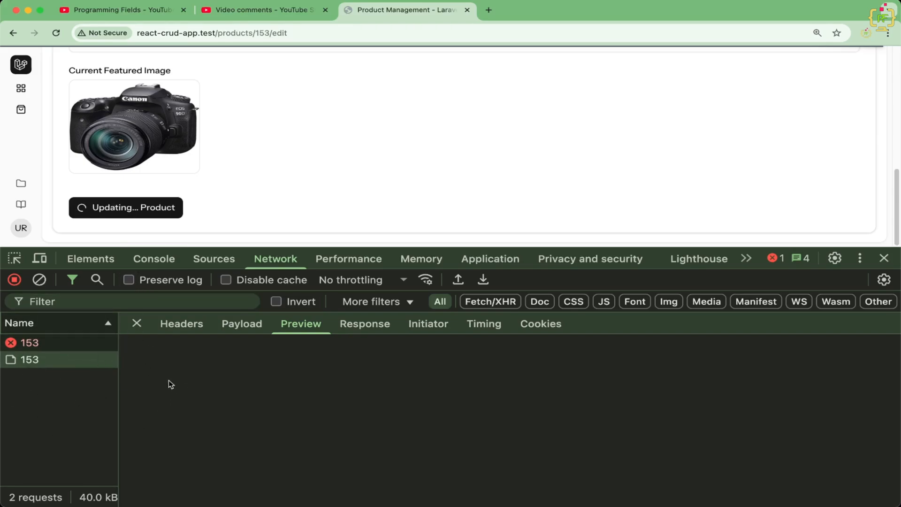
{"action": "mouse_move", "coordinate": [356, 343]}
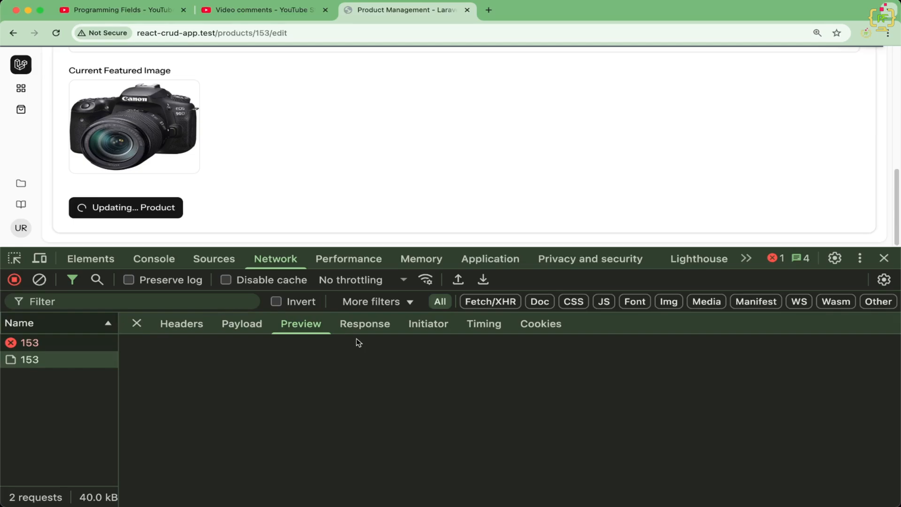
{"action": "left_click", "coordinate": [241, 323]}
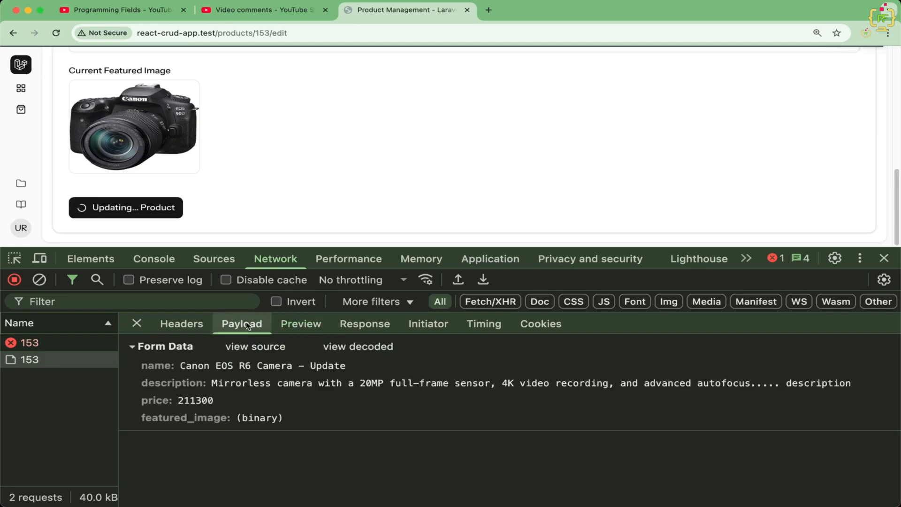
{"action": "mouse_move", "coordinate": [231, 143]}
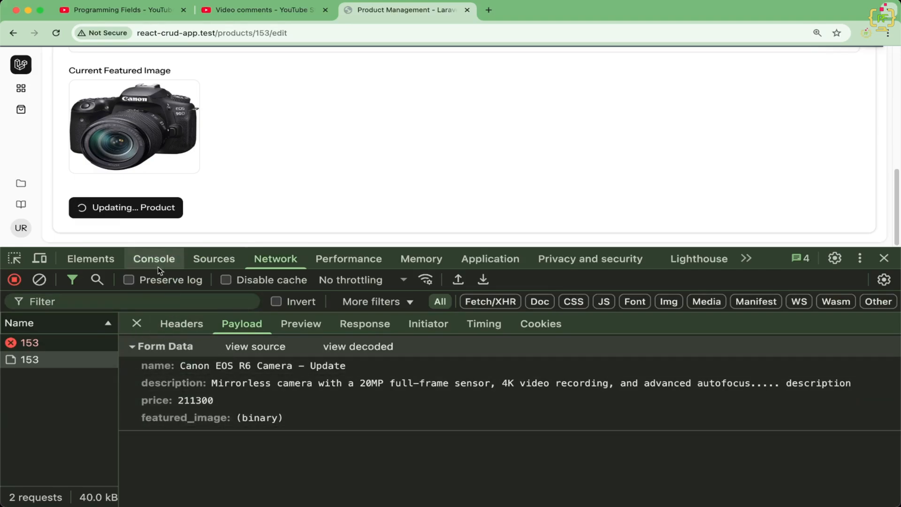
{"action": "mouse_move", "coordinate": [366, 497]}
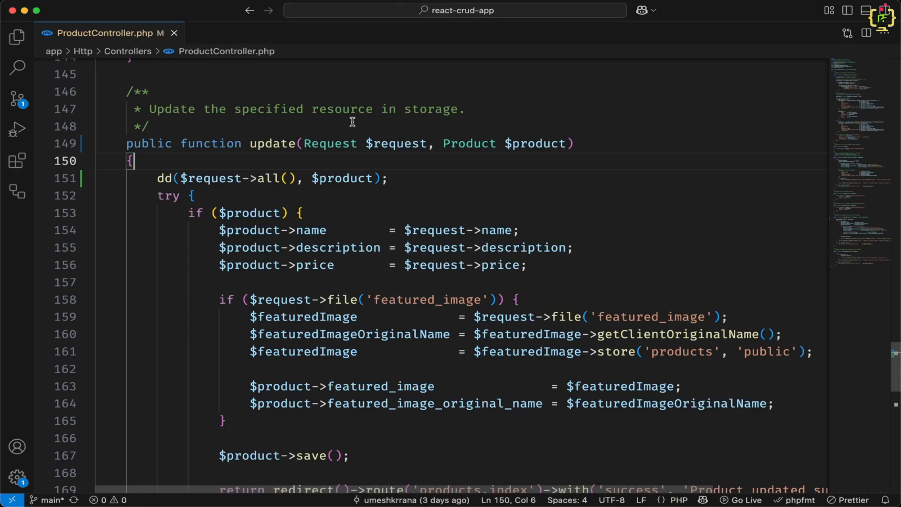
Expand resources > js > pages > products in the Explorer to reach product-form.tsx
{"action": "left_click", "coordinate": [17, 36]}
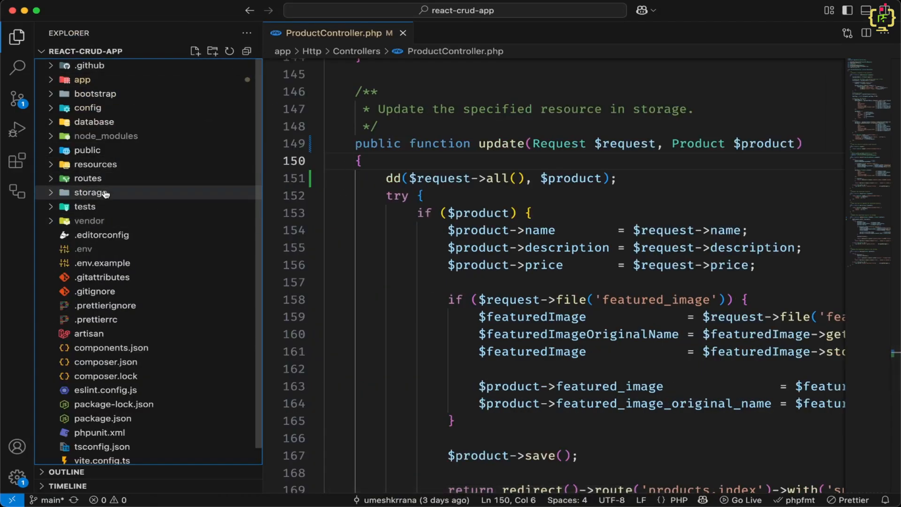
{"action": "left_click", "coordinate": [95, 164]}
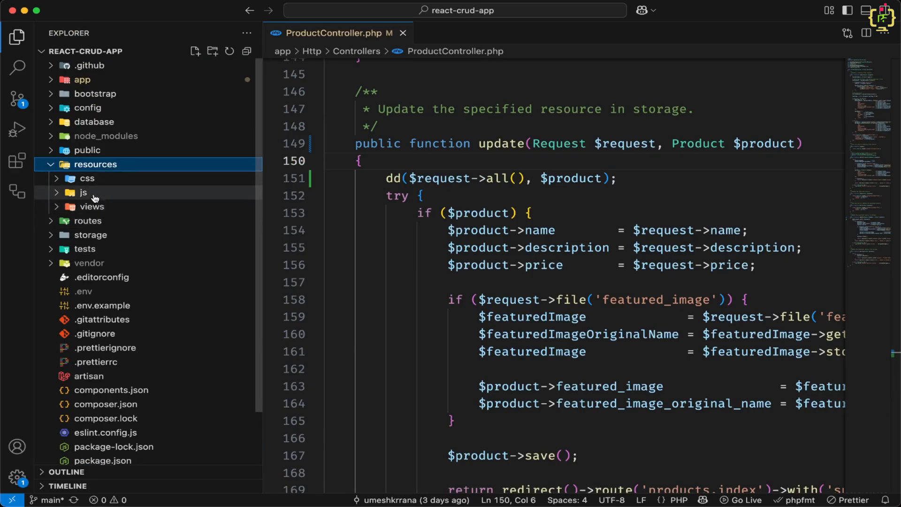
{"action": "left_click", "coordinate": [83, 192]}
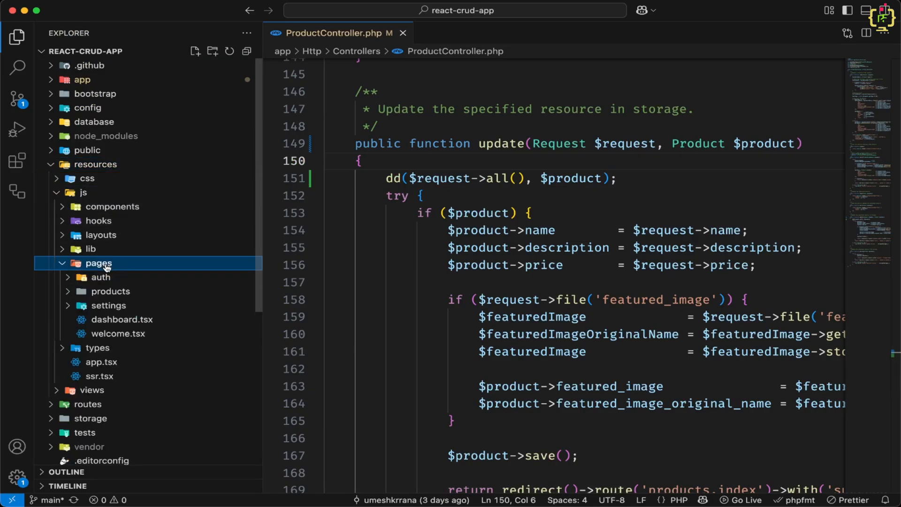
{"action": "left_click", "coordinate": [110, 291]}
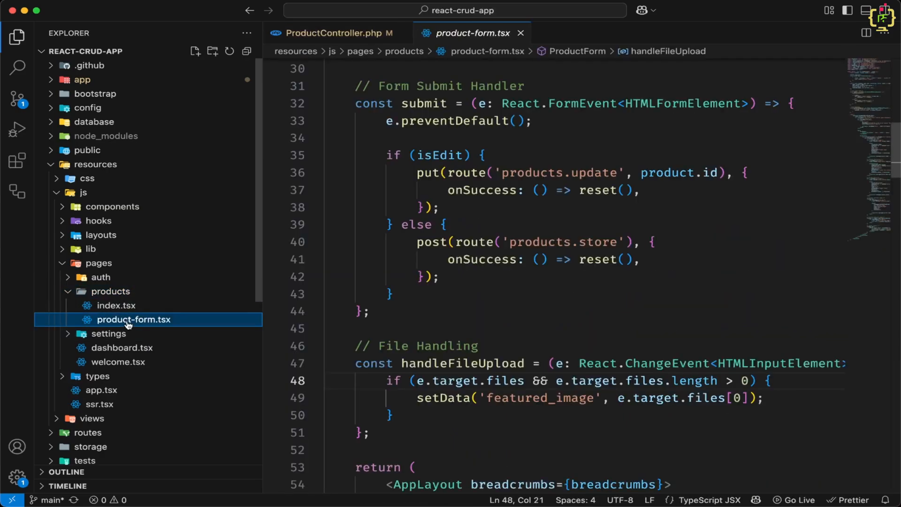
Add console.log(data) at the top of the submit handler and save the file
{"action": "left_click", "coordinate": [17, 36]}
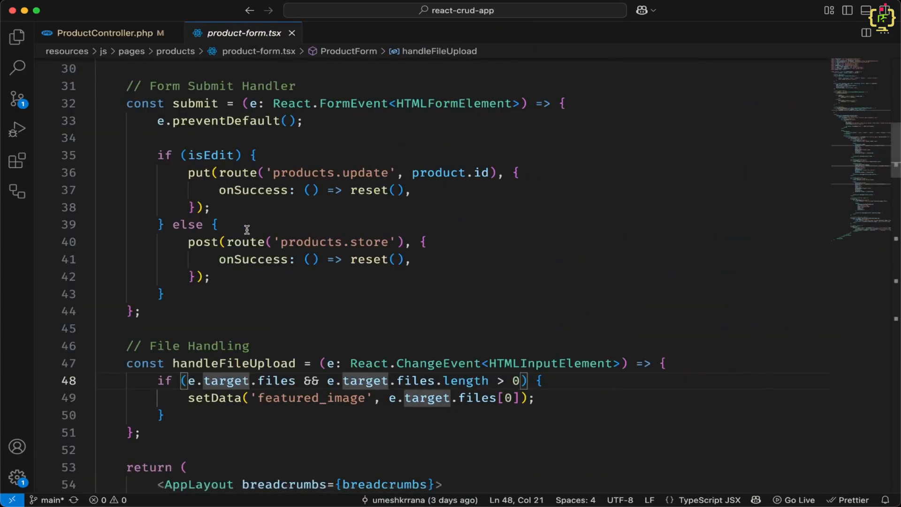
{"action": "scroll", "scroll_direction": "up", "scroll_amount": 3}
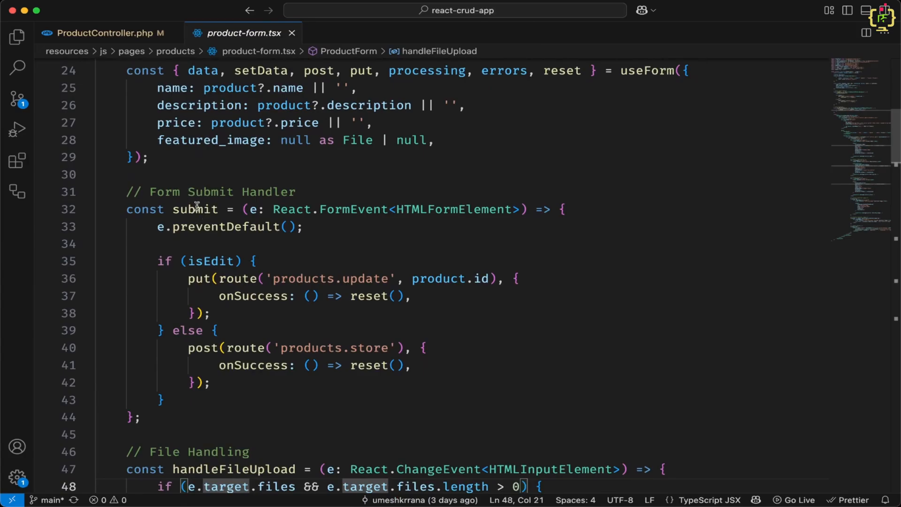
{"action": "double_click", "coordinate": [195, 209]}
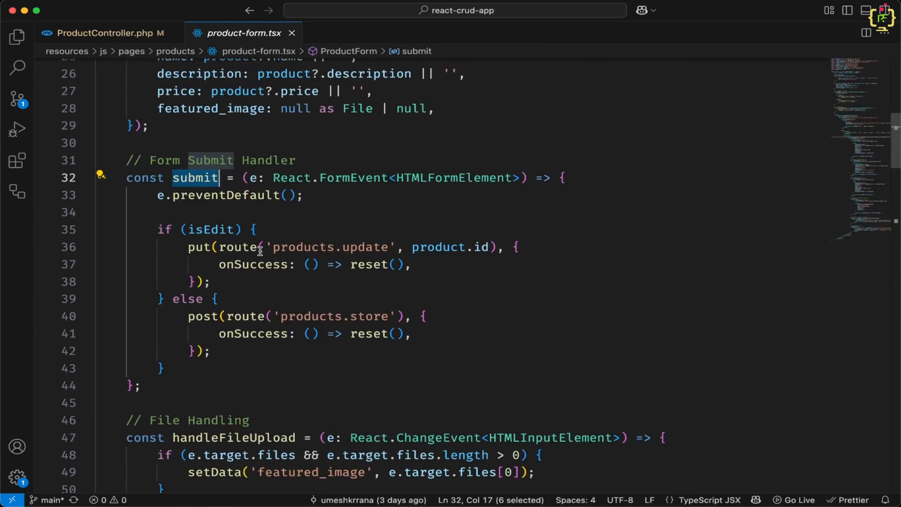
{"action": "key", "text": "Enter"}
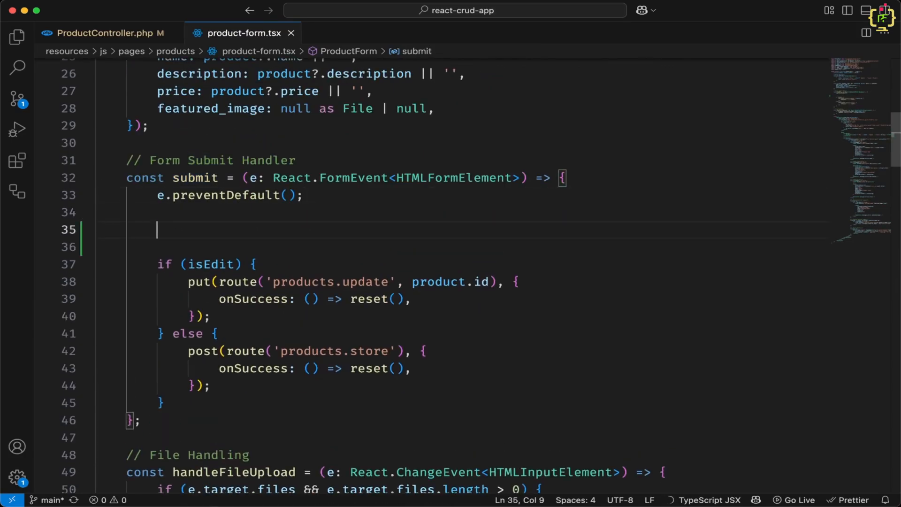
{"action": "type", "text": "console.log"}
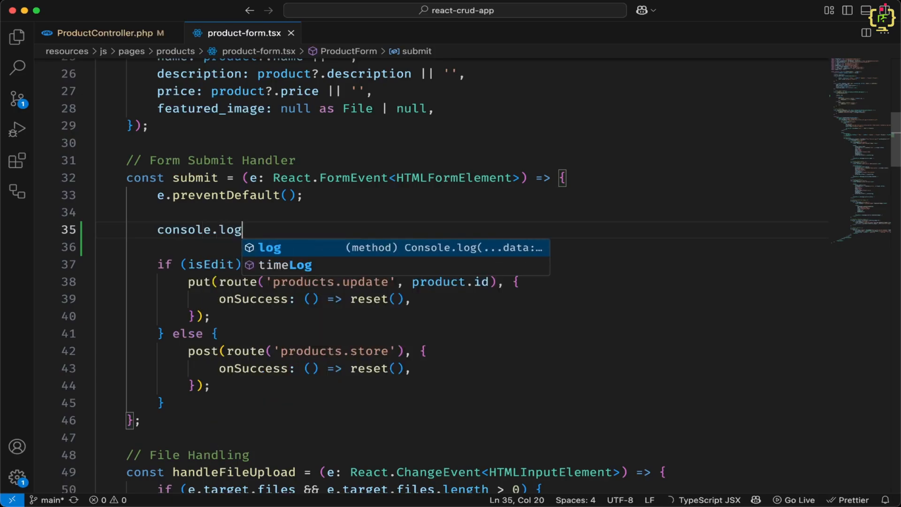
{"action": "type", "text": "(data);"}
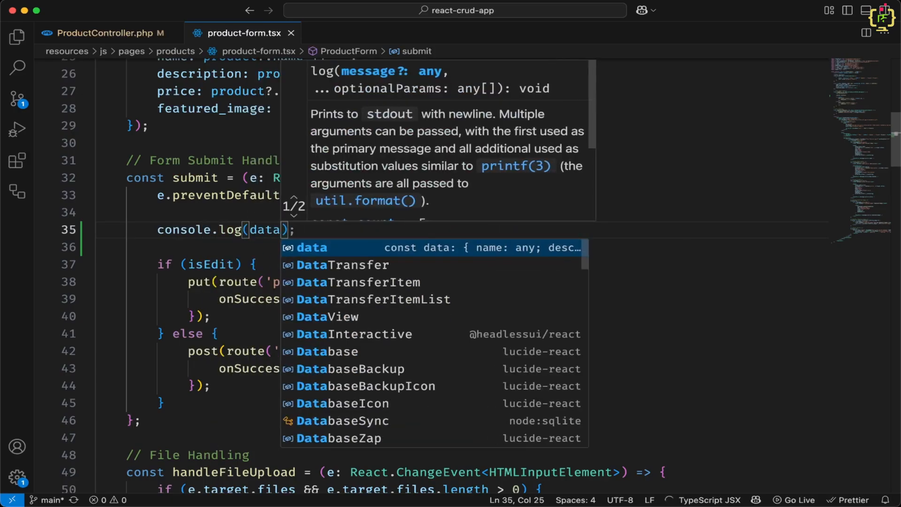
{"action": "key", "text": "Escape"}
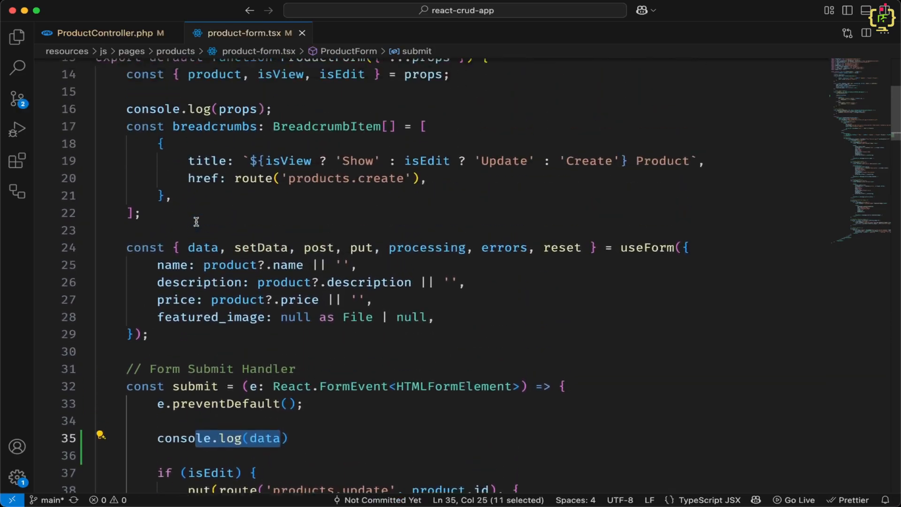
Extend the log to console.log('data : ---- ', data) and return to the browser
{"action": "double_click", "coordinate": [202, 300]}
{"action": "type", "text": "'"}
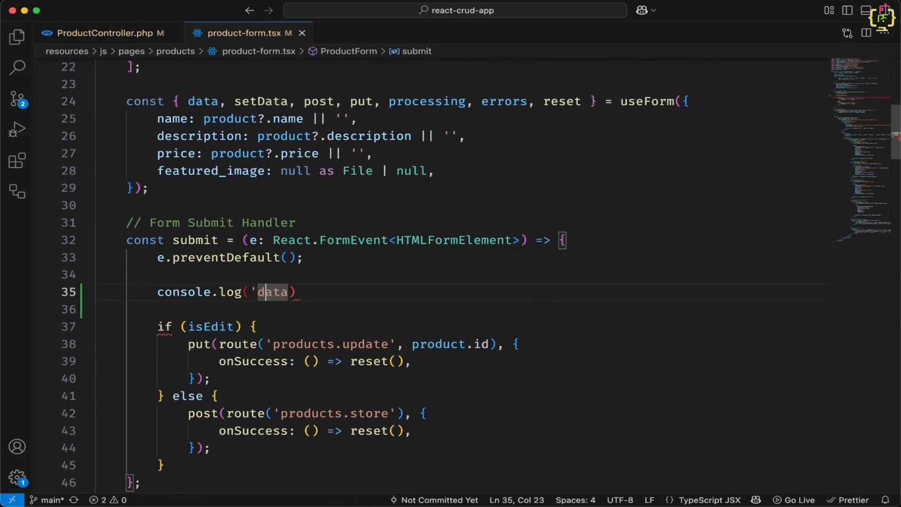
{"action": "type", "text": ","}
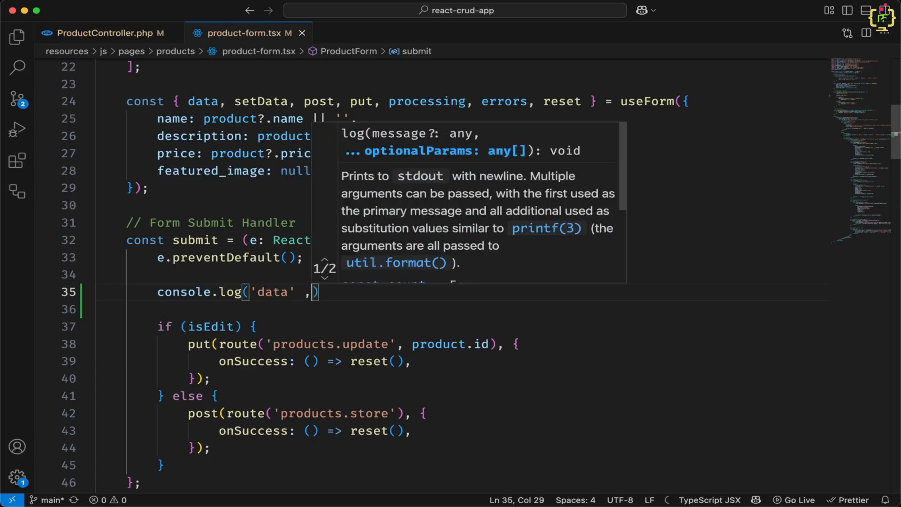
{"action": "type", "text": "data"}
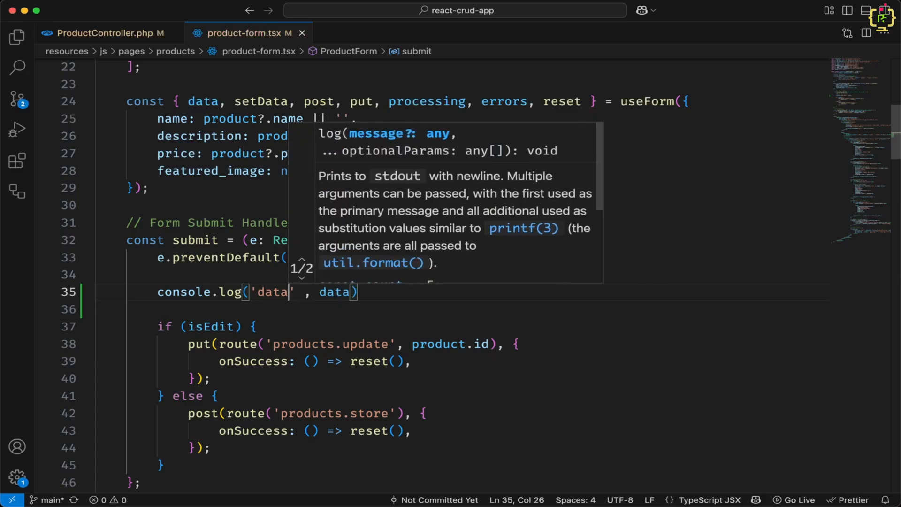
{"action": "type", "text": ": ----"}
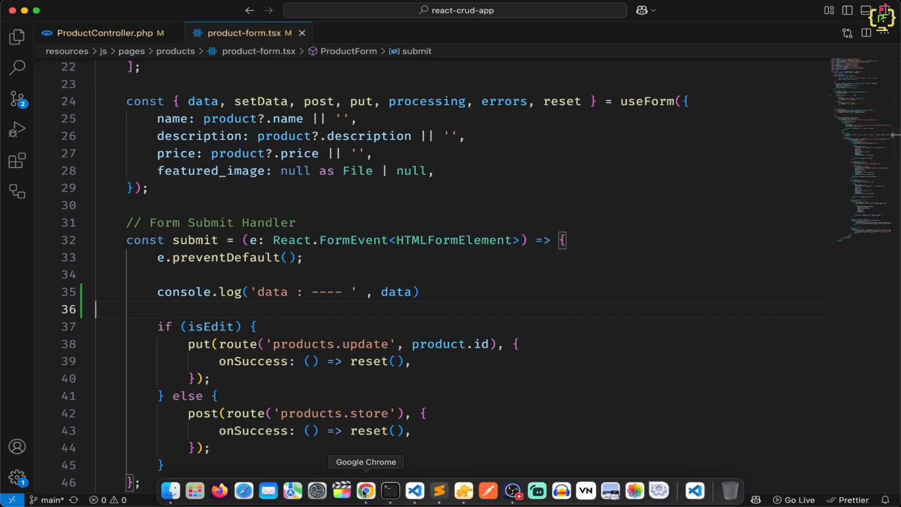
{"action": "left_click", "coordinate": [365, 492]}
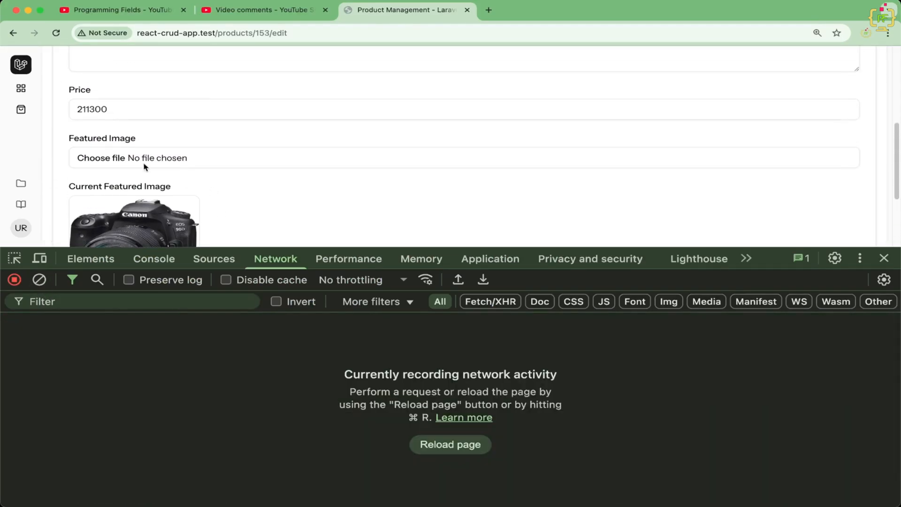
Pick canon.jpeg, submit the update and expand the logged form data in the Console
{"action": "left_click", "coordinate": [101, 157]}
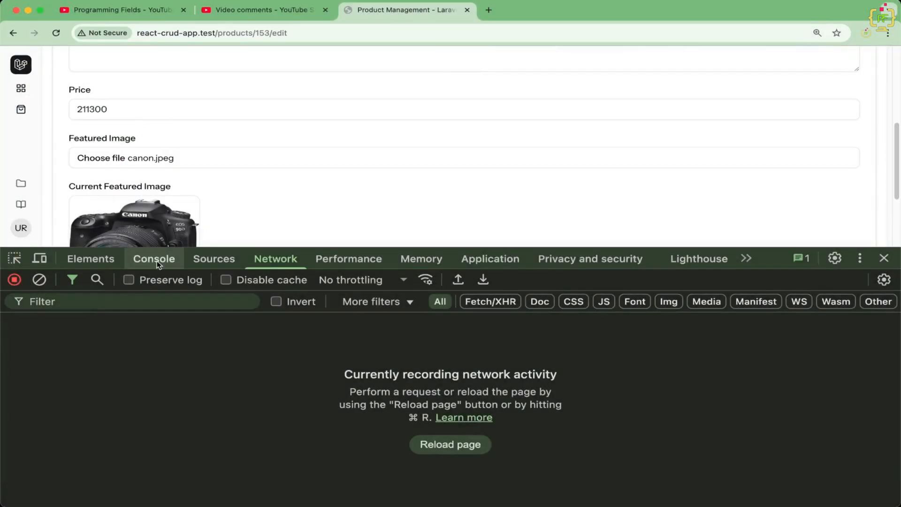
{"action": "left_click", "coordinate": [153, 259]}
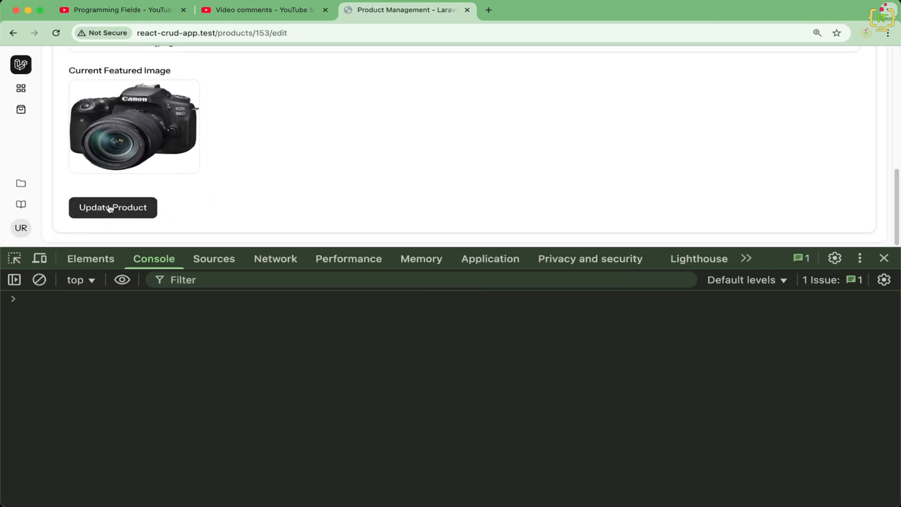
{"action": "left_click", "coordinate": [113, 207]}
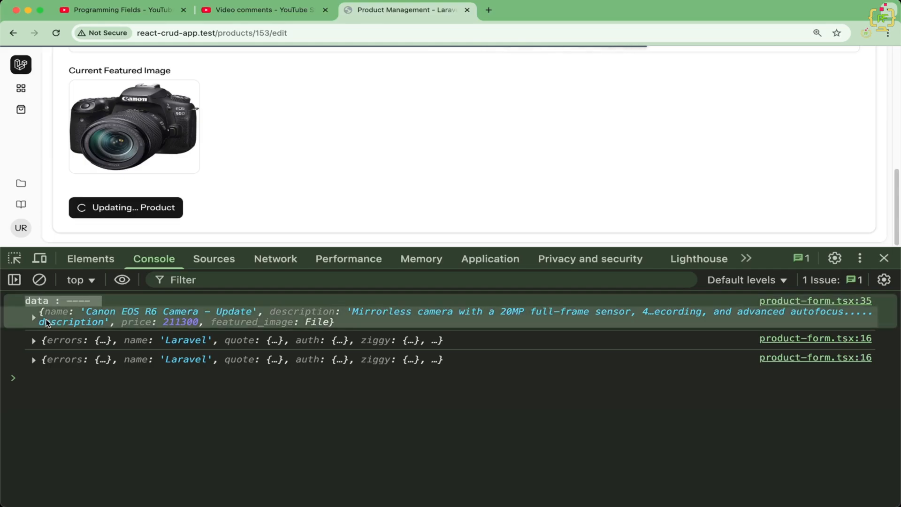
{"action": "left_click", "coordinate": [33, 318]}
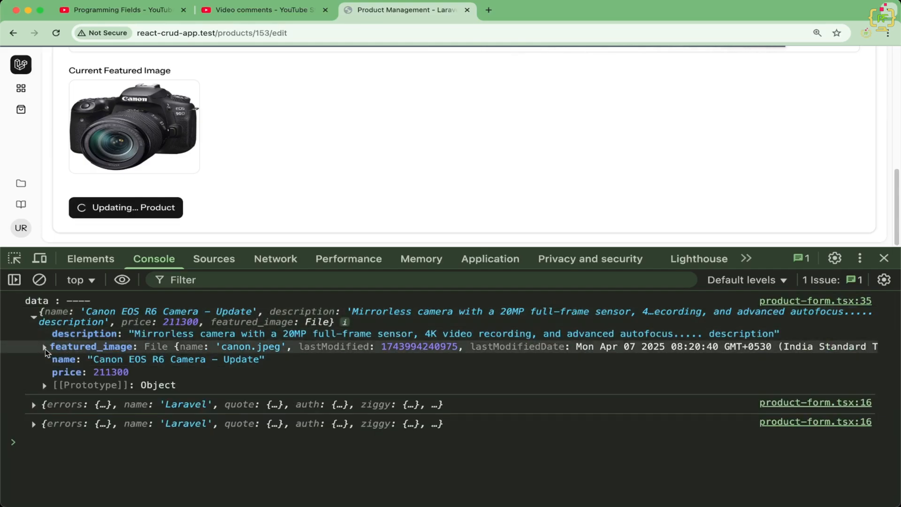
{"action": "mouse_move", "coordinate": [78, 353]}
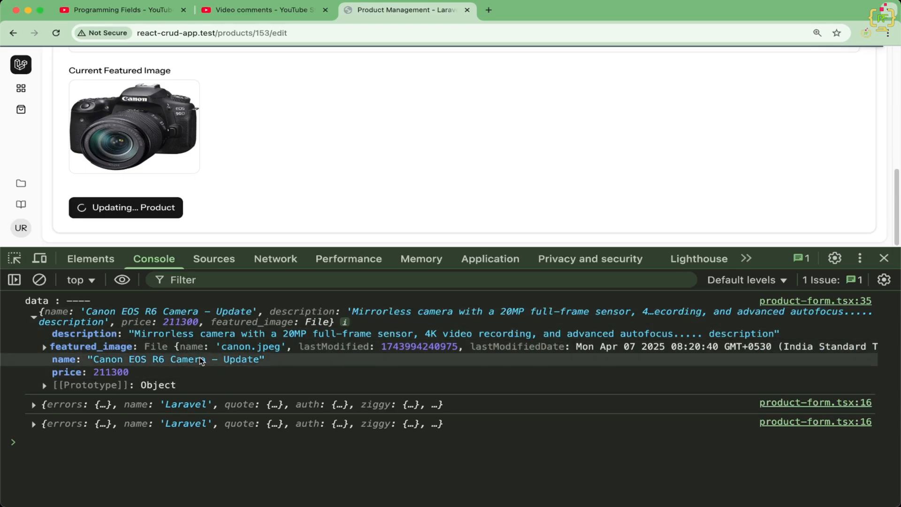
{"action": "mouse_move", "coordinate": [200, 359]}
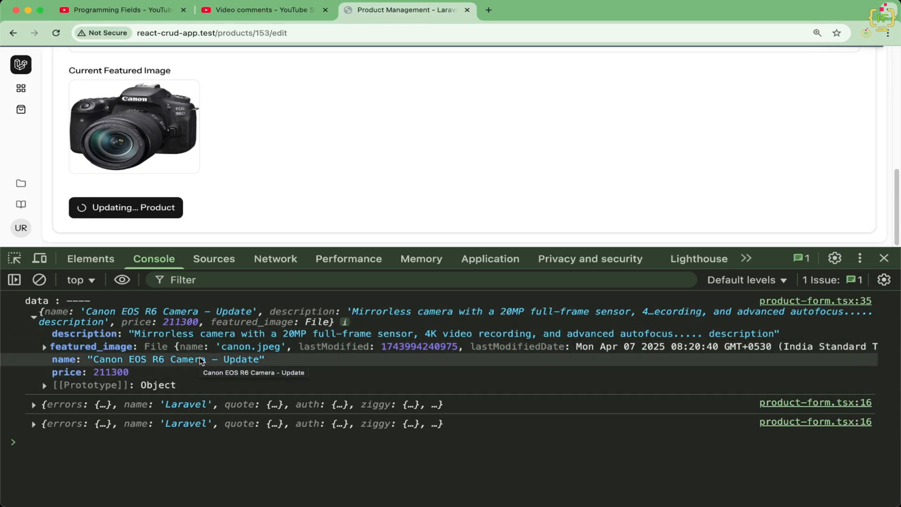
{"action": "mouse_move", "coordinate": [441, 377]}
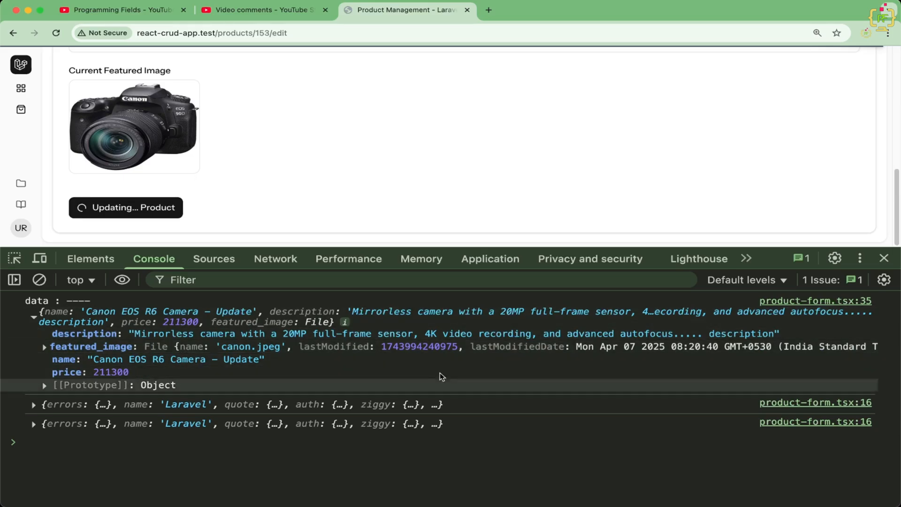
{"action": "mouse_move", "coordinate": [325, 362]}
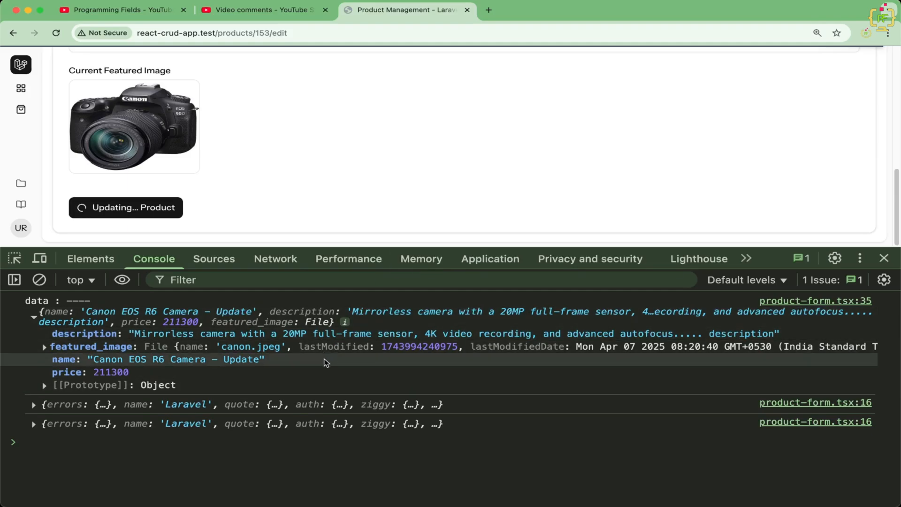
{"action": "mouse_move", "coordinate": [464, 363]}
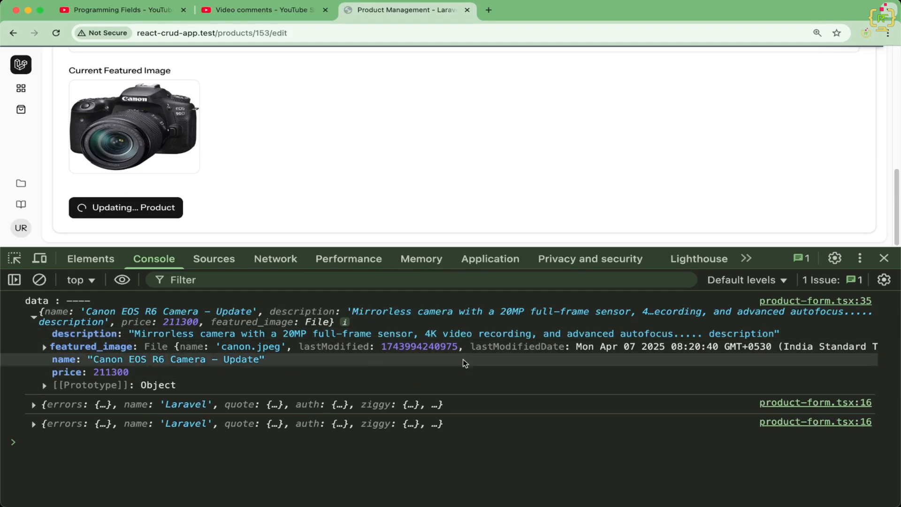
{"action": "mouse_move", "coordinate": [266, 272]}
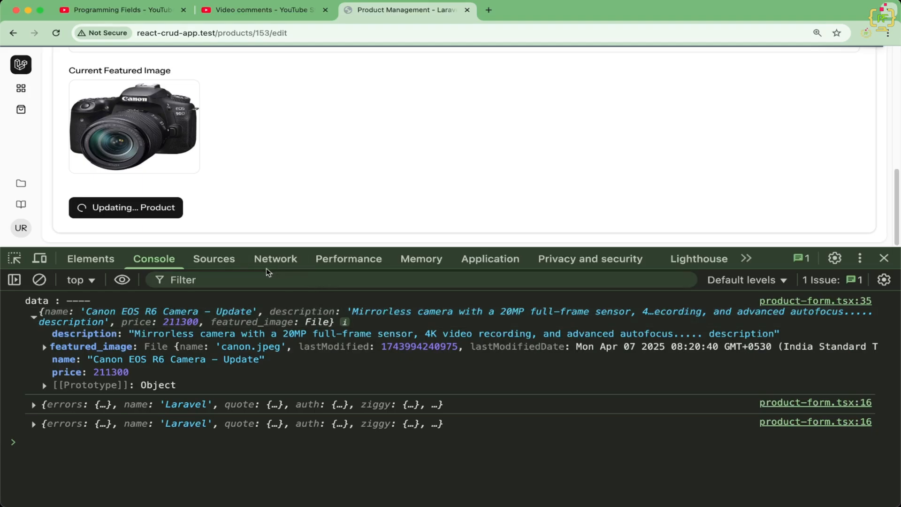
{"action": "left_click", "coordinate": [276, 258]}
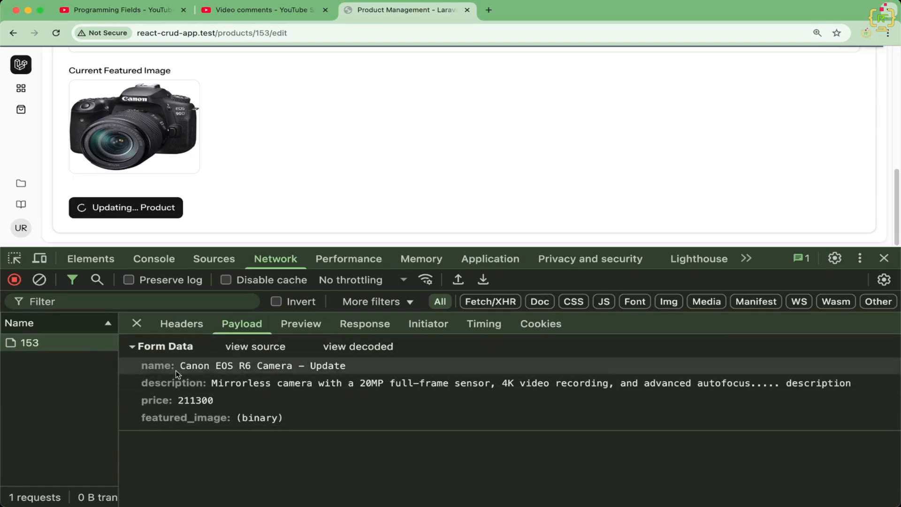
{"action": "left_click", "coordinate": [154, 259]}
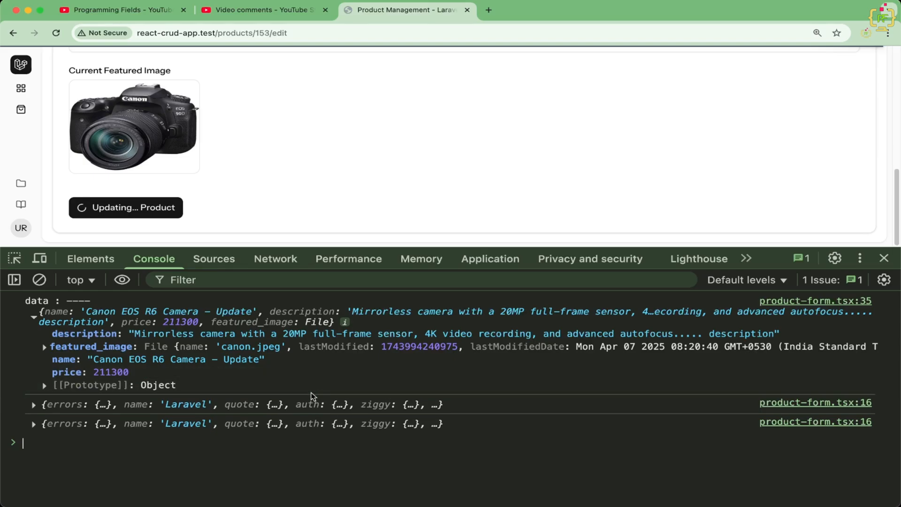
{"action": "mouse_move", "coordinate": [325, 459]}
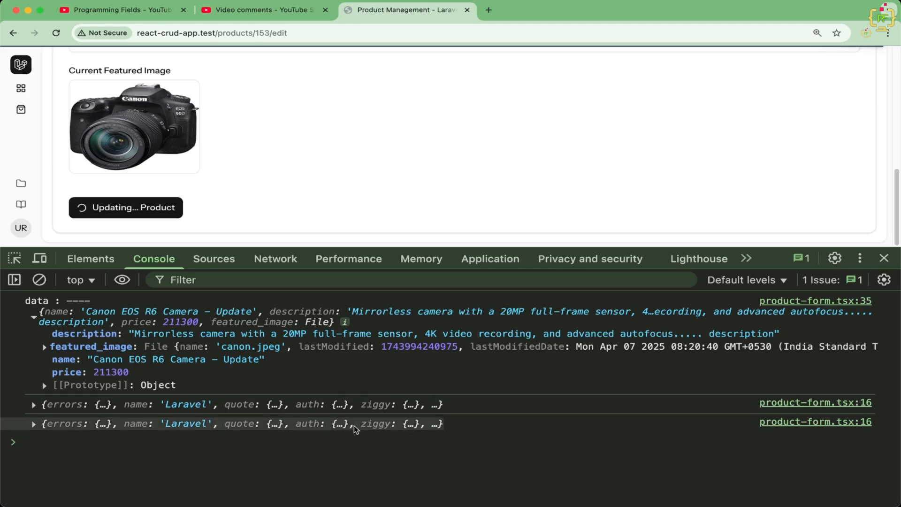
{"action": "mouse_move", "coordinate": [441, 430]}
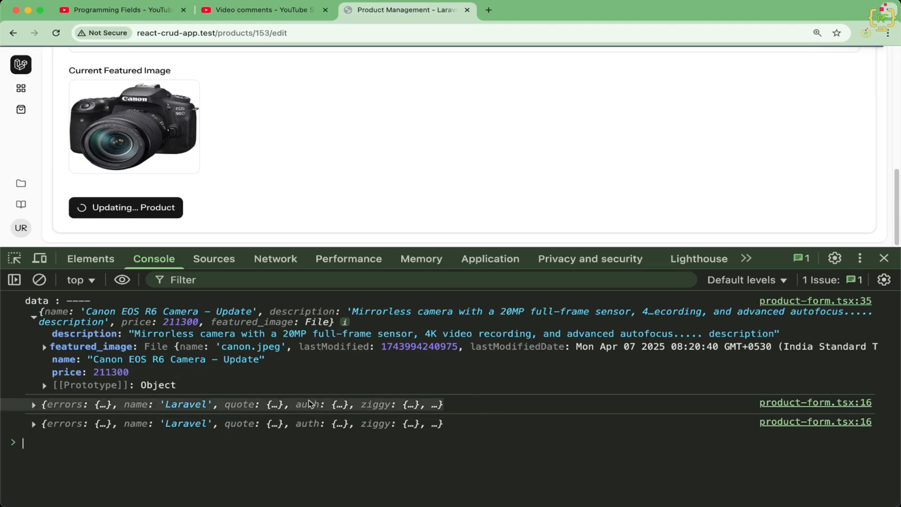
{"action": "mouse_move", "coordinate": [330, 369]}
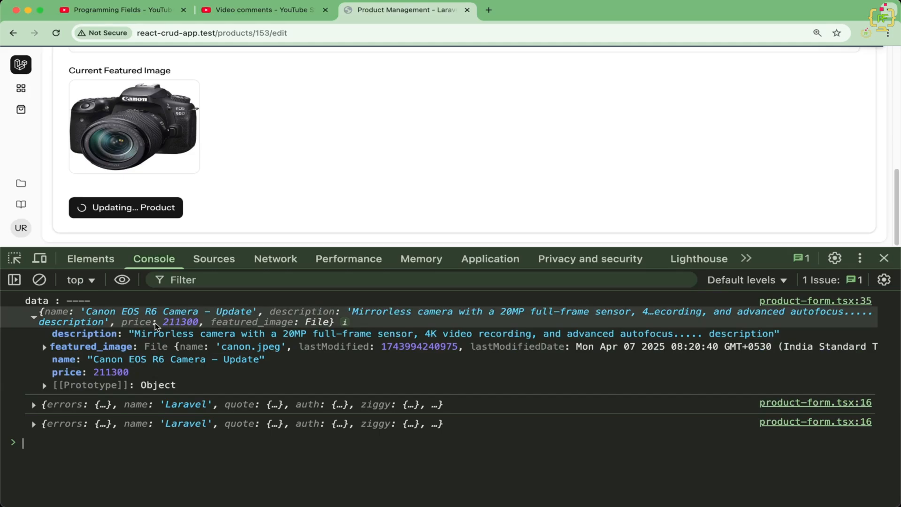
{"action": "mouse_move", "coordinate": [325, 309]}
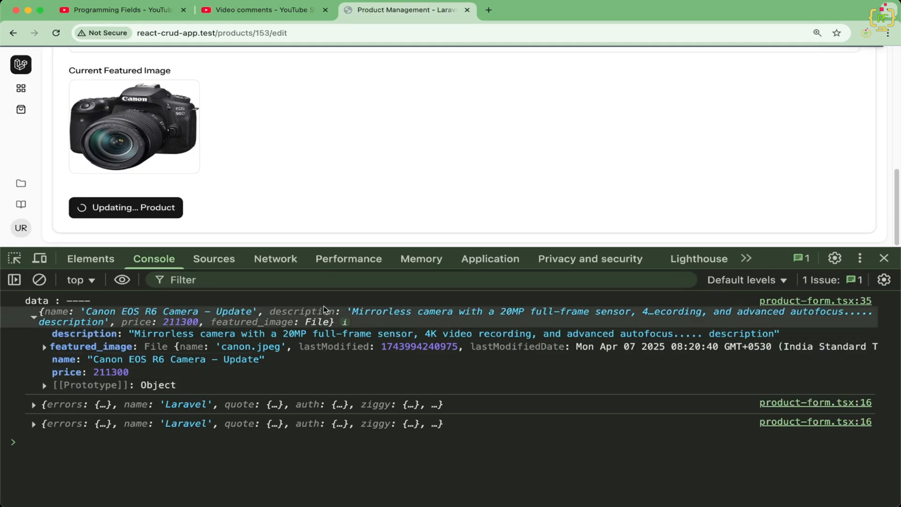
{"action": "left_click", "coordinate": [125, 208]}
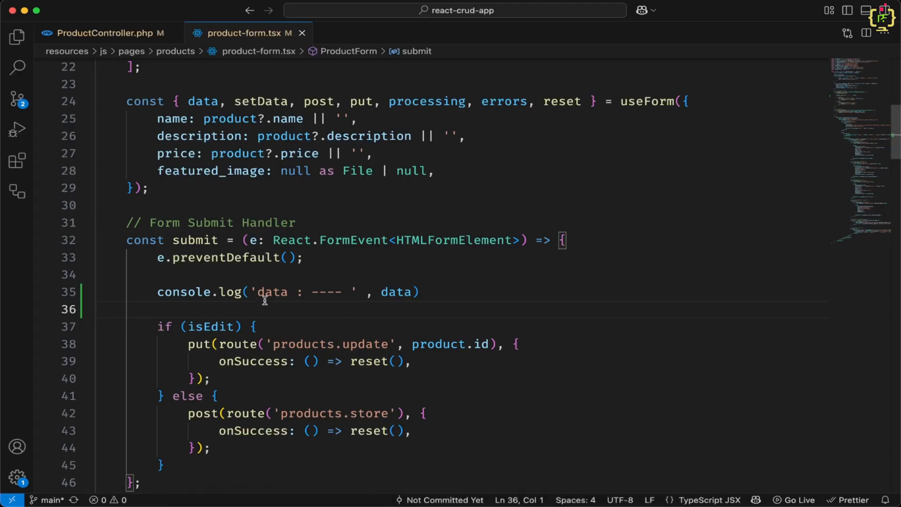
Add _method: isEdit ? 'PUT' : 'POST' to the useForm data after the featured_image key
{"action": "scroll", "scroll_direction": "down", "scroll_amount": 3}
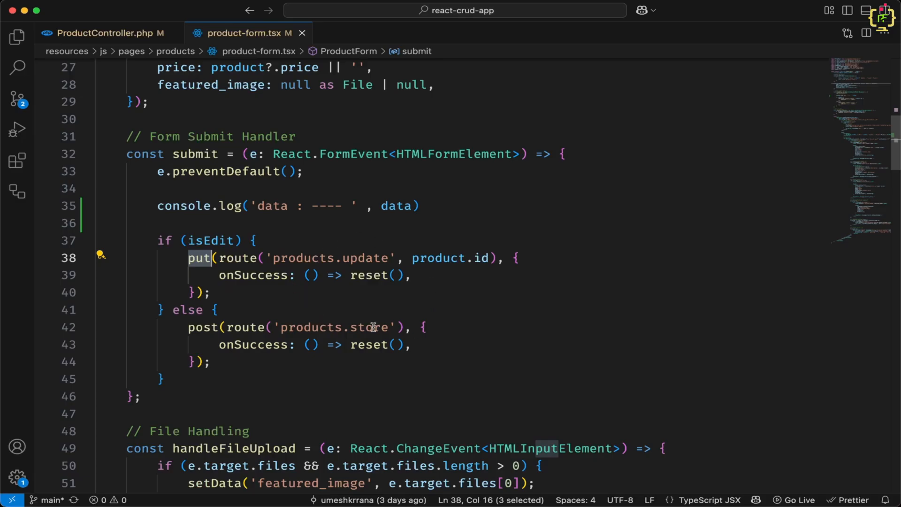
{"action": "mouse_move", "coordinate": [243, 297]}
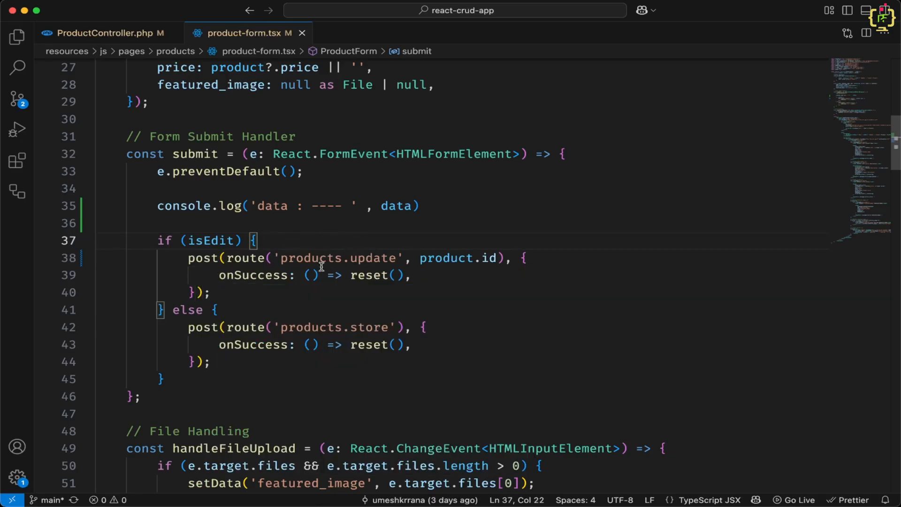
{"action": "mouse_move", "coordinate": [466, 238]}
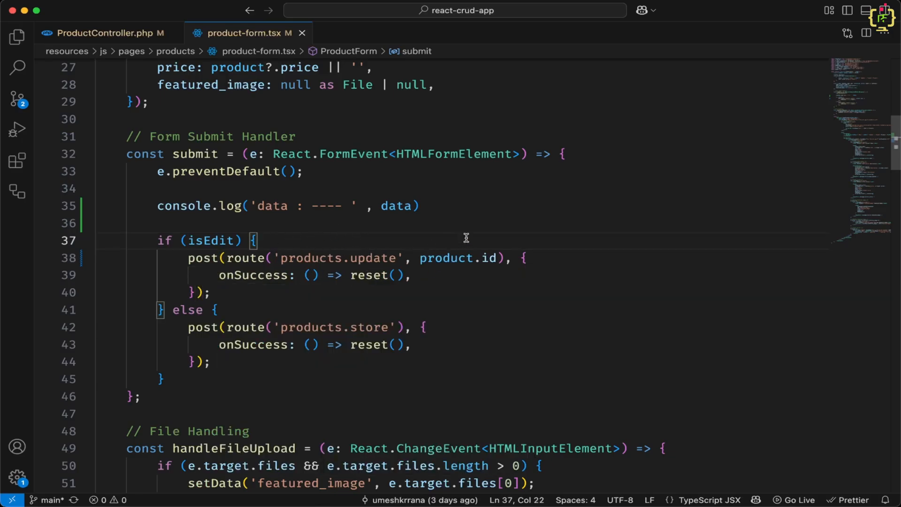
{"action": "scroll", "scroll_direction": "up", "scroll_amount": 3}
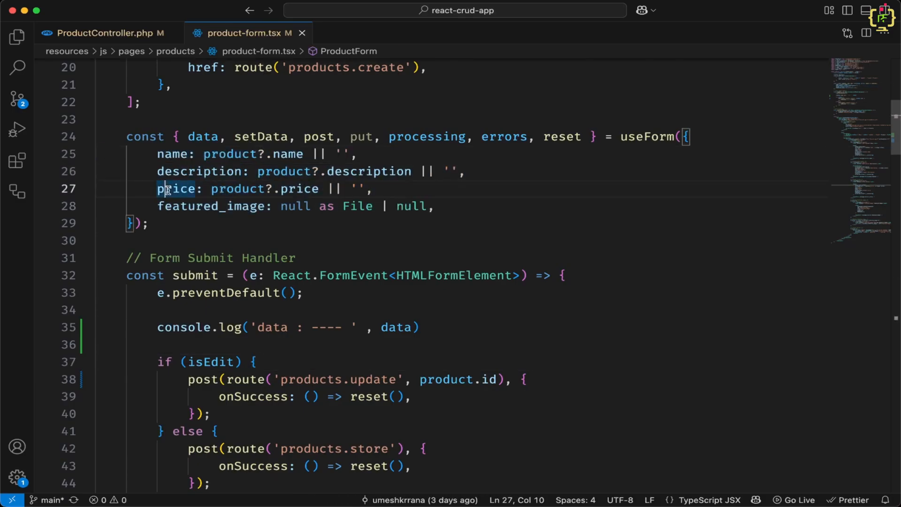
{"action": "double_click", "coordinate": [210, 206]}
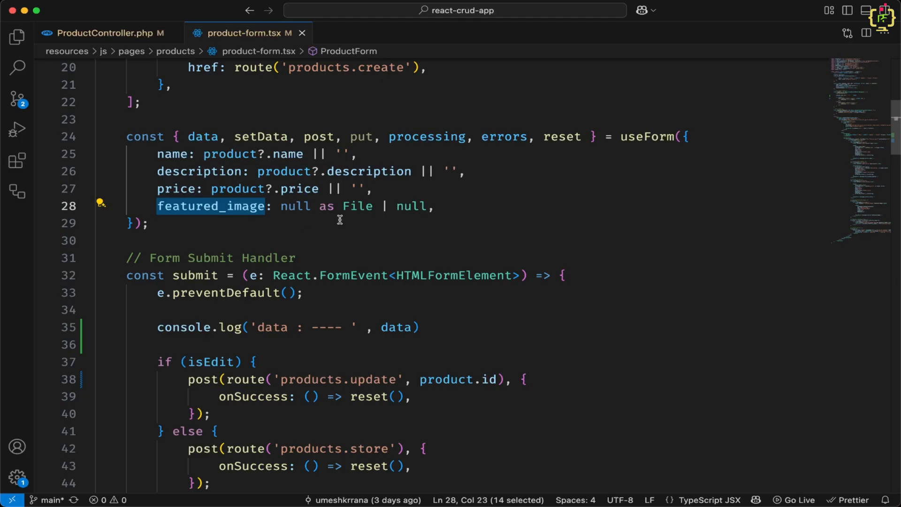
{"action": "left_click", "coordinate": [470, 207]}
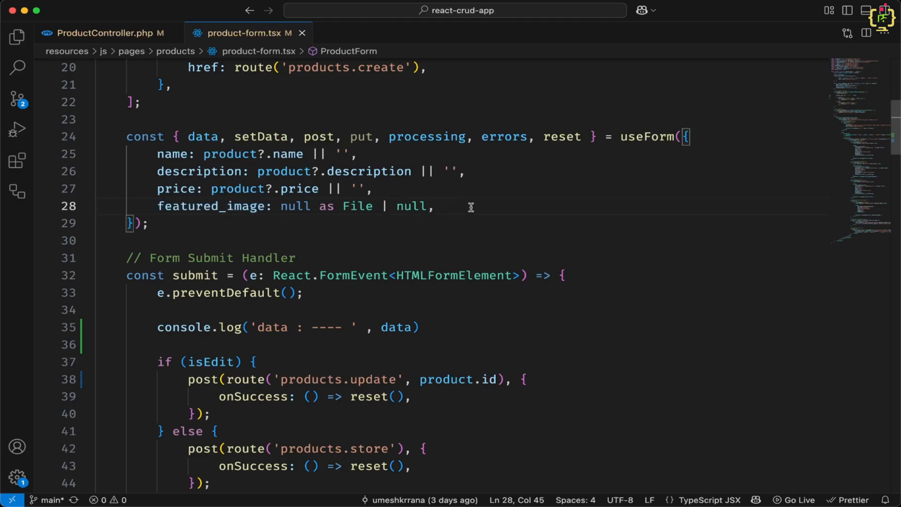
{"action": "type", "text": "_method: isEdit ? 'PUT' : u"}
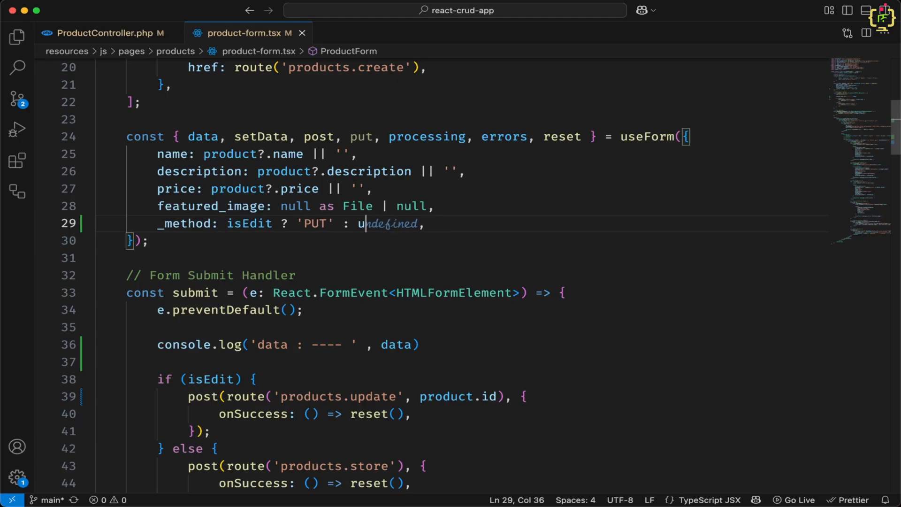
{"action": "type", "text": "'POST'"}
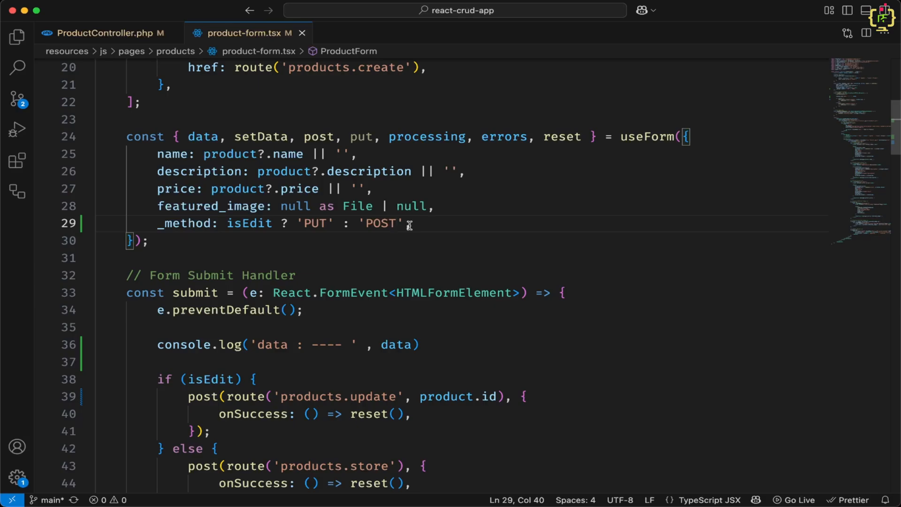
{"action": "mouse_move", "coordinate": [314, 223]}
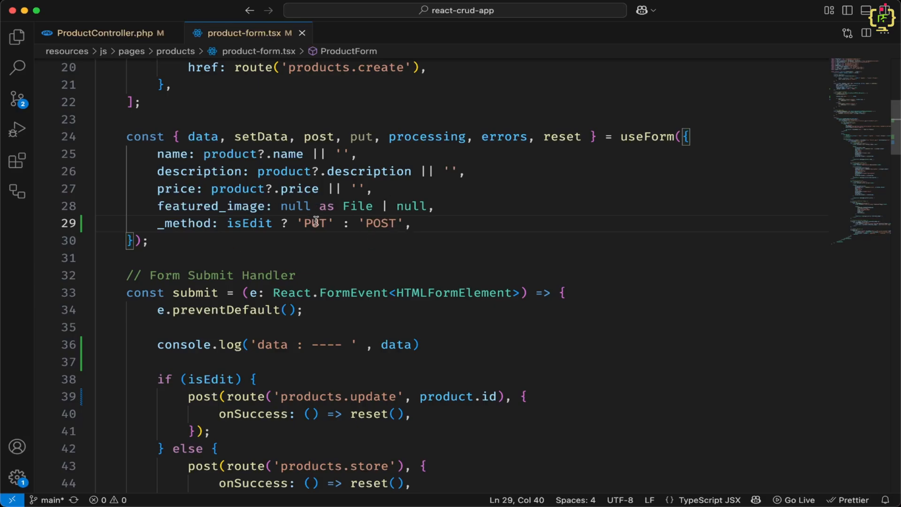
{"action": "double_click", "coordinate": [314, 223]}
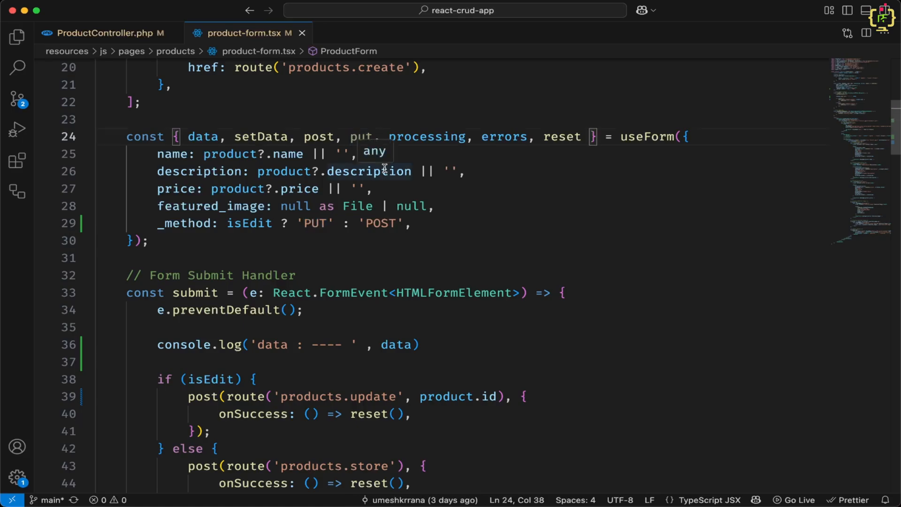
{"action": "left_click", "coordinate": [342, 136]}
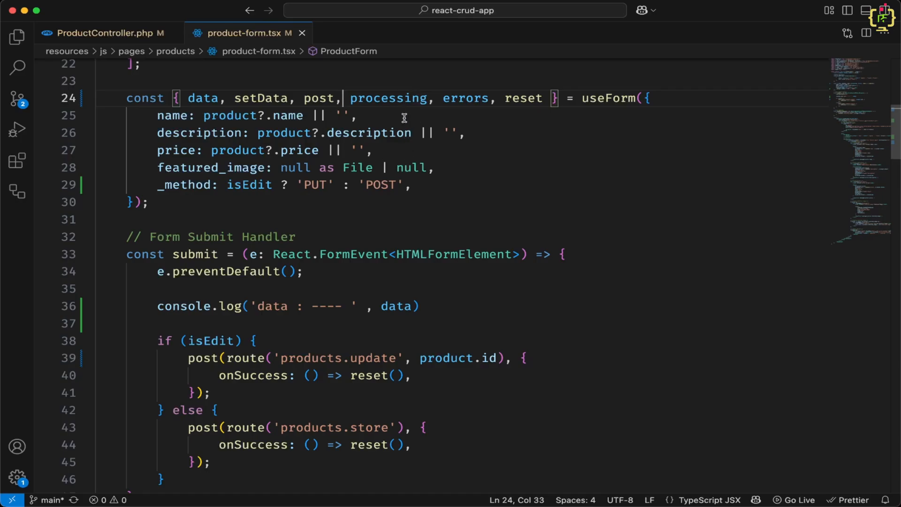
{"action": "scroll", "scroll_direction": "down", "scroll_amount": 3}
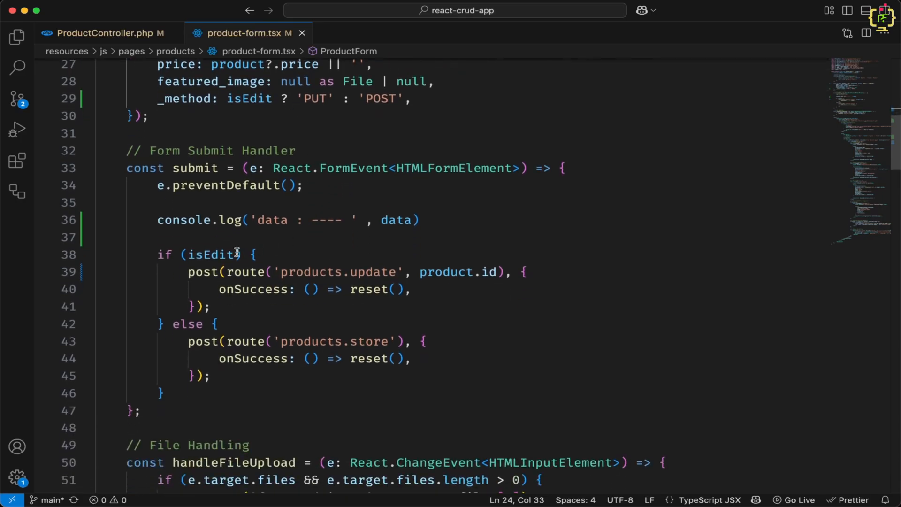
{"action": "double_click", "coordinate": [203, 271]}
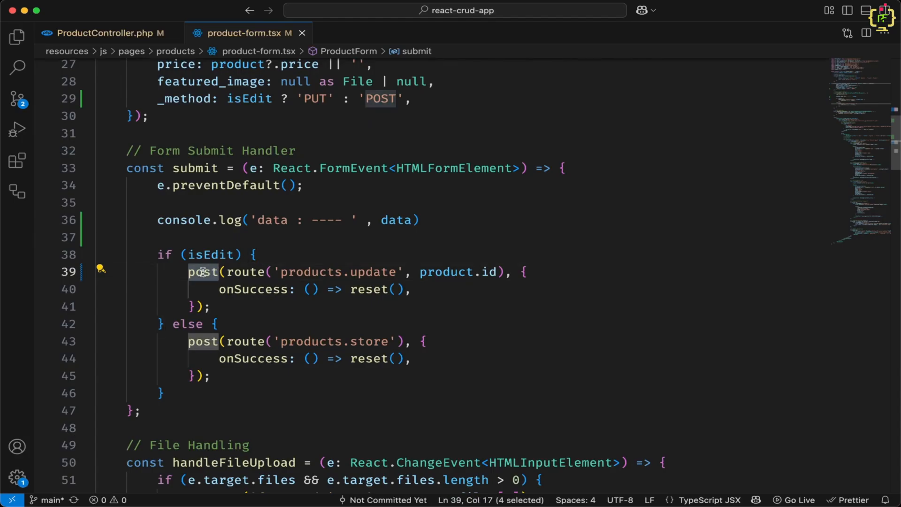
{"action": "scroll", "scroll_direction": "up", "scroll_amount": 3}
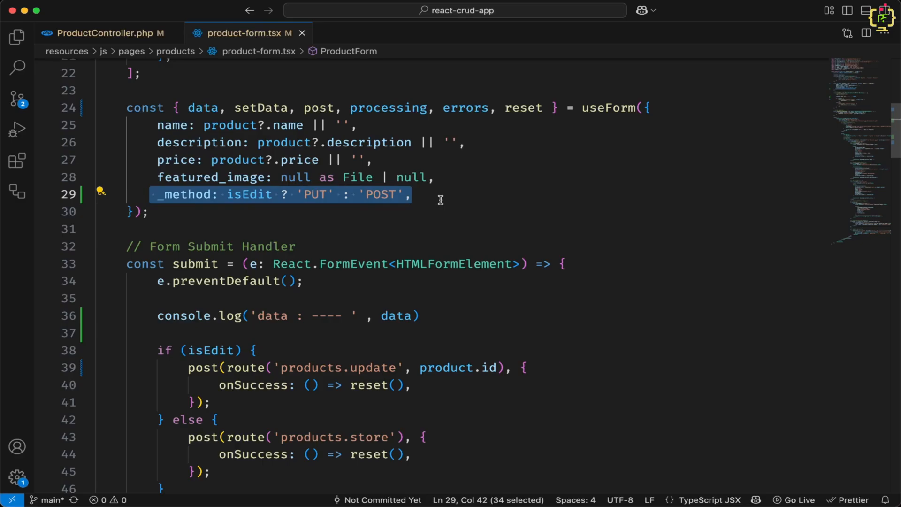
{"action": "mouse_move", "coordinate": [314, 192]}
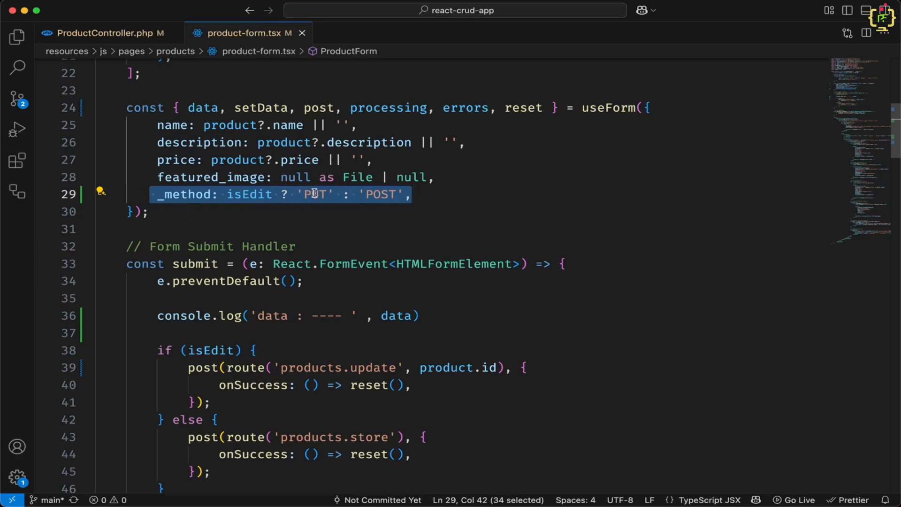
{"action": "scroll", "scroll_direction": "down", "scroll_amount": 3}
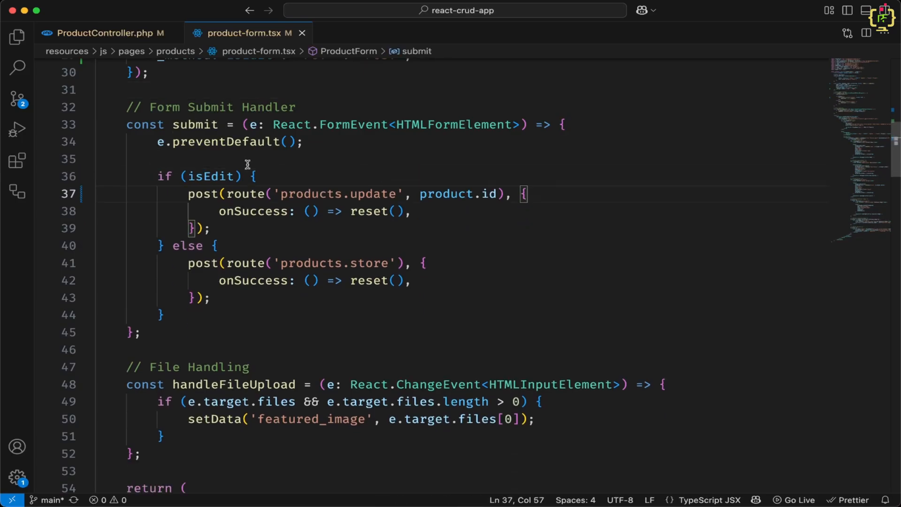
Pass forceFormData: true in the products.update post options, then return to ProductController.php
{"action": "type", "text": "data: {"}
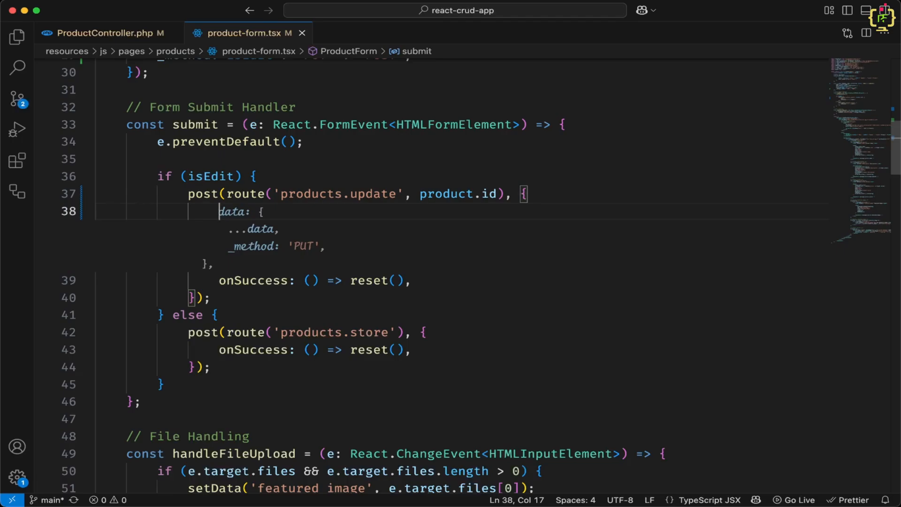
{"action": "type", "text": "for"}
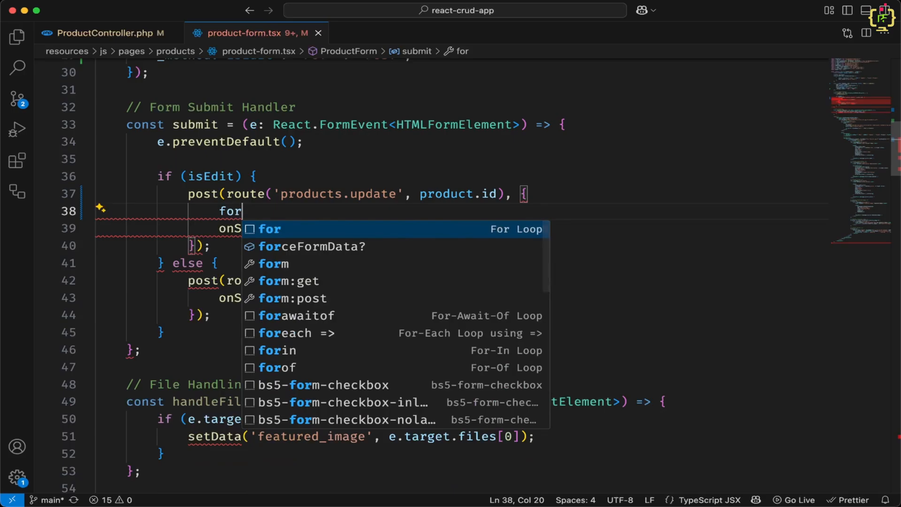
{"action": "left_click", "coordinate": [312, 246]}
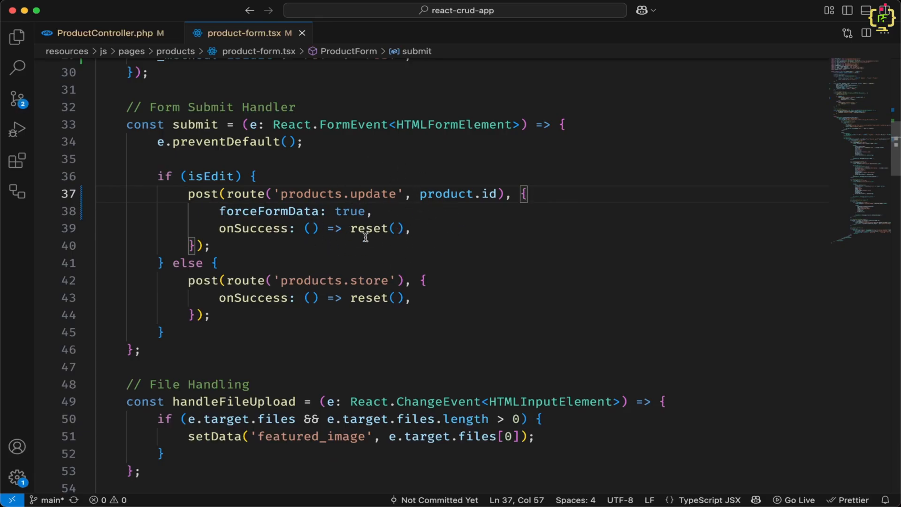
{"action": "left_click", "coordinate": [384, 211]}
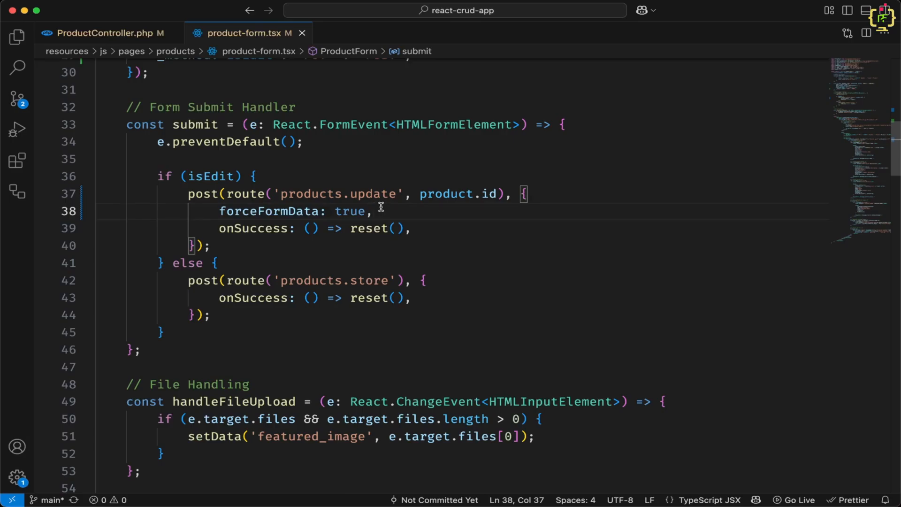
{"action": "left_click", "coordinate": [109, 33]}
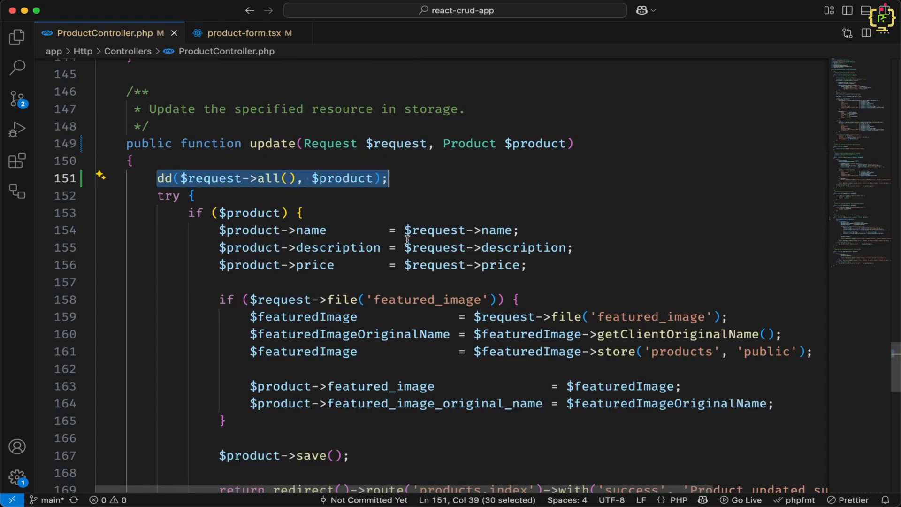
{"action": "mouse_move", "coordinate": [365, 490]}
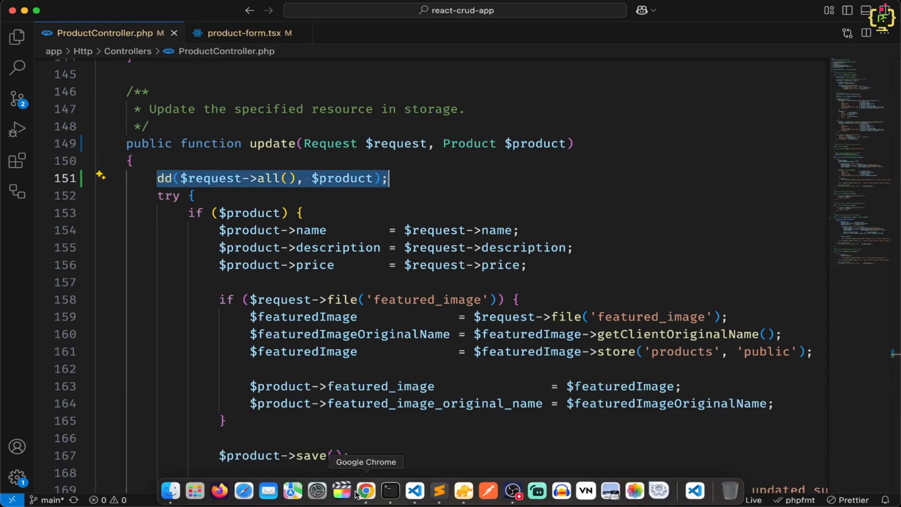
Clear the console and submit Update Product; the dump shows _method PUT and an UploadedFile featured_image
{"action": "left_click", "coordinate": [365, 491]}
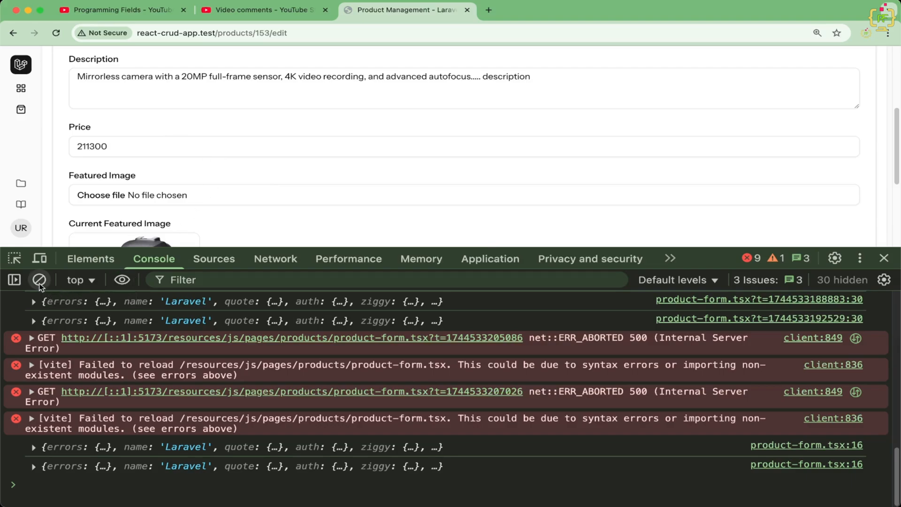
{"action": "left_click", "coordinate": [39, 280]}
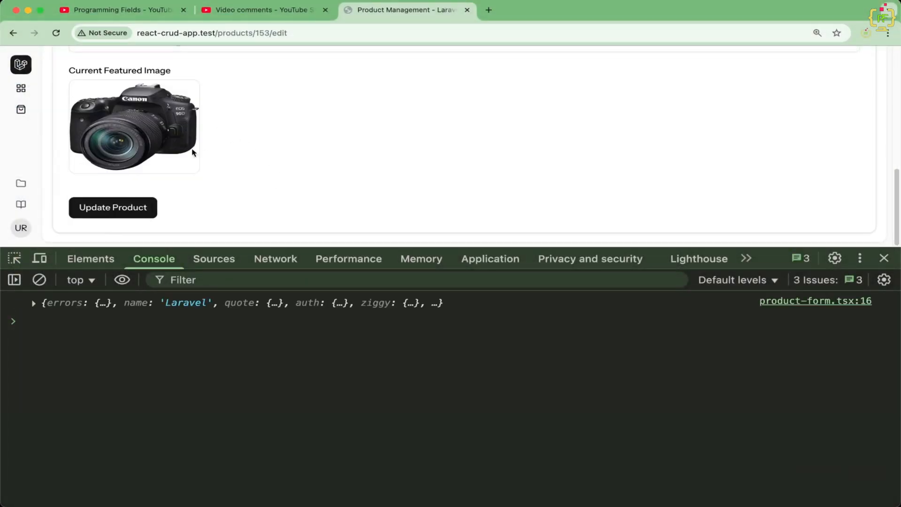
{"action": "left_click", "coordinate": [113, 207]}
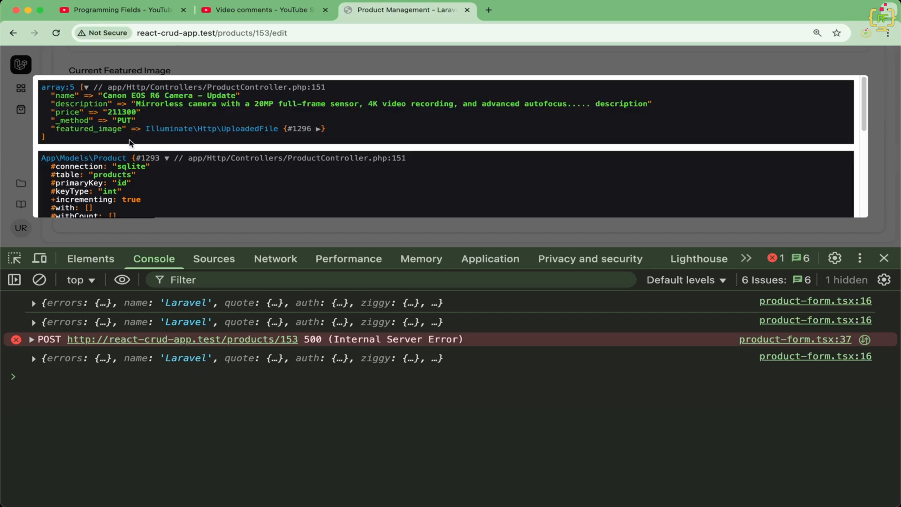
{"action": "double_click", "coordinate": [92, 128]}
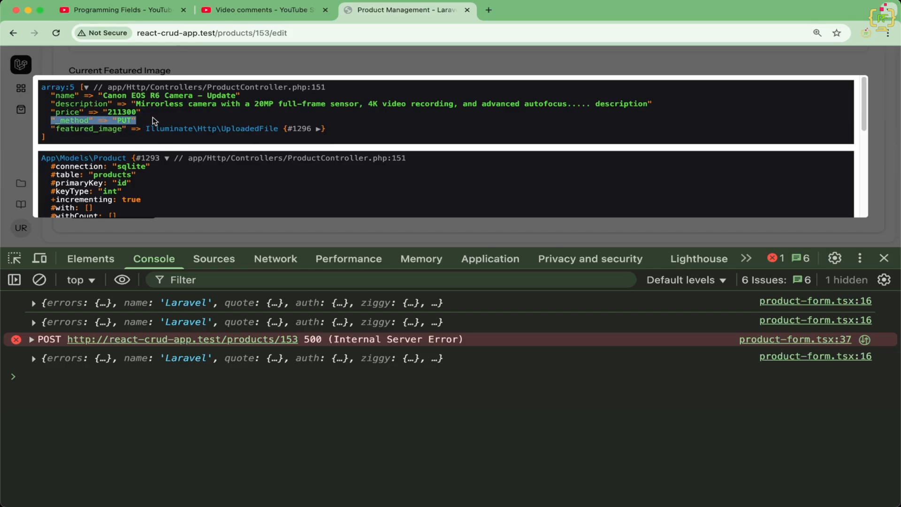
{"action": "mouse_move", "coordinate": [142, 117]}
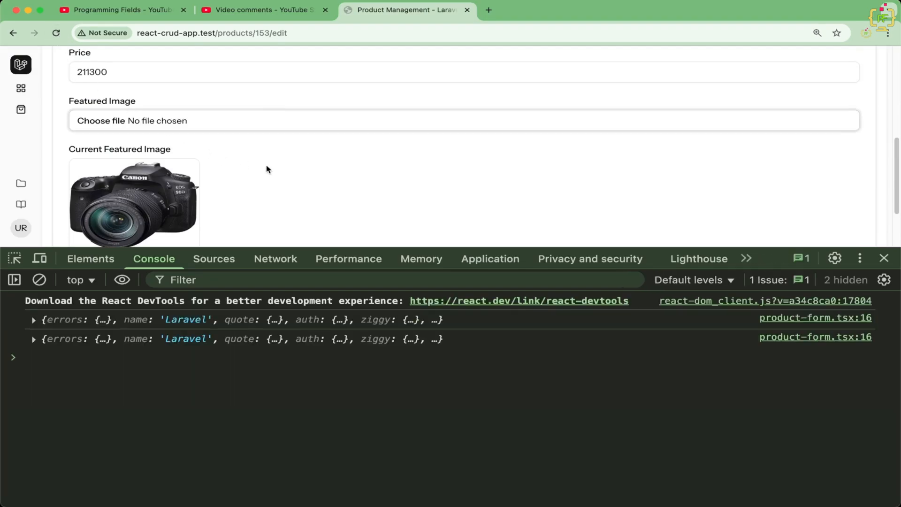
Submit Update Product without a file; the dump lists featured_image null and _method PUT
{"action": "scroll", "scroll_direction": "down", "scroll_amount": 3}
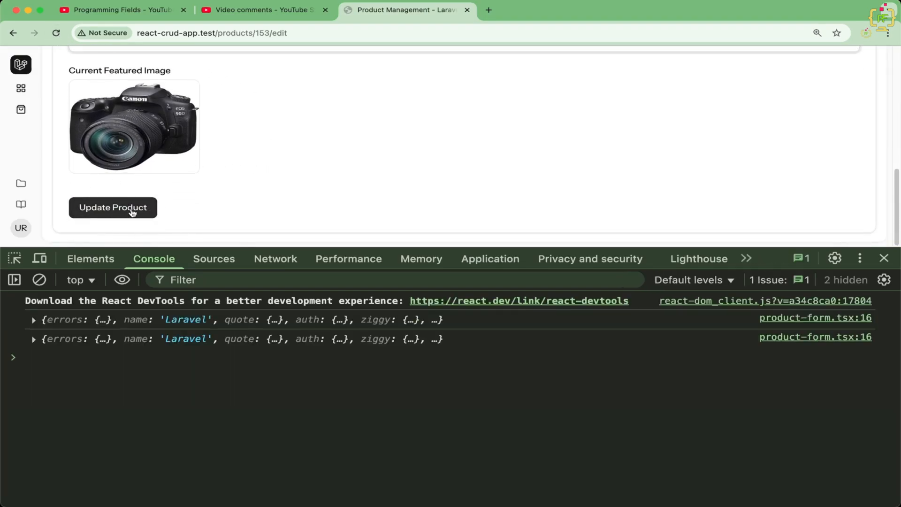
{"action": "left_click", "coordinate": [113, 207]}
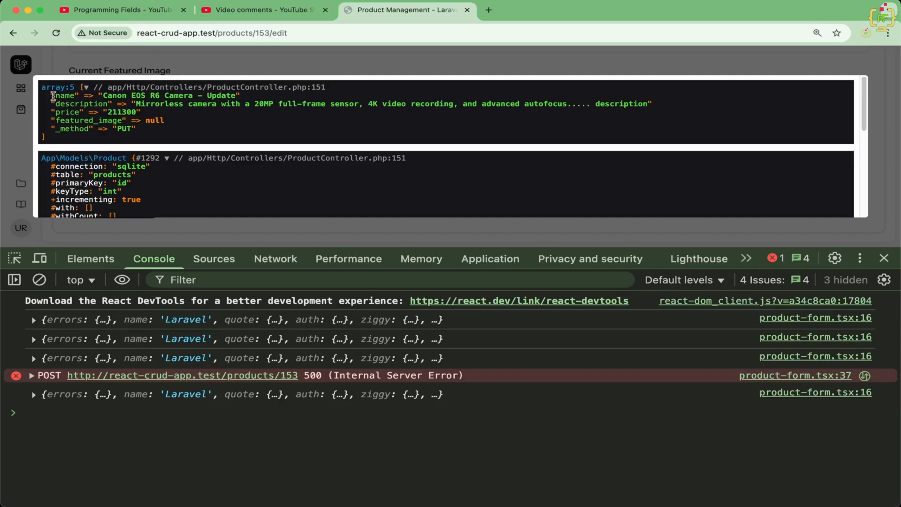
{"action": "mouse_move", "coordinate": [146, 118]}
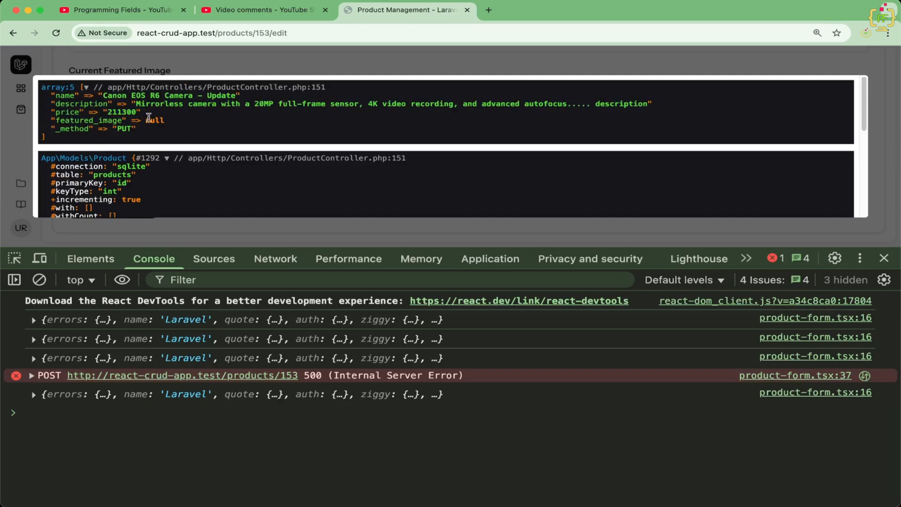
{"action": "mouse_move", "coordinate": [193, 121]}
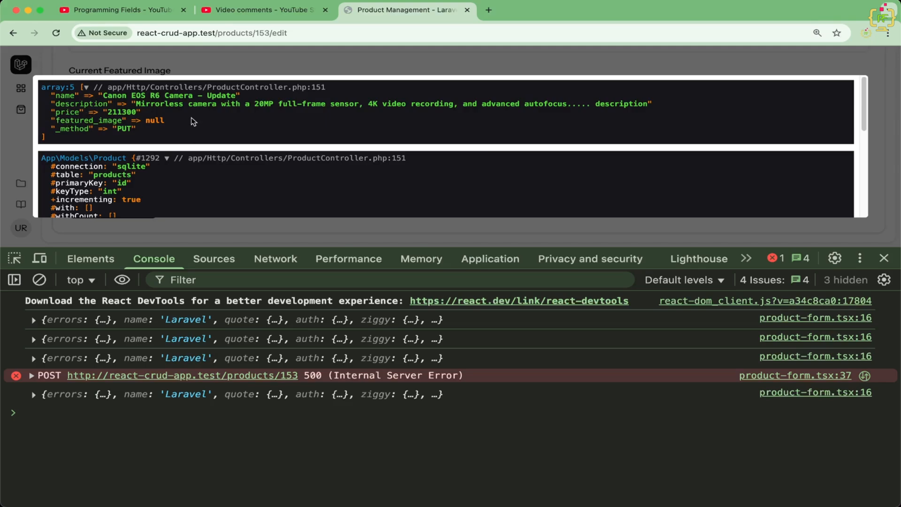
{"action": "mouse_move", "coordinate": [413, 490]}
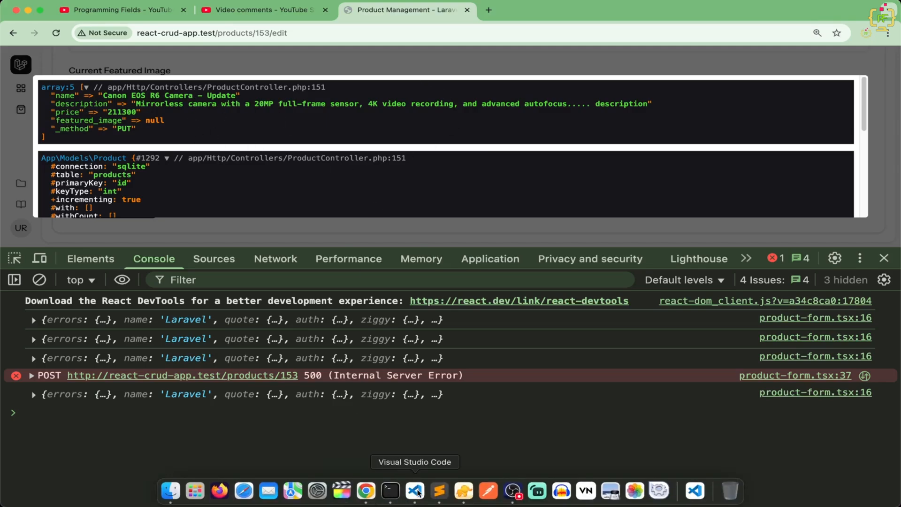
Retype the update() signature as ProductFormRequest instead of Request, then return to the edit form in Chrome
{"action": "left_click", "coordinate": [415, 491]}
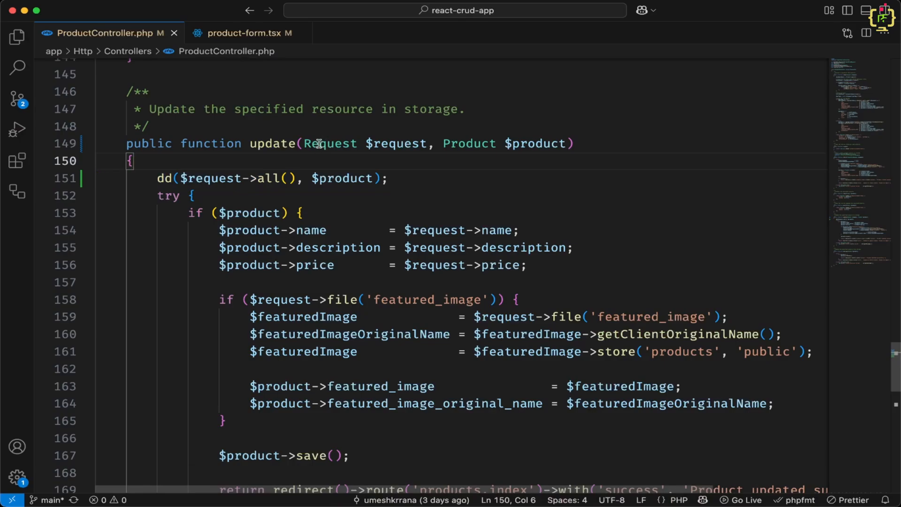
{"action": "double_click", "coordinate": [330, 143]}
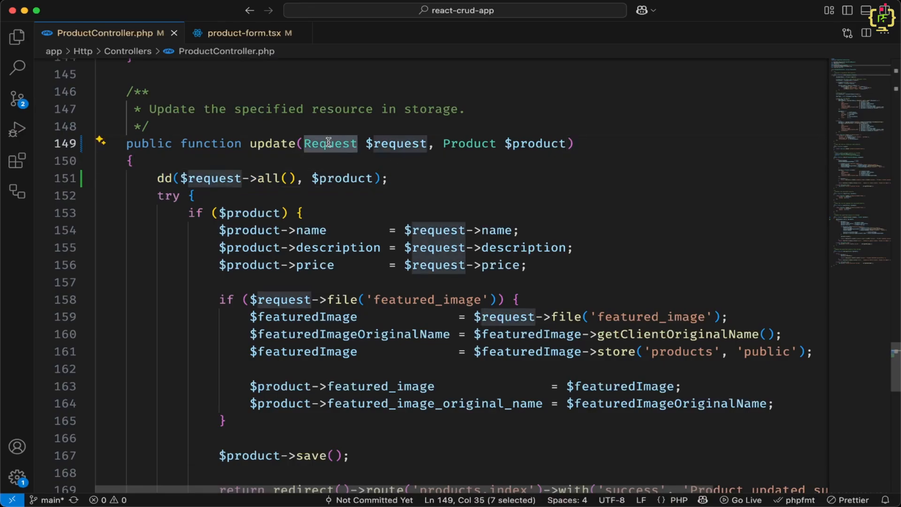
{"action": "type", "text": "Produc"}
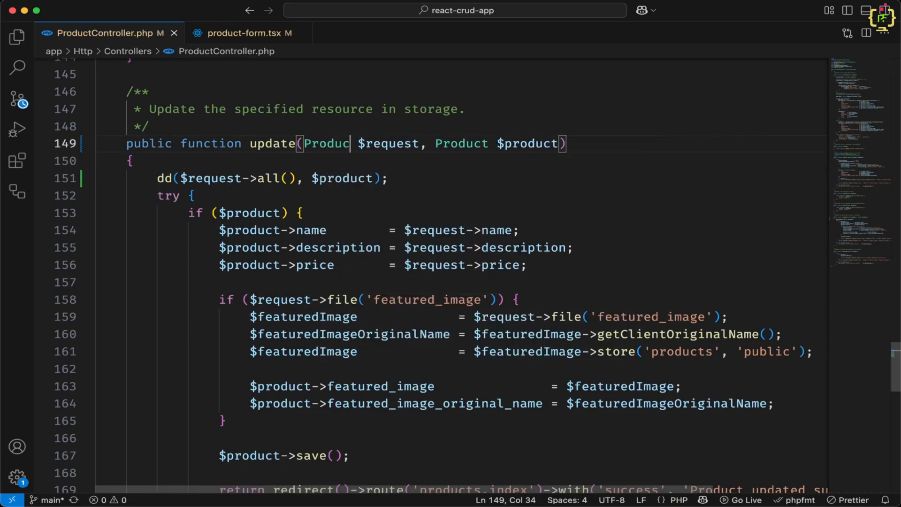
{"action": "type", "text": "tFormRequest"}
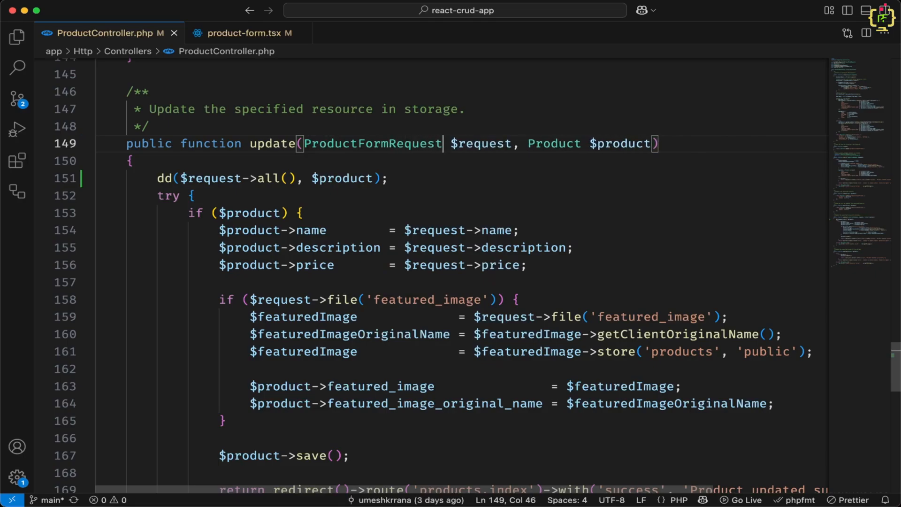
{"action": "scroll", "scroll_direction": "up", "scroll_amount": 3}
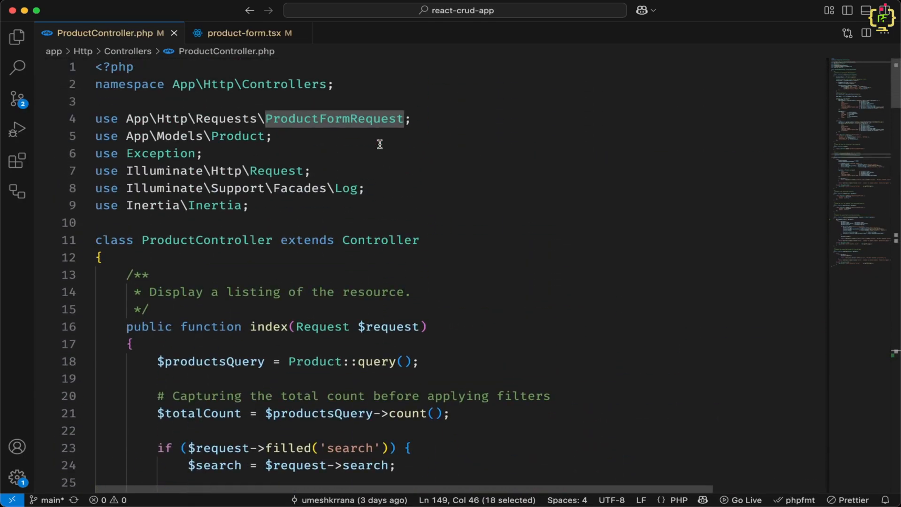
{"action": "scroll", "scroll_direction": "down", "scroll_amount": 3}
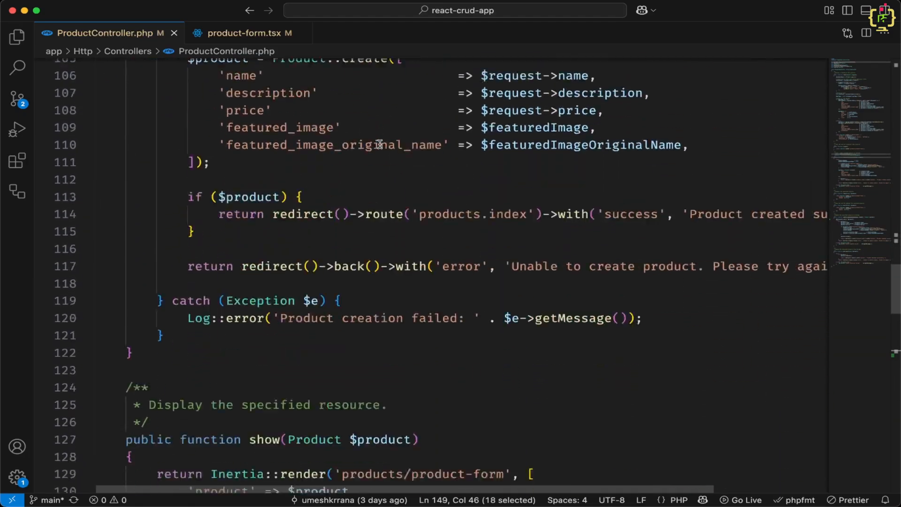
{"action": "scroll", "scroll_direction": "down", "scroll_amount": 3}
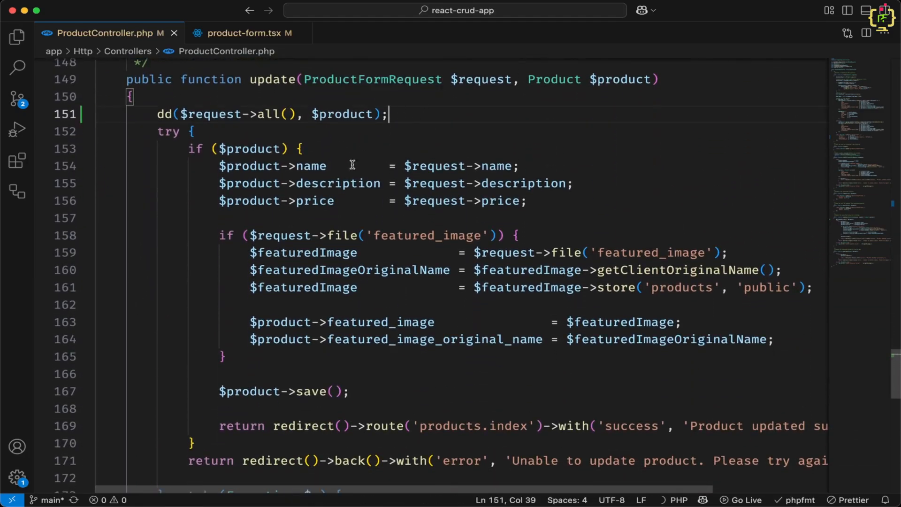
{"action": "left_click", "coordinate": [365, 491]}
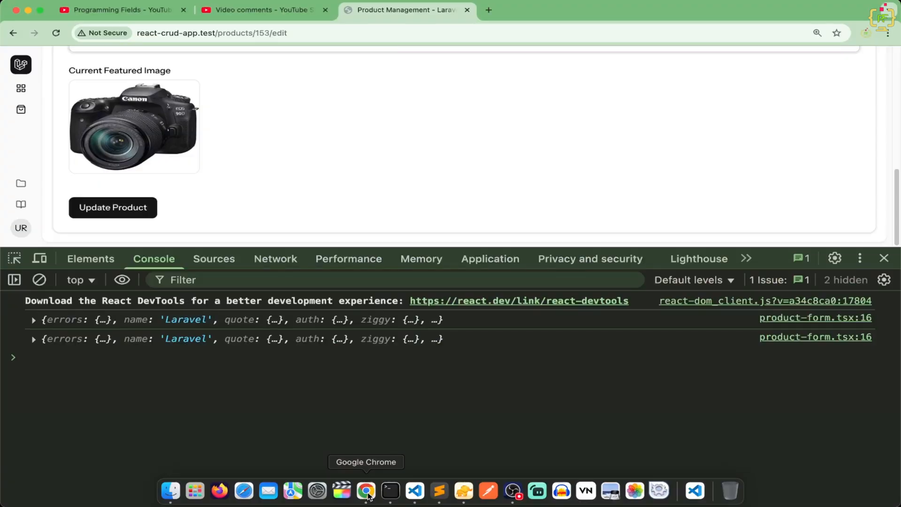
{"action": "scroll", "scroll_direction": "up", "scroll_amount": 3}
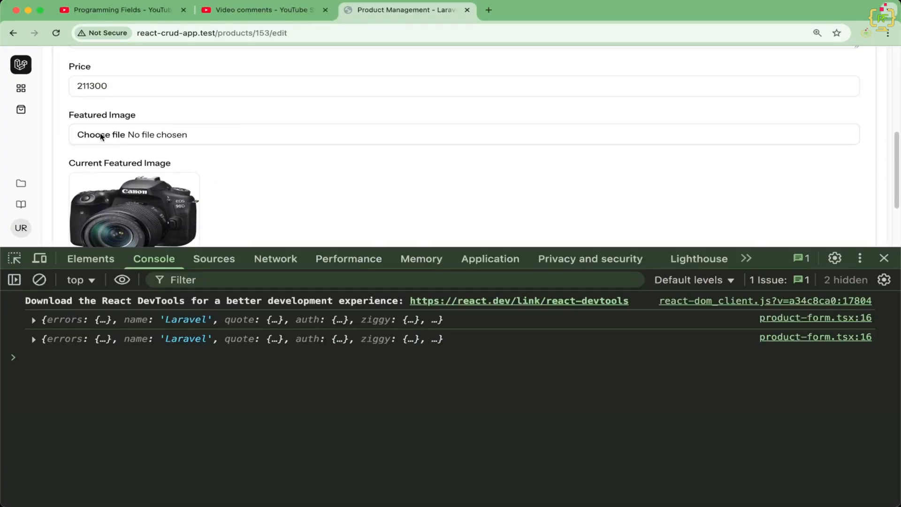
{"action": "left_click", "coordinate": [100, 135]}
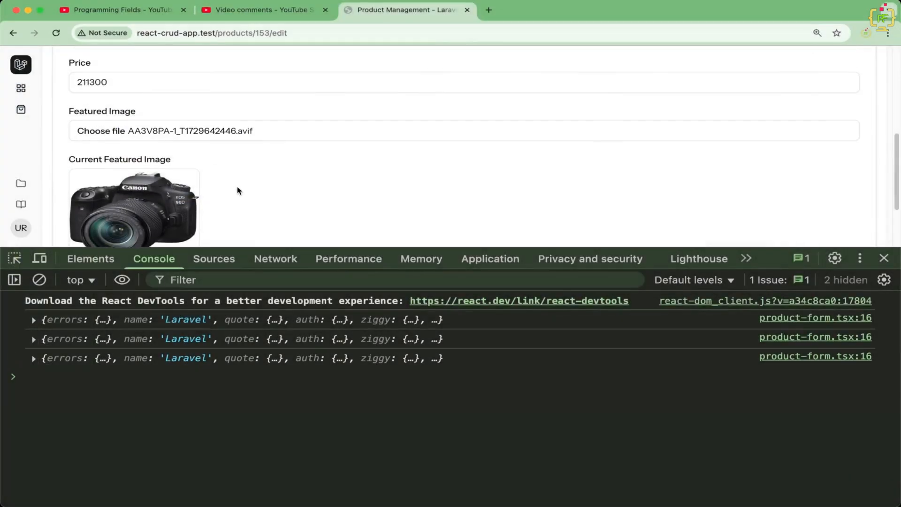
{"action": "scroll", "scroll_direction": "down", "scroll_amount": 3}
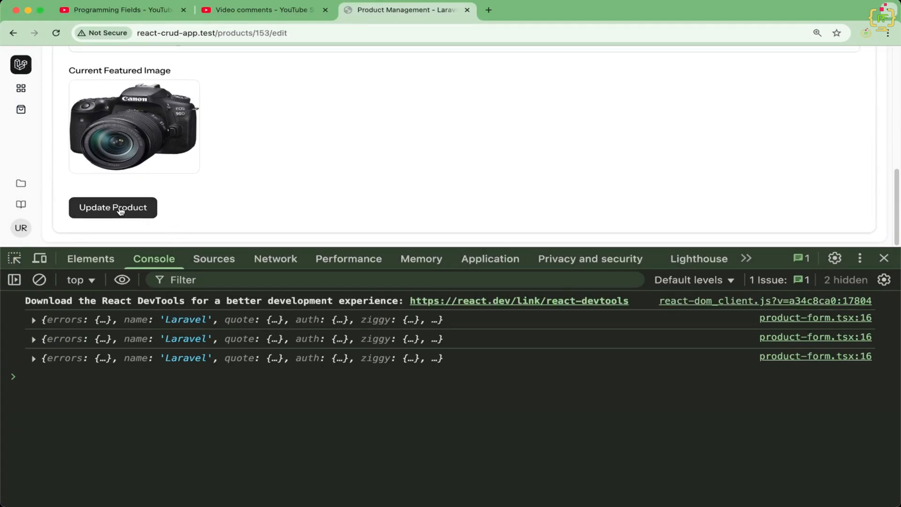
{"action": "left_click", "coordinate": [112, 208]}
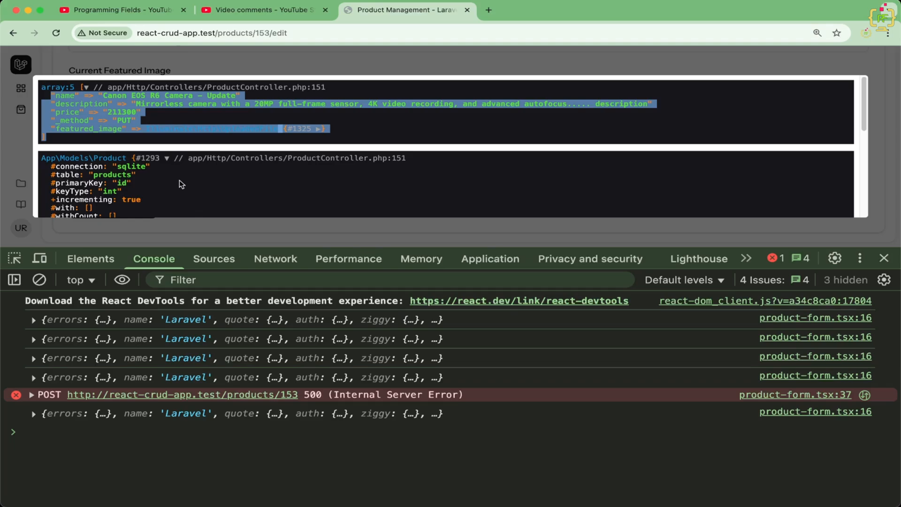
{"action": "mouse_move", "coordinate": [390, 490]}
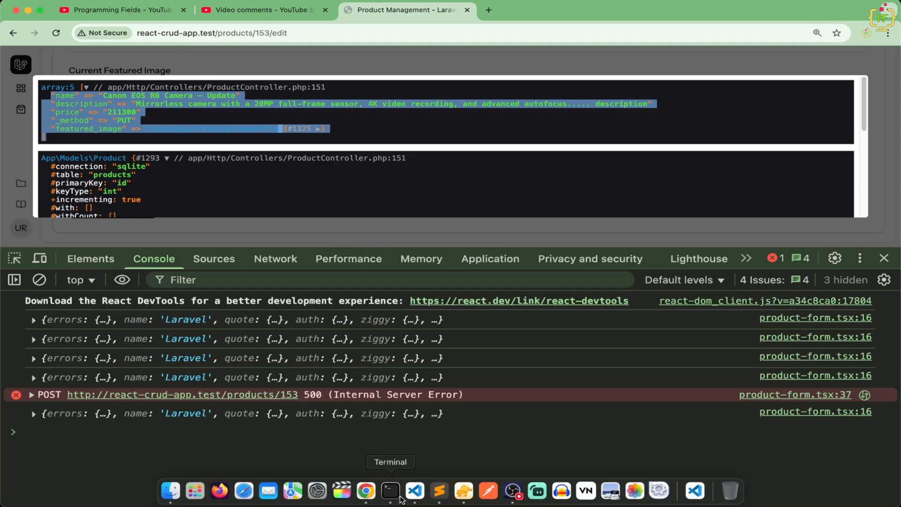
{"action": "left_click", "coordinate": [389, 489]}
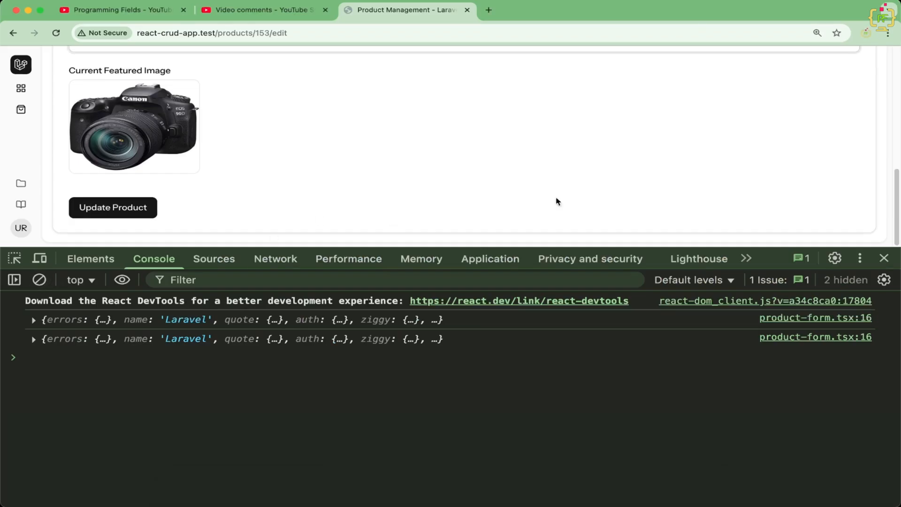
Choose hp probook.jpeg as the featured image and save the Canon EOS R6 Camera product
{"action": "left_click", "coordinate": [883, 258]}
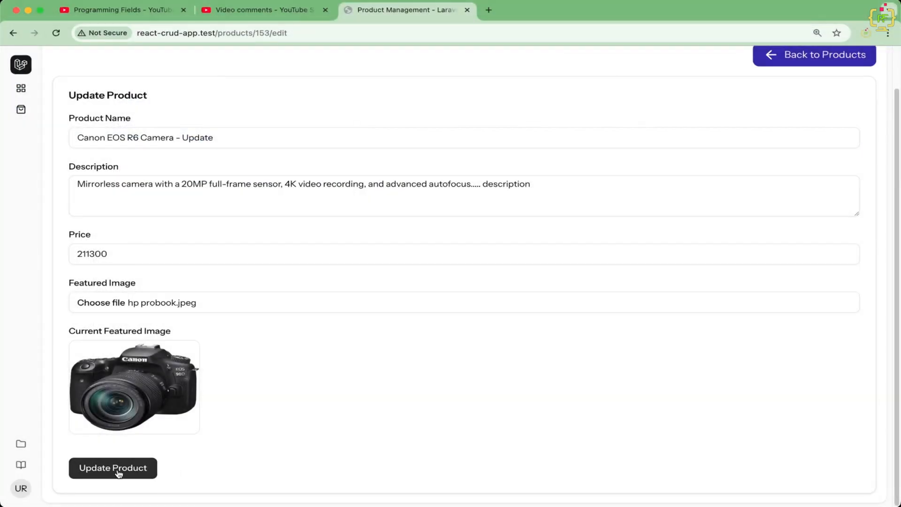
{"action": "left_click", "coordinate": [112, 468]}
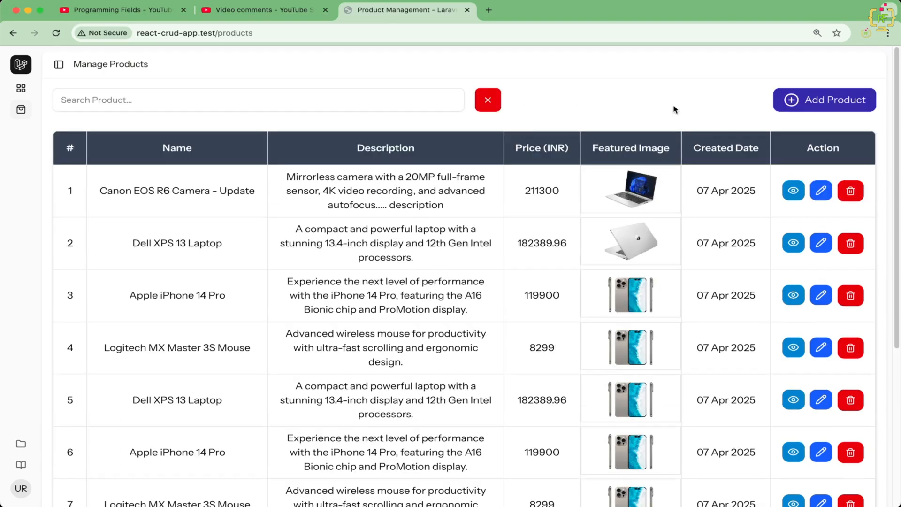
{"action": "mouse_move", "coordinate": [644, 197]}
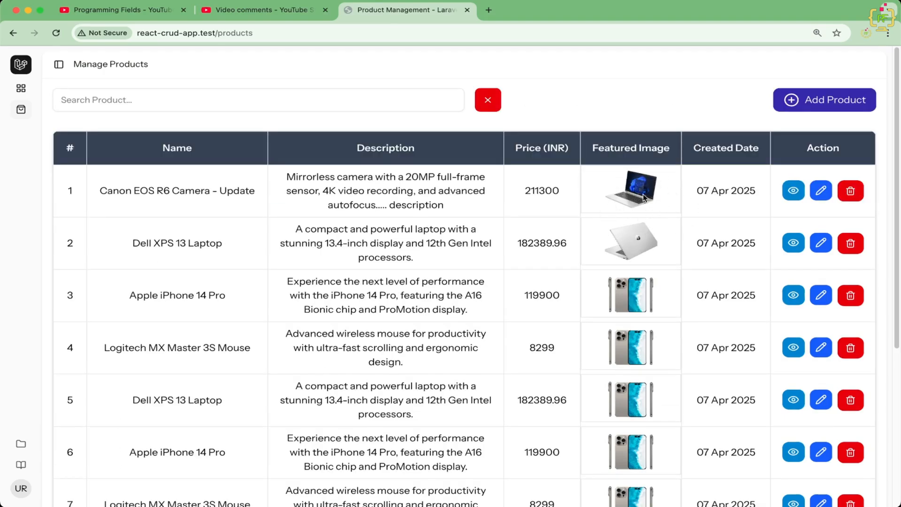
Edit the camera product, choose canon.jpeg as its featured image and save it
{"action": "left_click", "coordinate": [820, 190]}
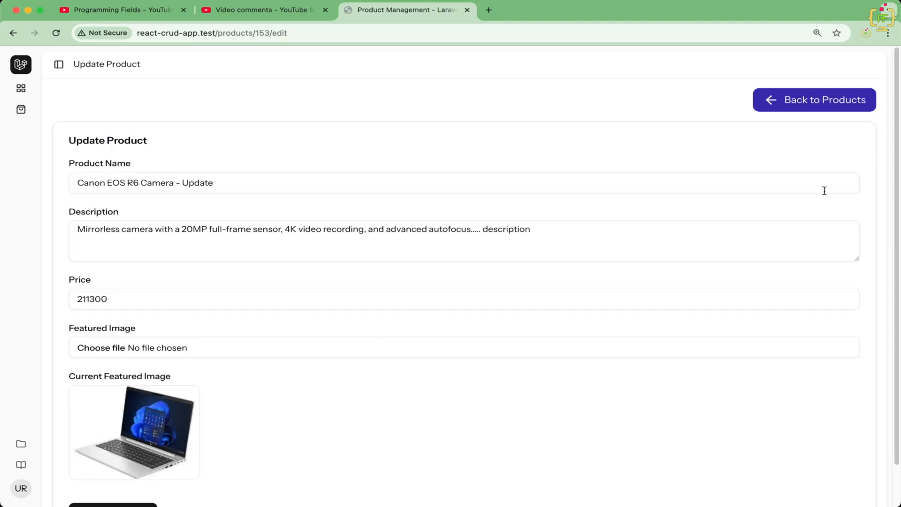
{"action": "scroll", "scroll_direction": "down", "scroll_amount": 3}
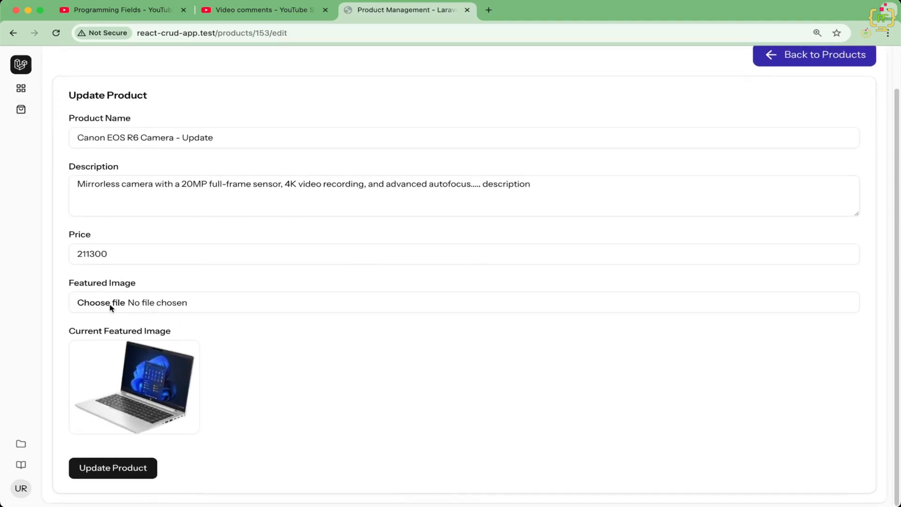
{"action": "left_click", "coordinate": [101, 303]}
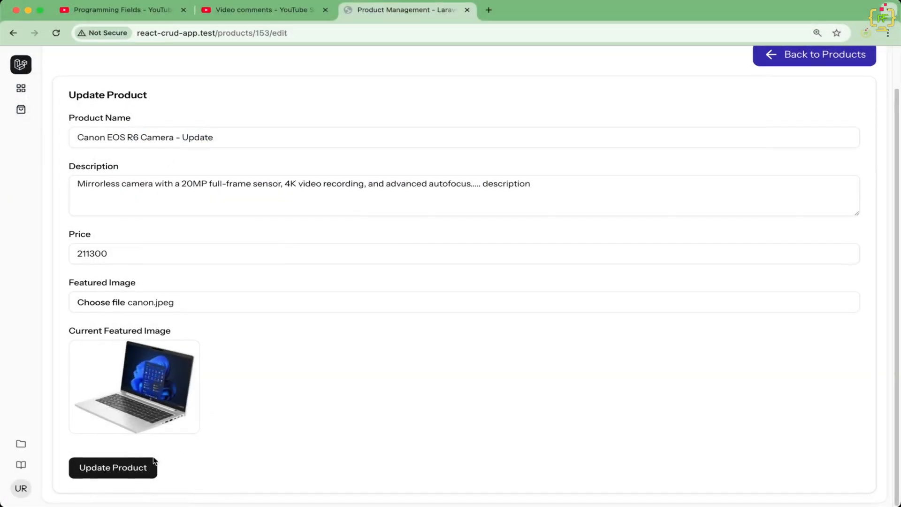
{"action": "left_click", "coordinate": [112, 468]}
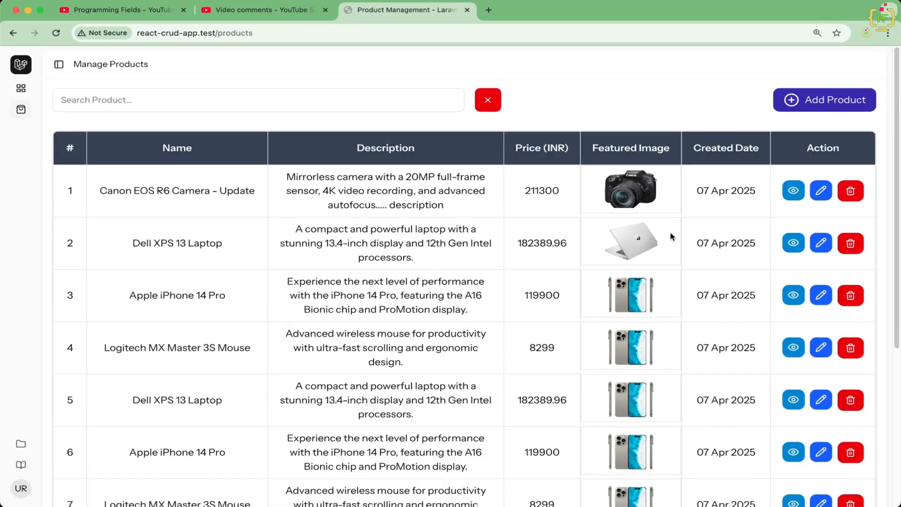
Reopen the camera product and save it again without picking a new image
{"action": "left_click", "coordinate": [821, 190]}
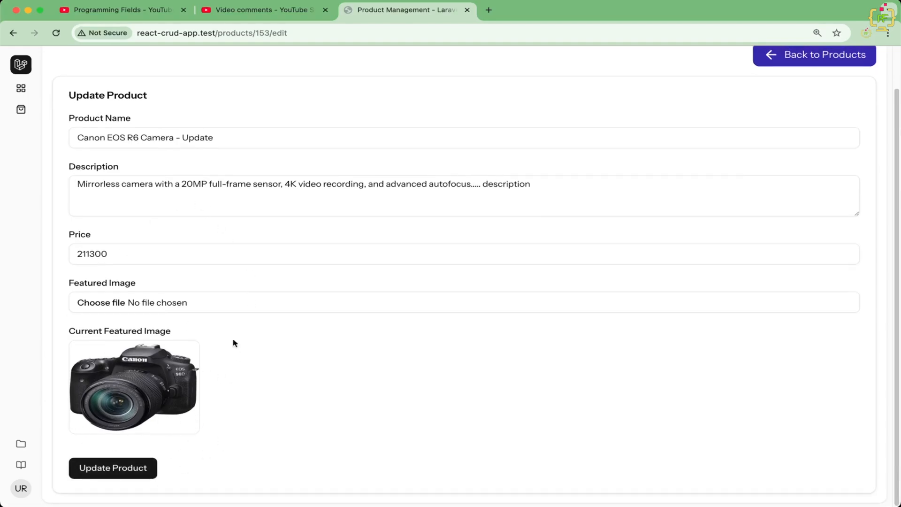
{"action": "left_click", "coordinate": [112, 468]}
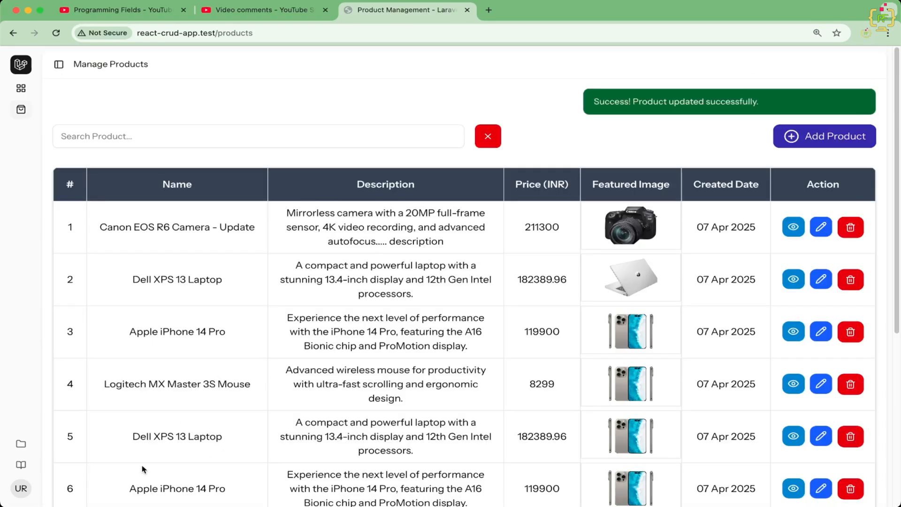
{"action": "mouse_move", "coordinate": [554, 309]}
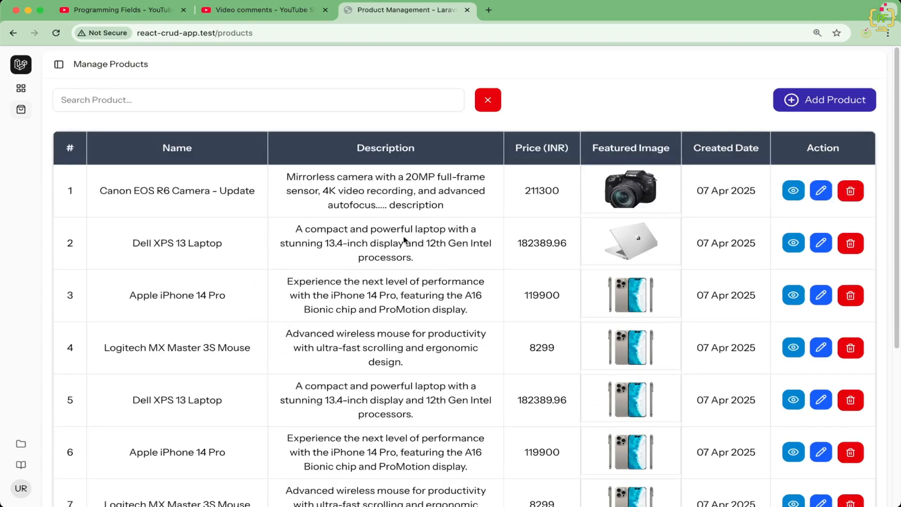
{"action": "mouse_move", "coordinate": [417, 276]}
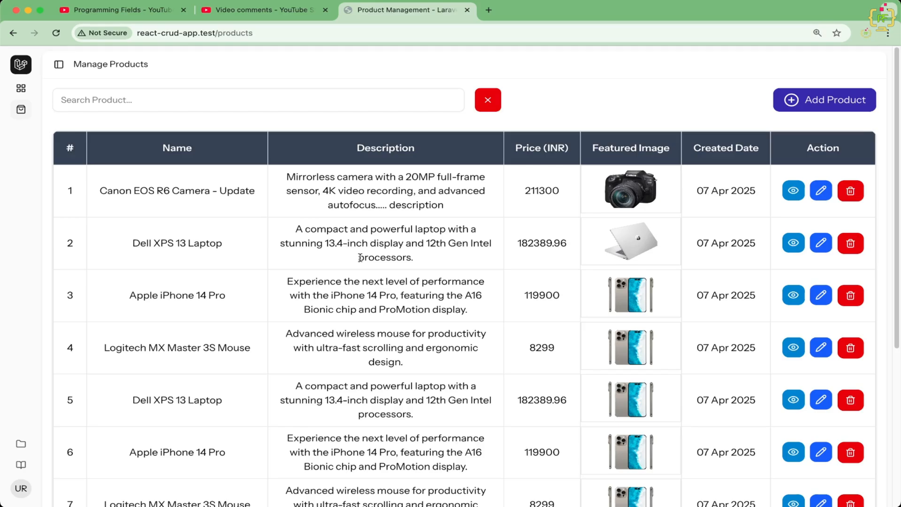
{"action": "mouse_move", "coordinate": [522, 287]}
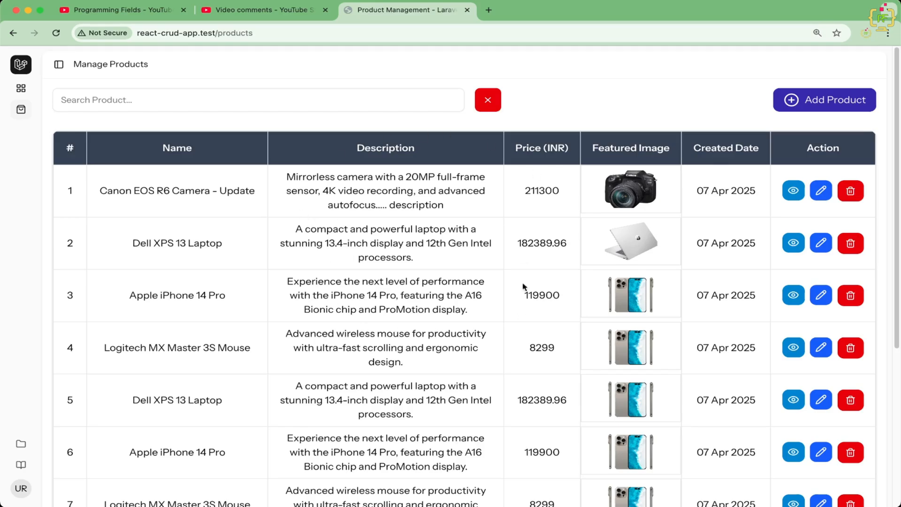
{"action": "mouse_move", "coordinate": [424, 363]}
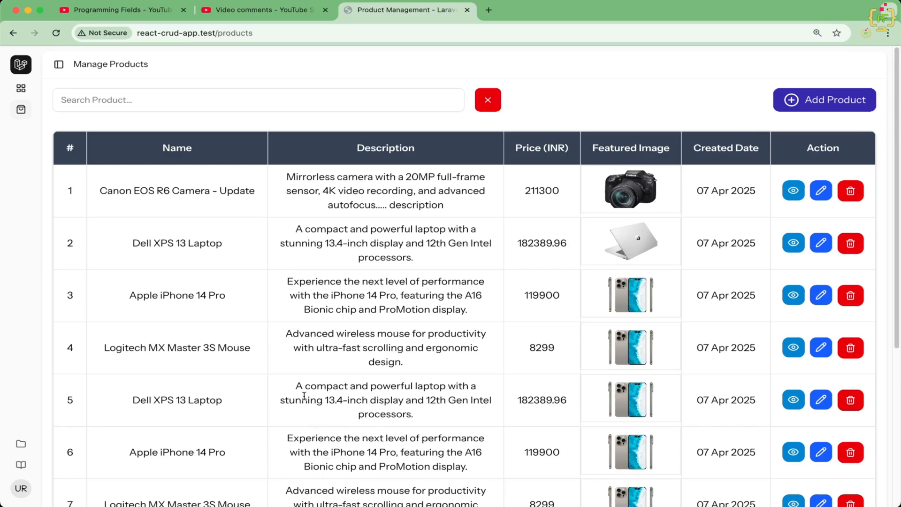
{"action": "mouse_move", "coordinate": [369, 434]}
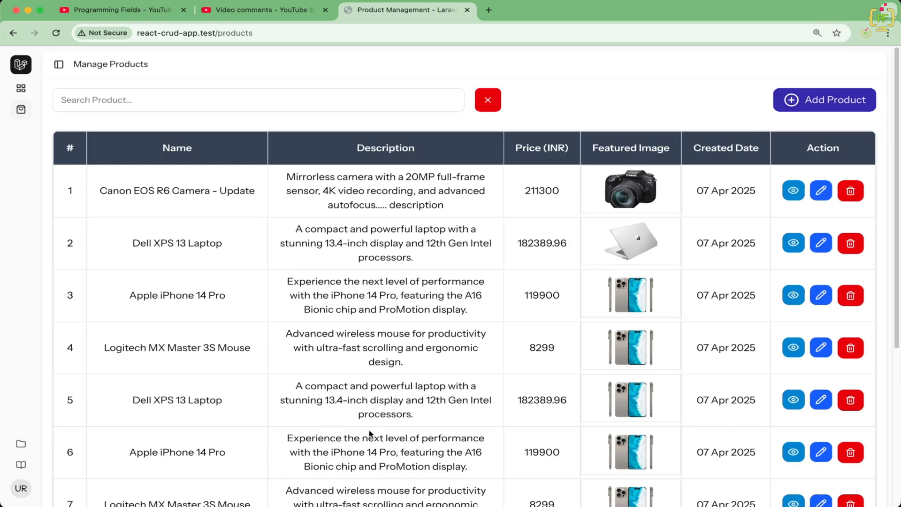
{"action": "mouse_move", "coordinate": [309, 428]}
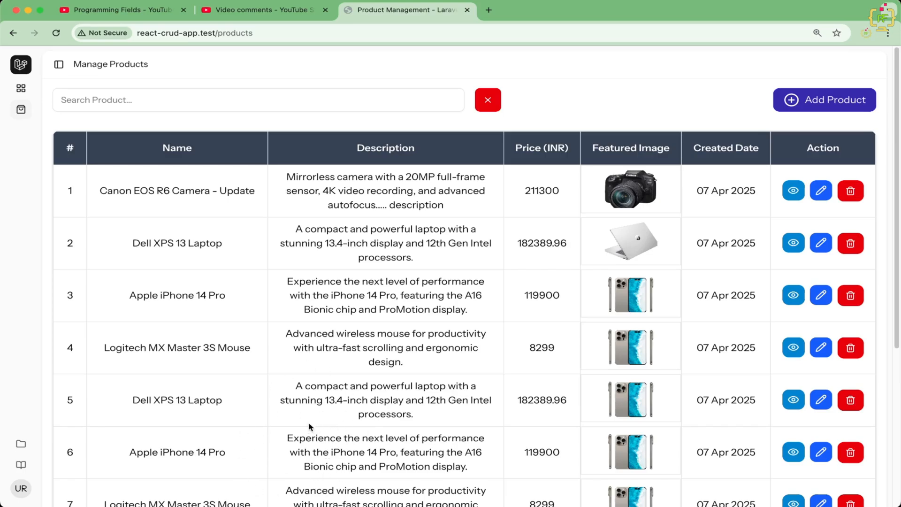
{"action": "mouse_move", "coordinate": [243, 335]}
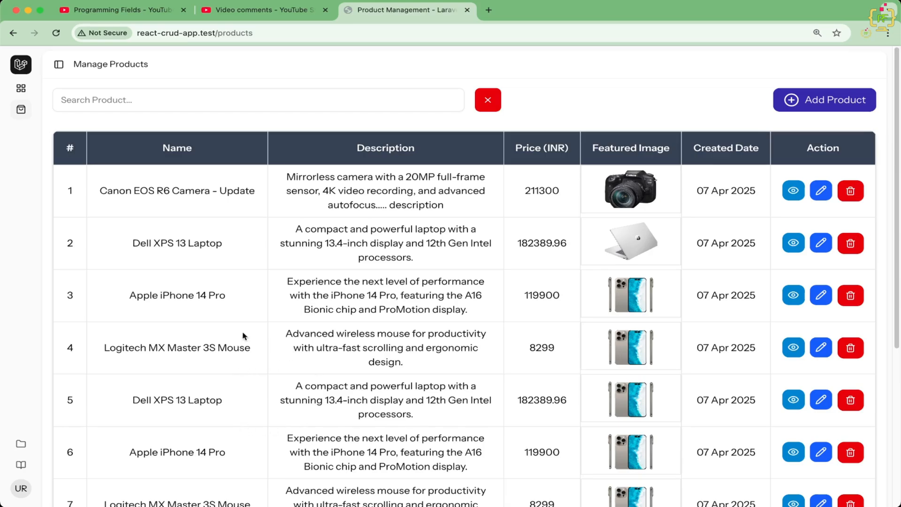
{"action": "mouse_move", "coordinate": [279, 338]}
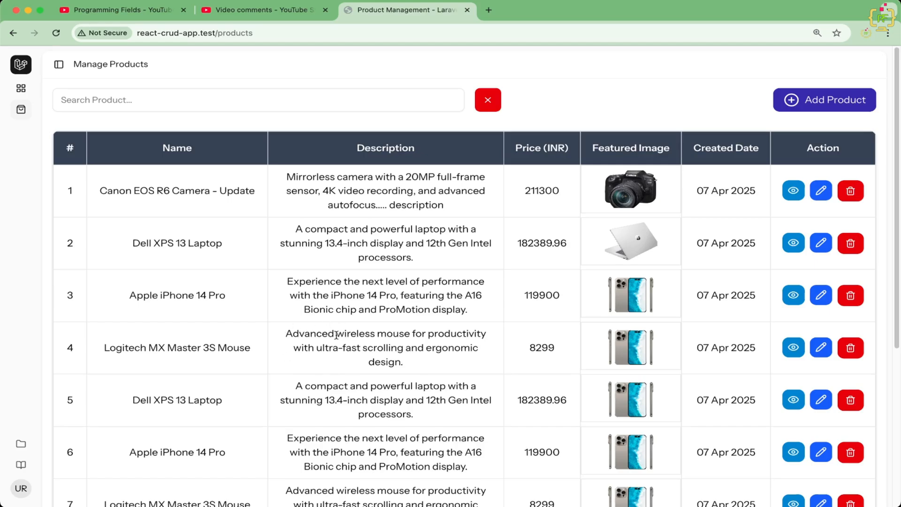
{"action": "mouse_move", "coordinate": [383, 340]}
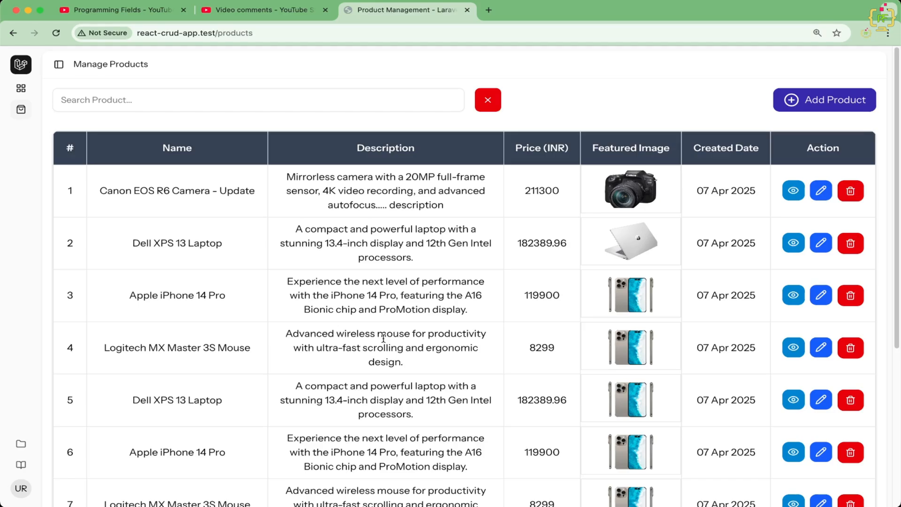
{"action": "mouse_move", "coordinate": [419, 304]}
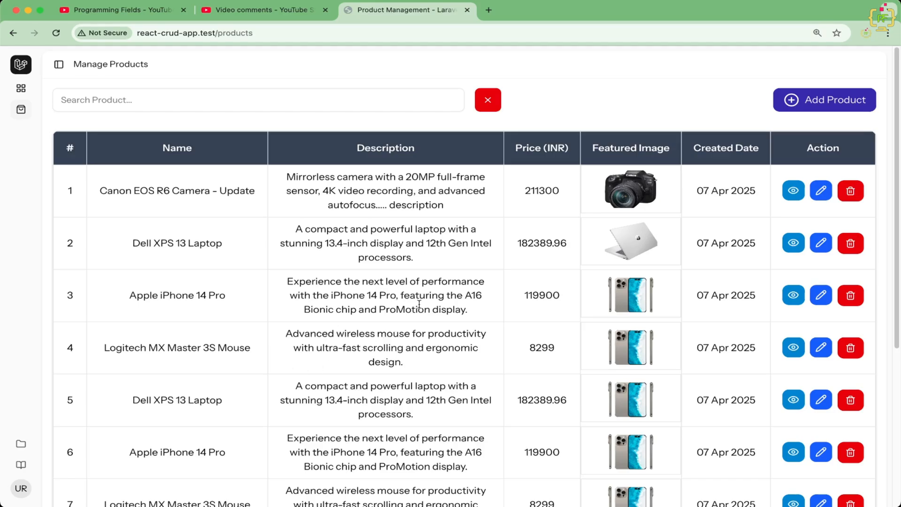
{"action": "mouse_move", "coordinate": [376, 261]}
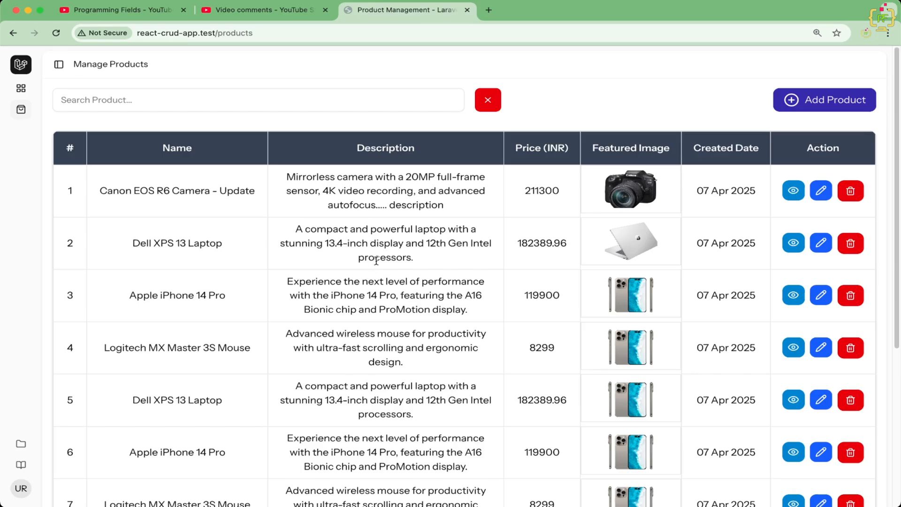